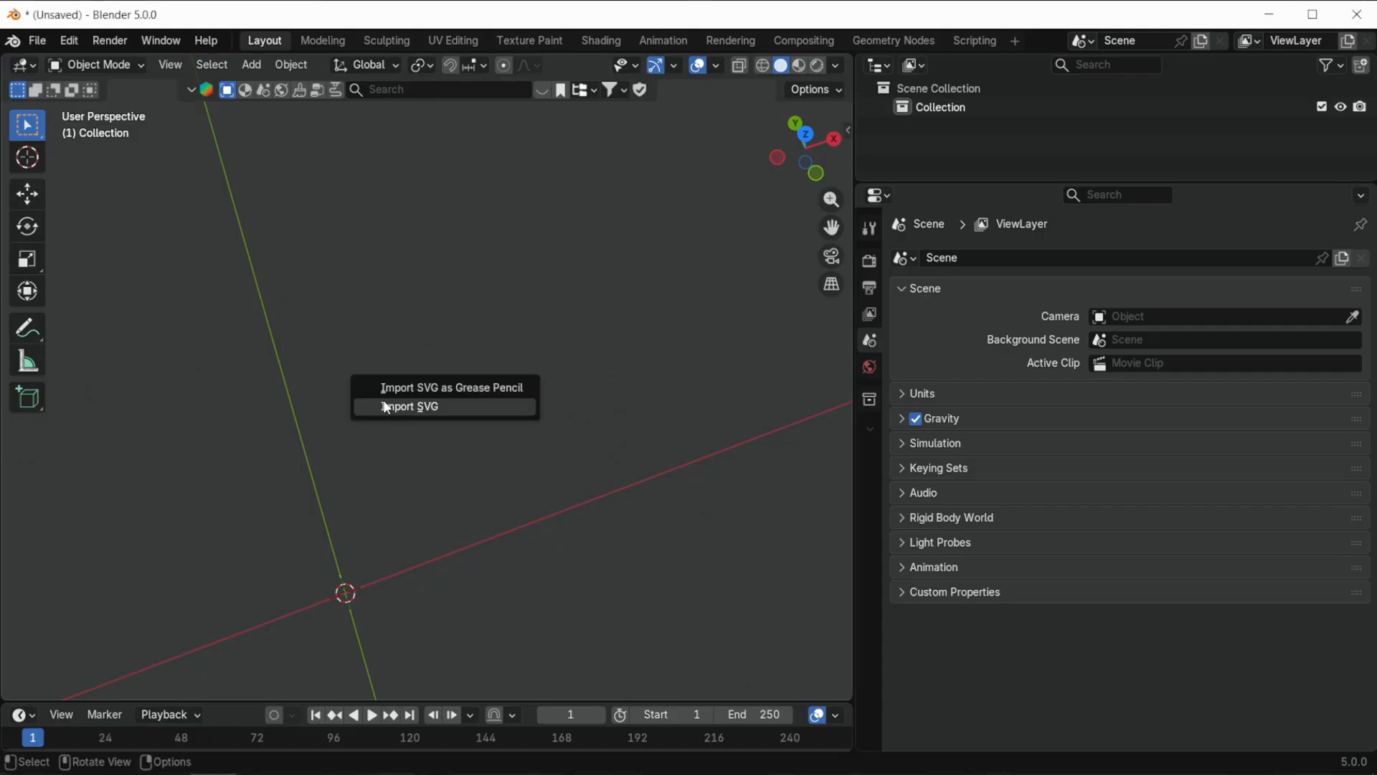
Import the HYPE lettering SVG as curve objects.
left_click(410, 406)
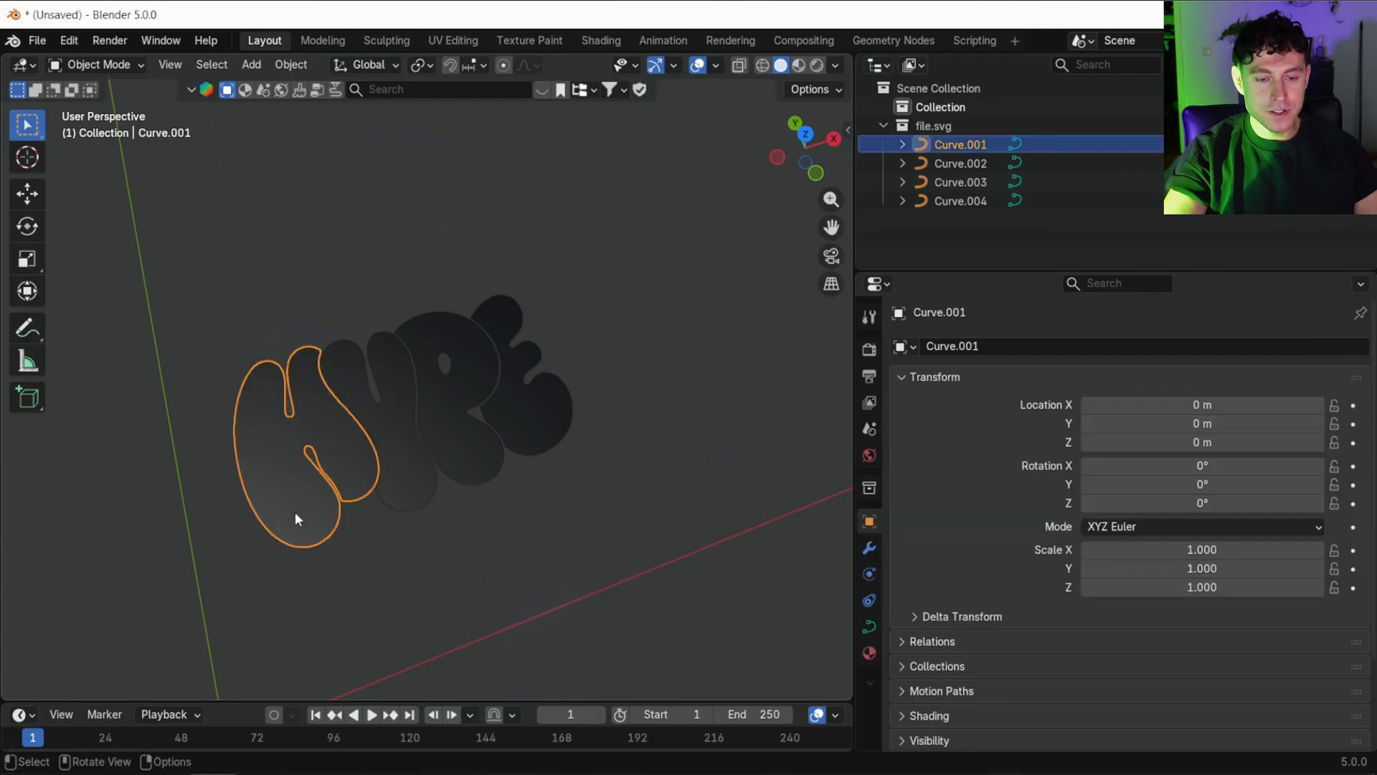
Convert all HYPE curves to meshes, join the pieces, and rename them Frame and Text.
left_click(869, 626)
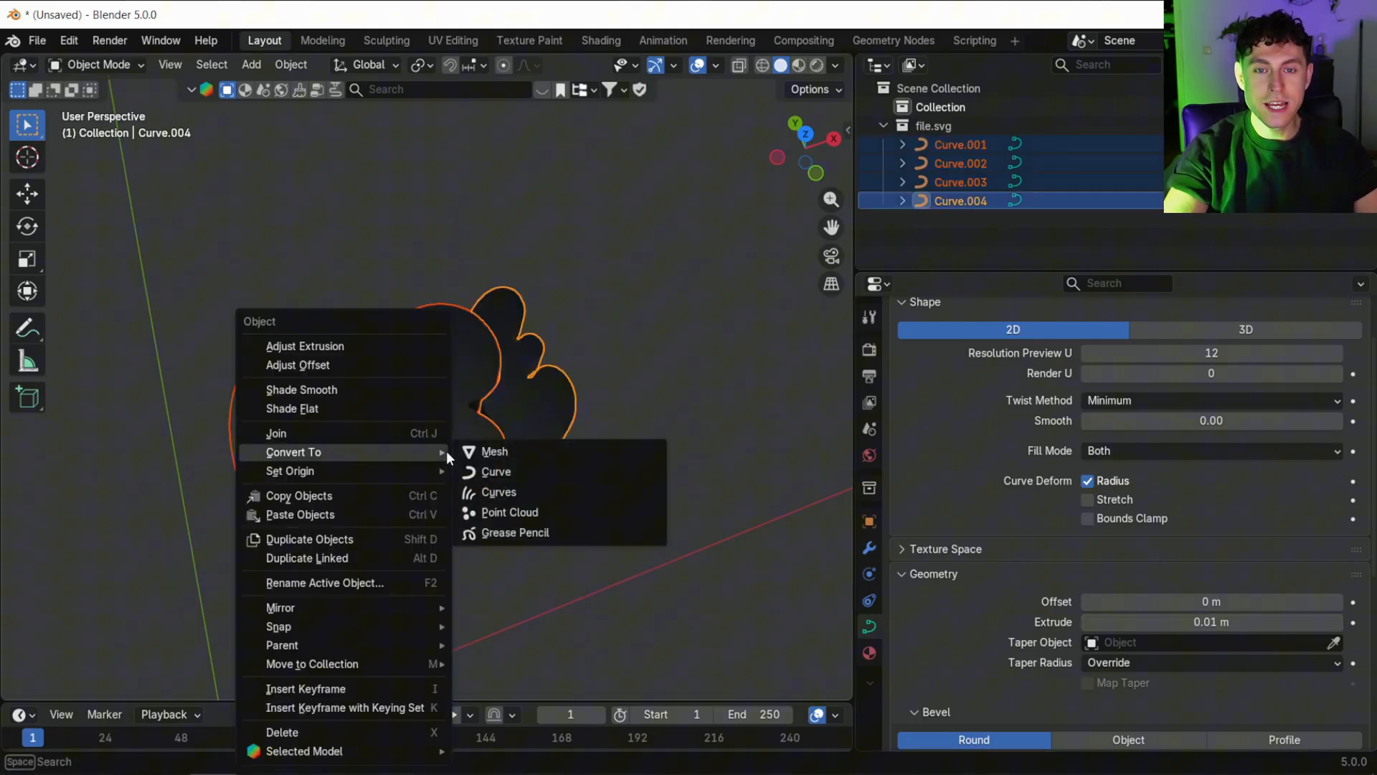
left_click(494, 451)
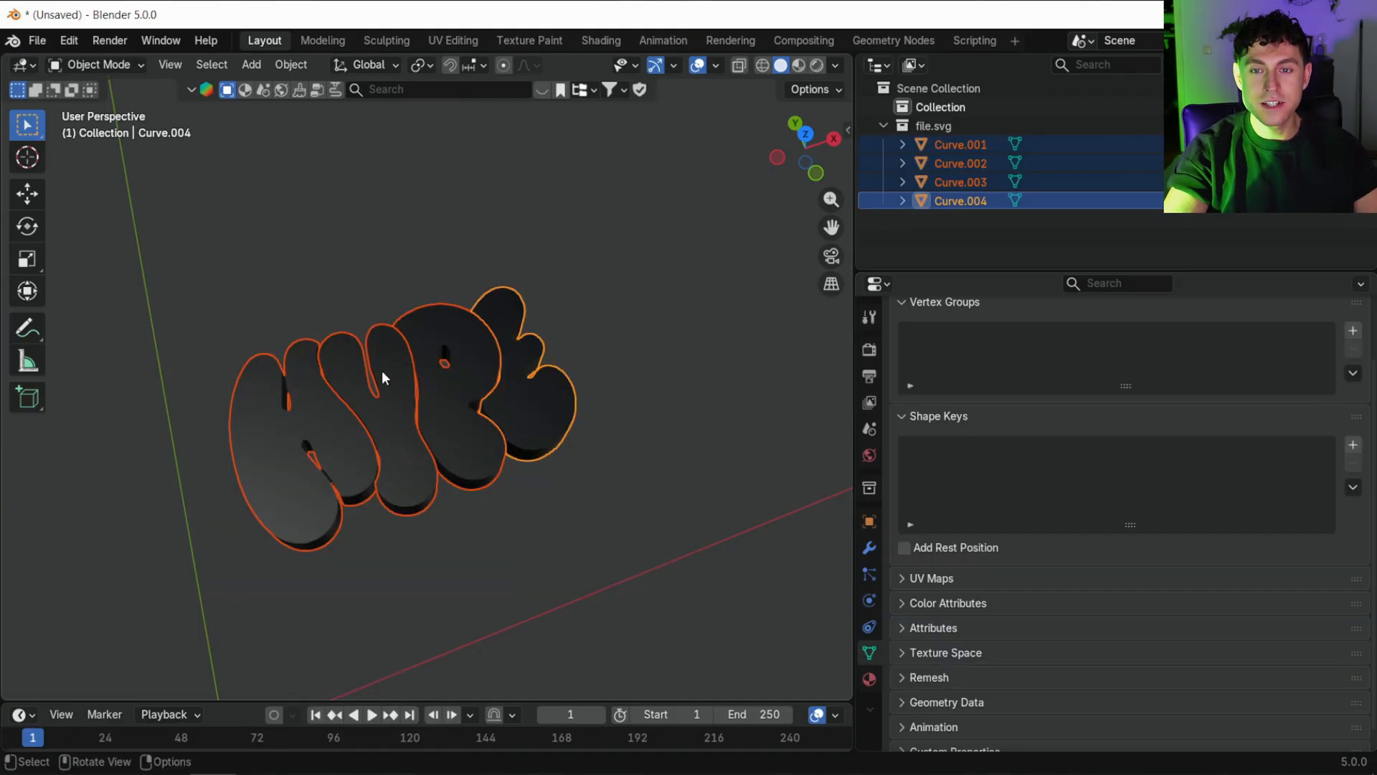
right_click(384, 377)
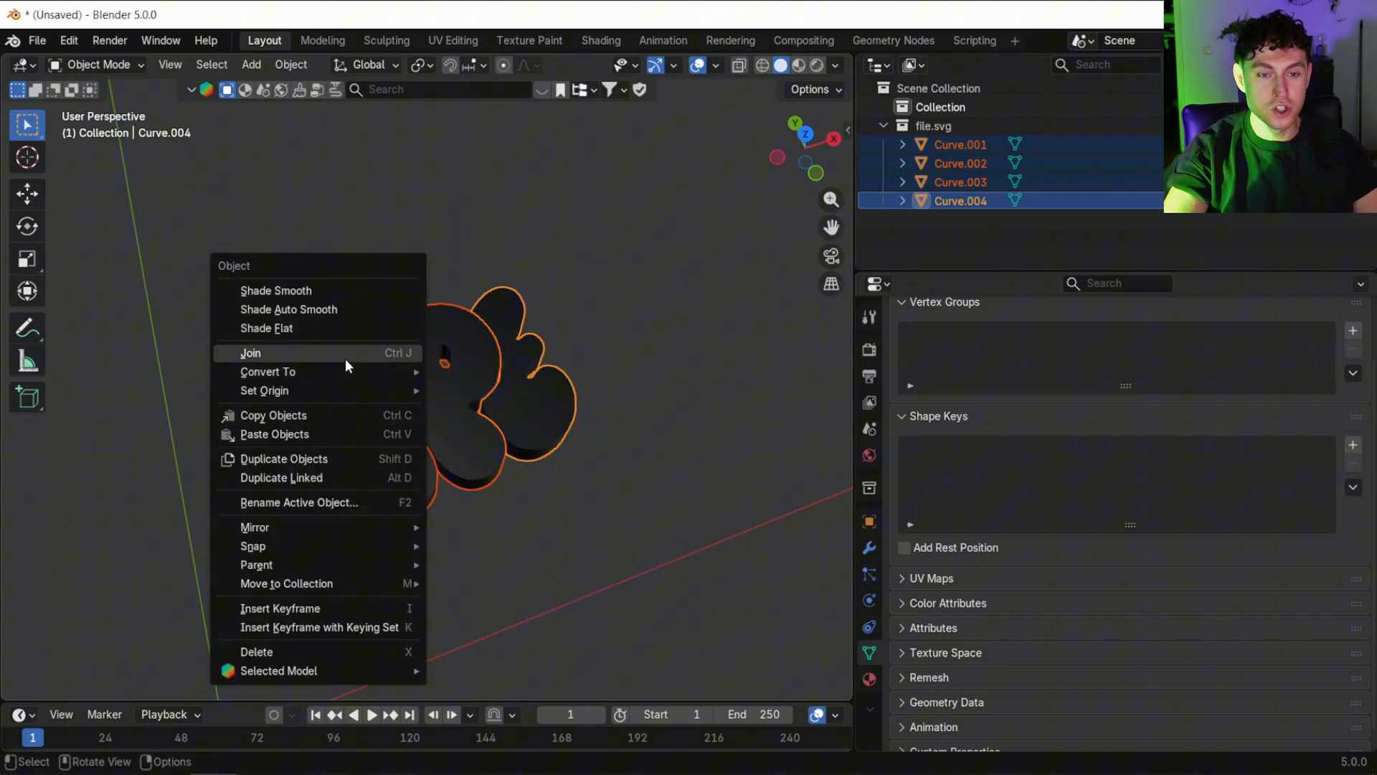
left_click(250, 353)
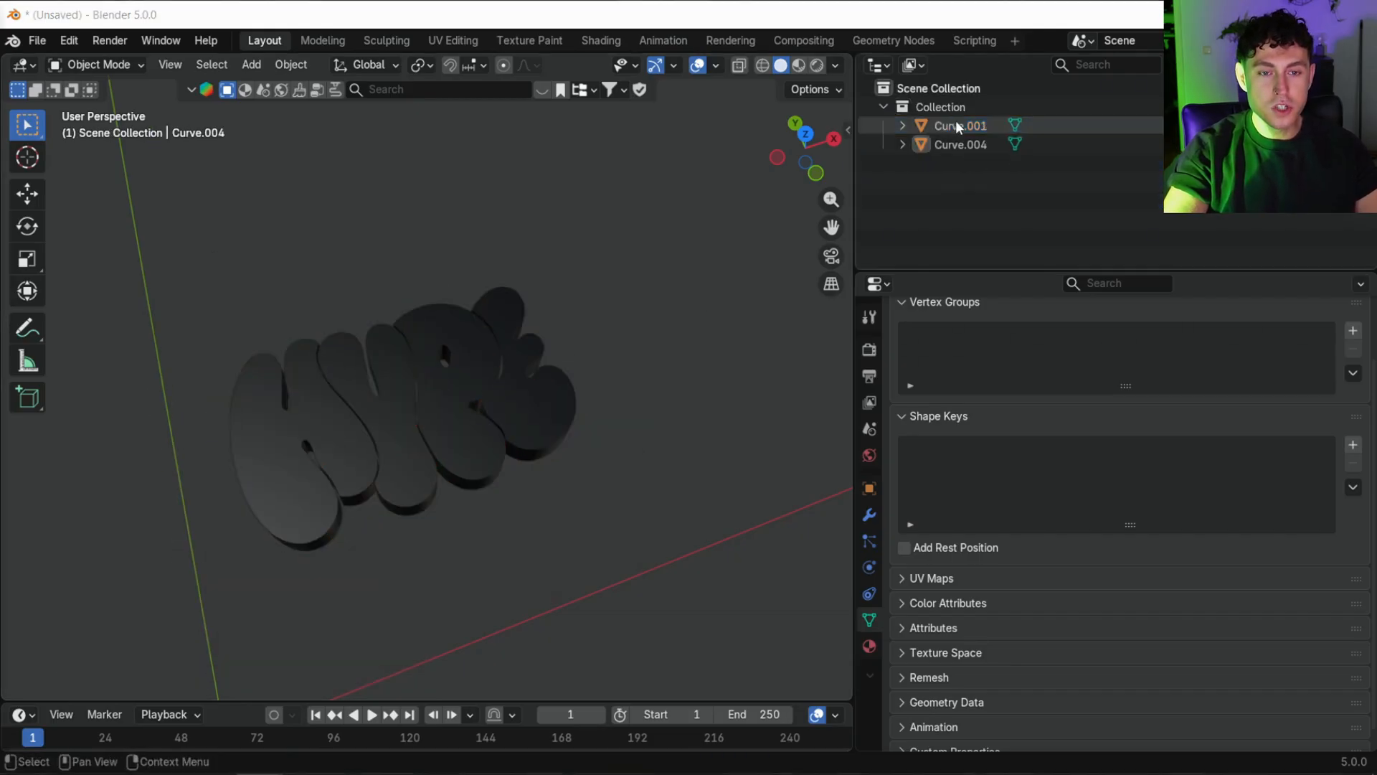
left_click(945, 144)
type("Frame")
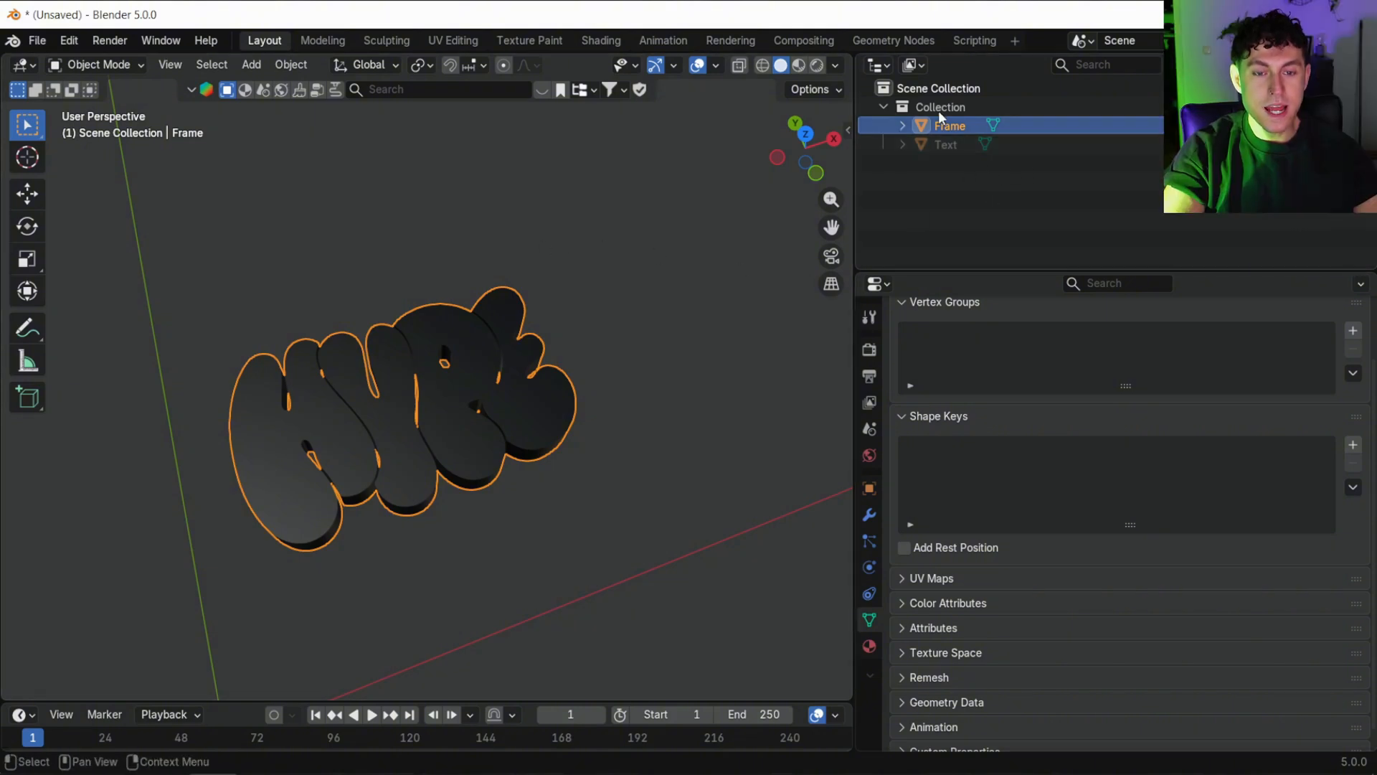
In Edit Mode, extrude the whole Frame outline outward along normals into a thick border.
left_click(98, 65)
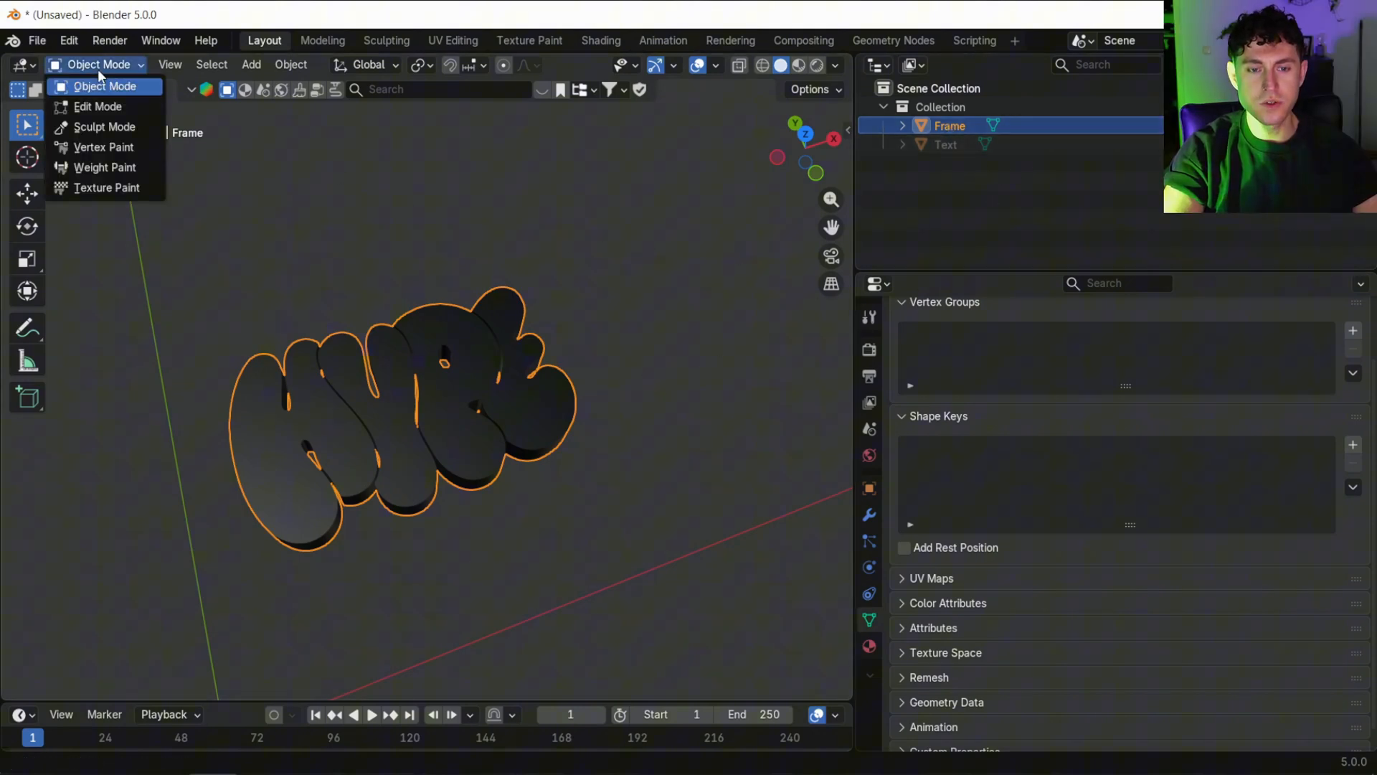
left_click(97, 106)
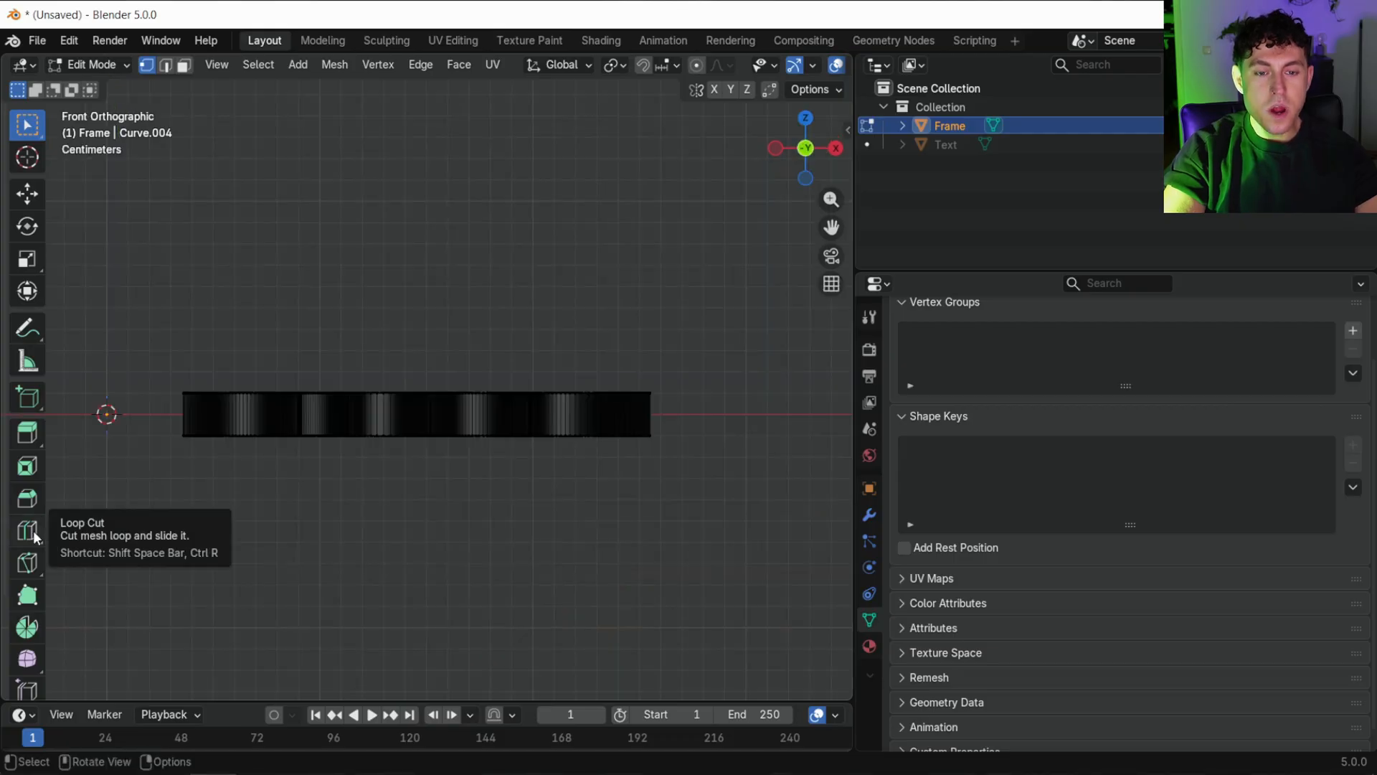
left_click(26, 530)
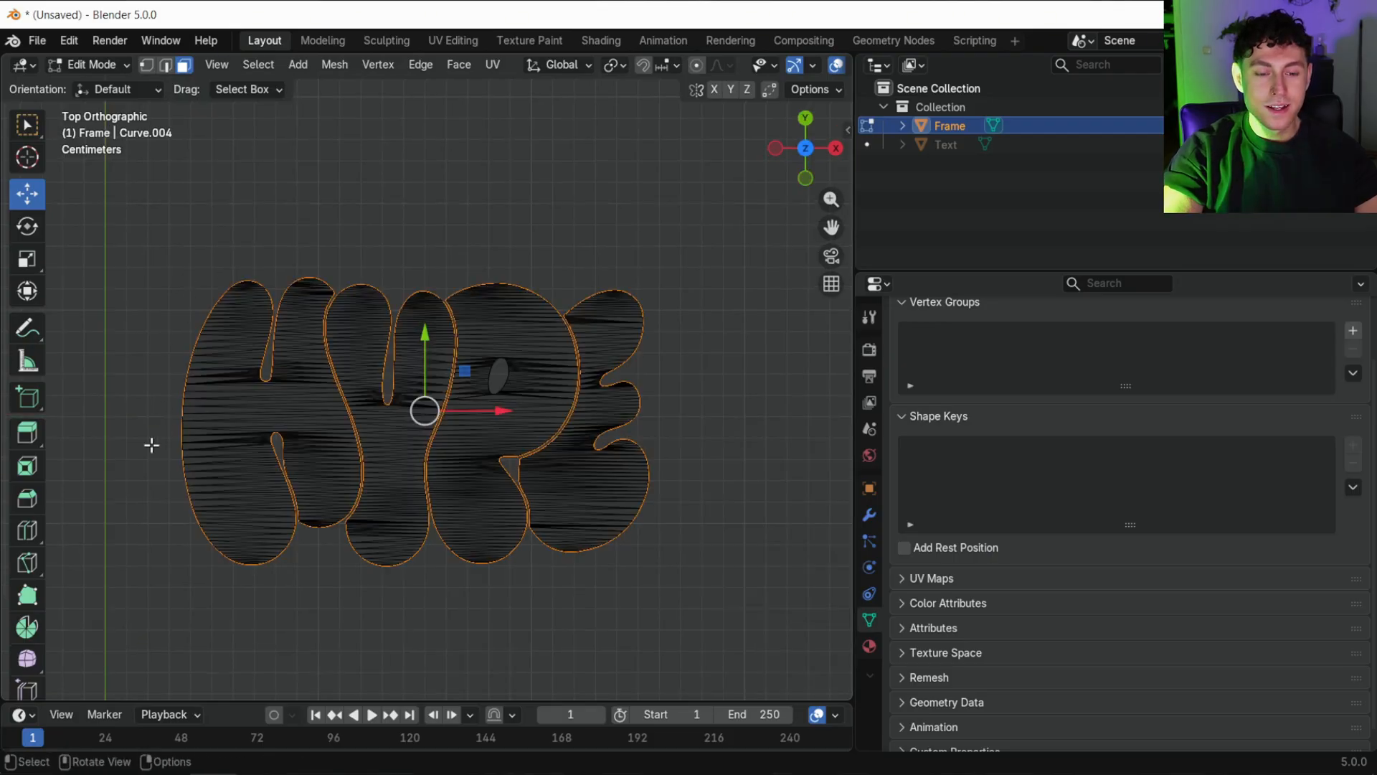
left_click(26, 431)
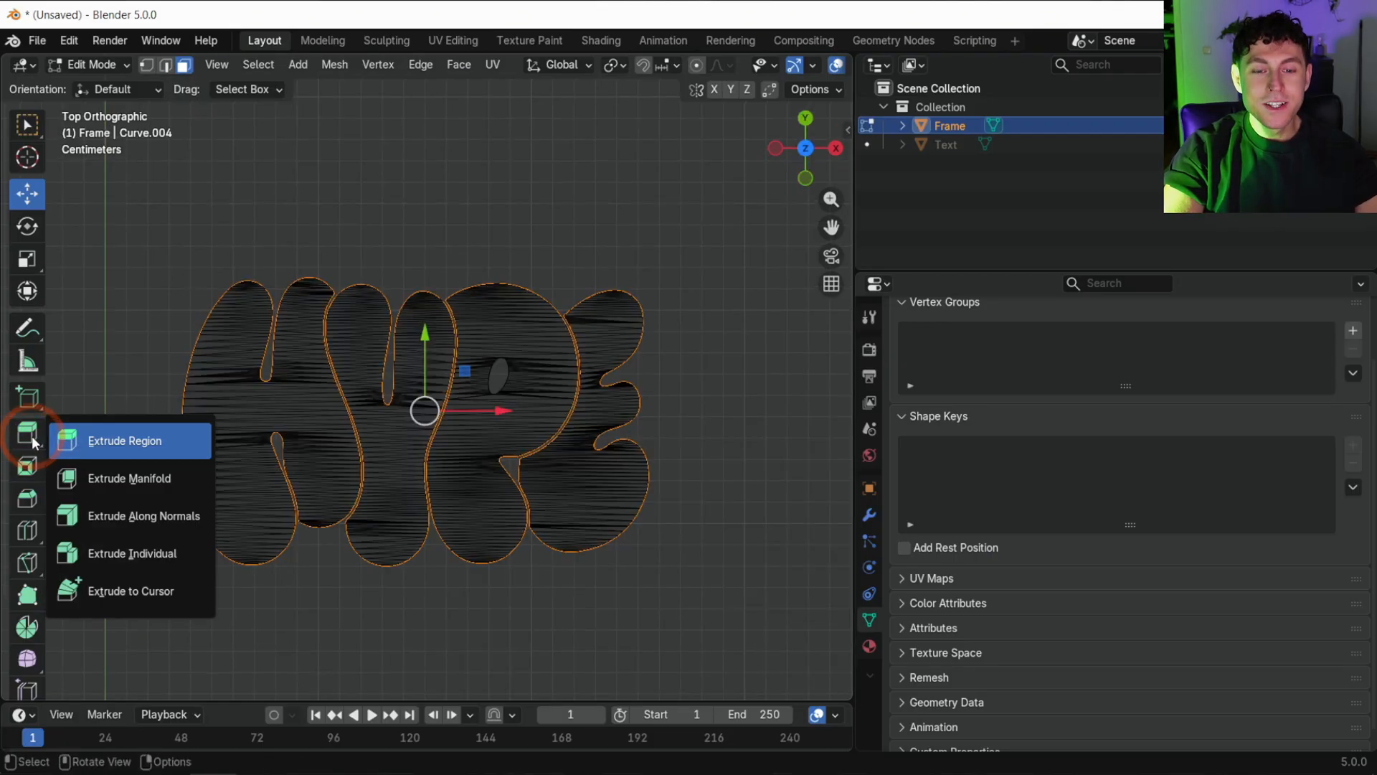
left_click(126, 441)
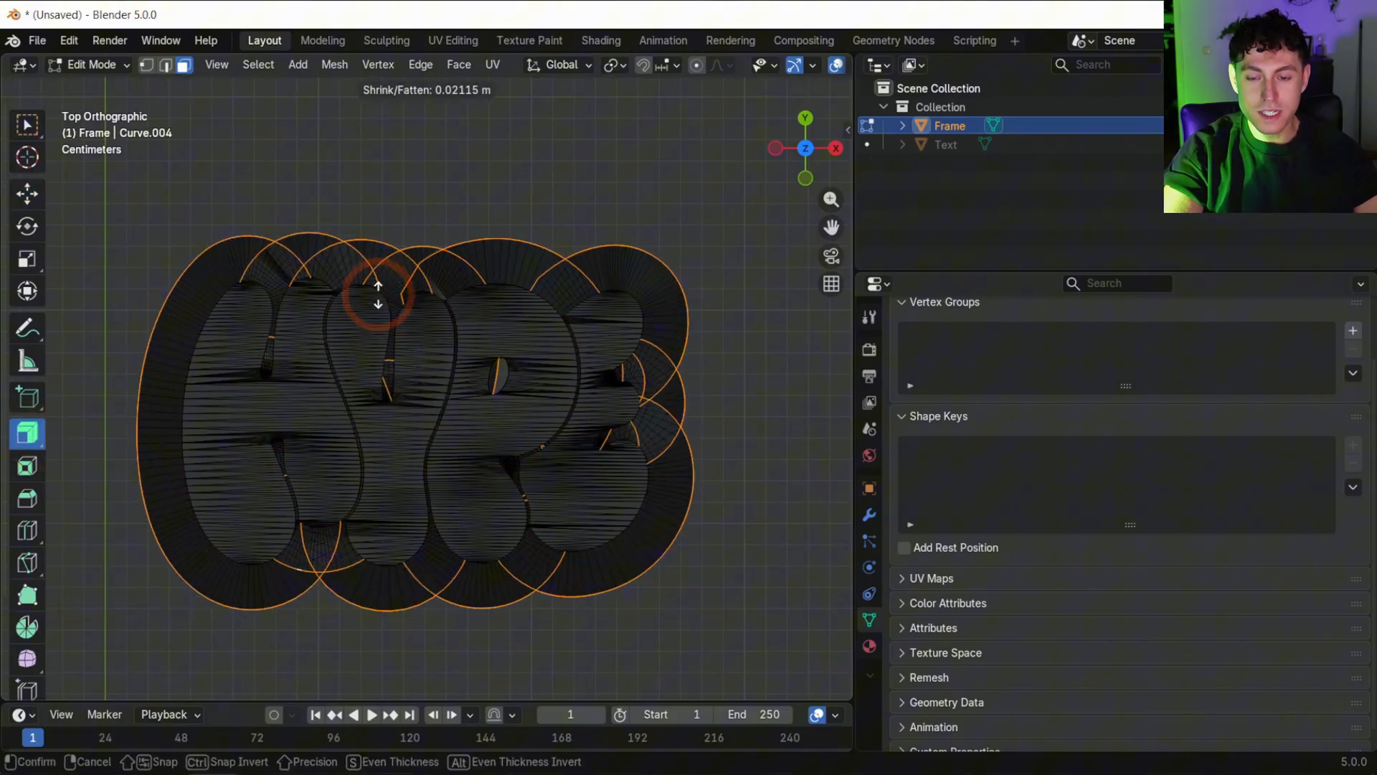
key("Tab")
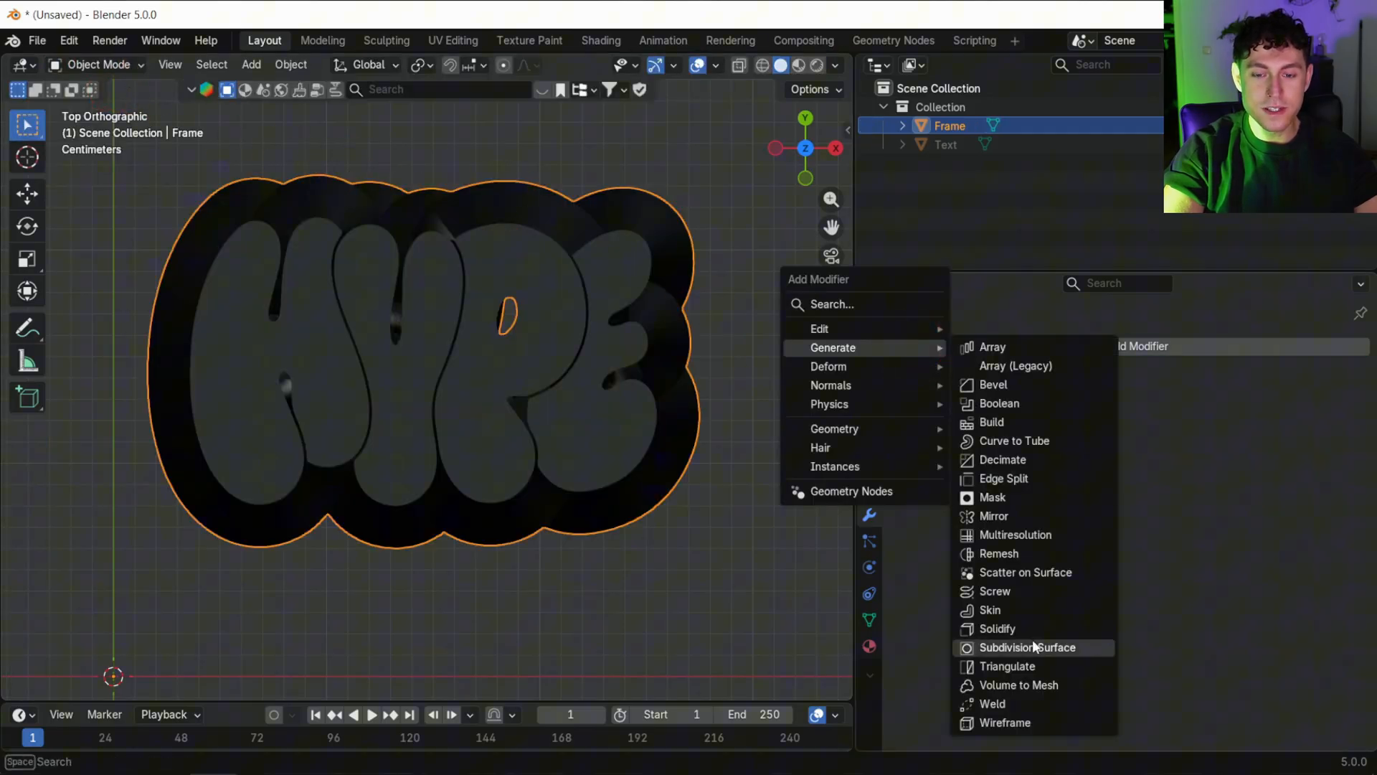
Add a Subdivision Surface to Frame and set the Text's Z scale to 1.15.
left_click(1027, 647)
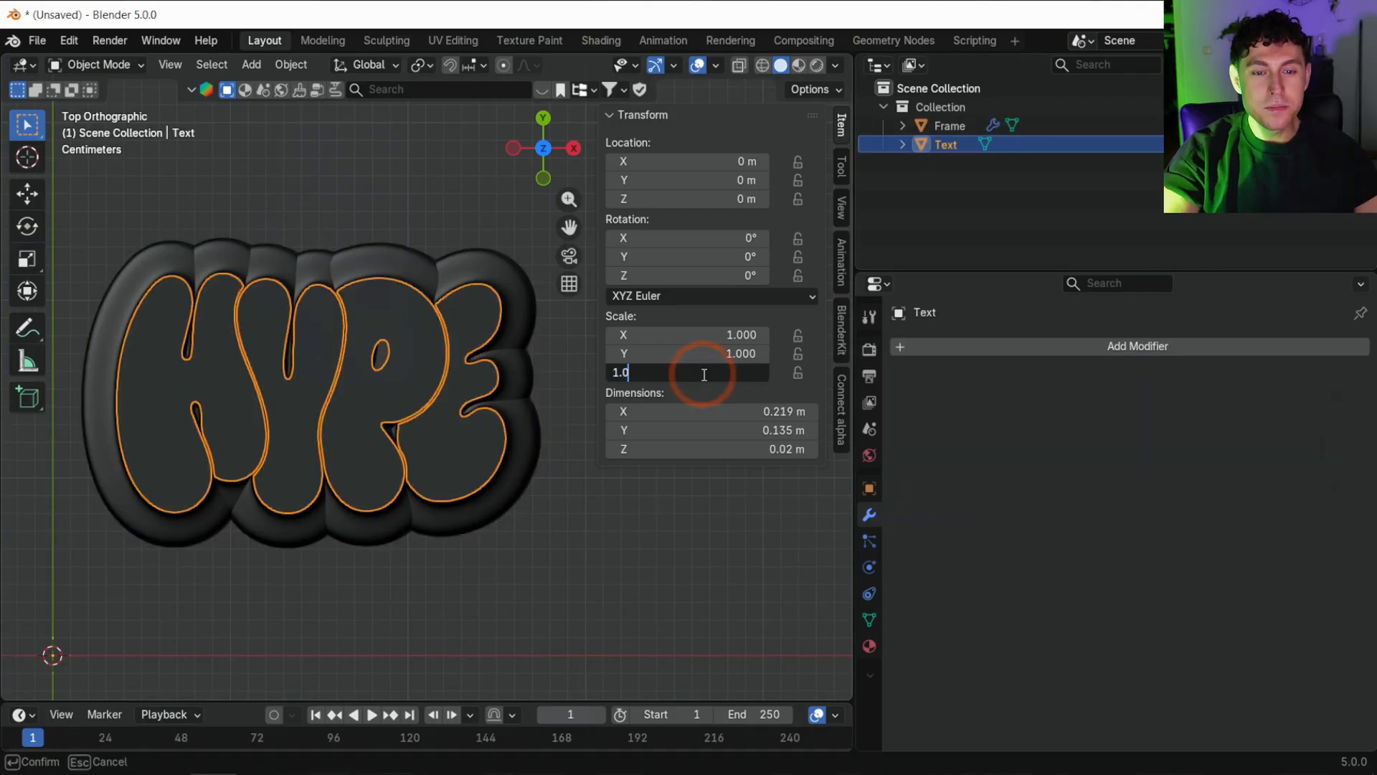
key("Return")
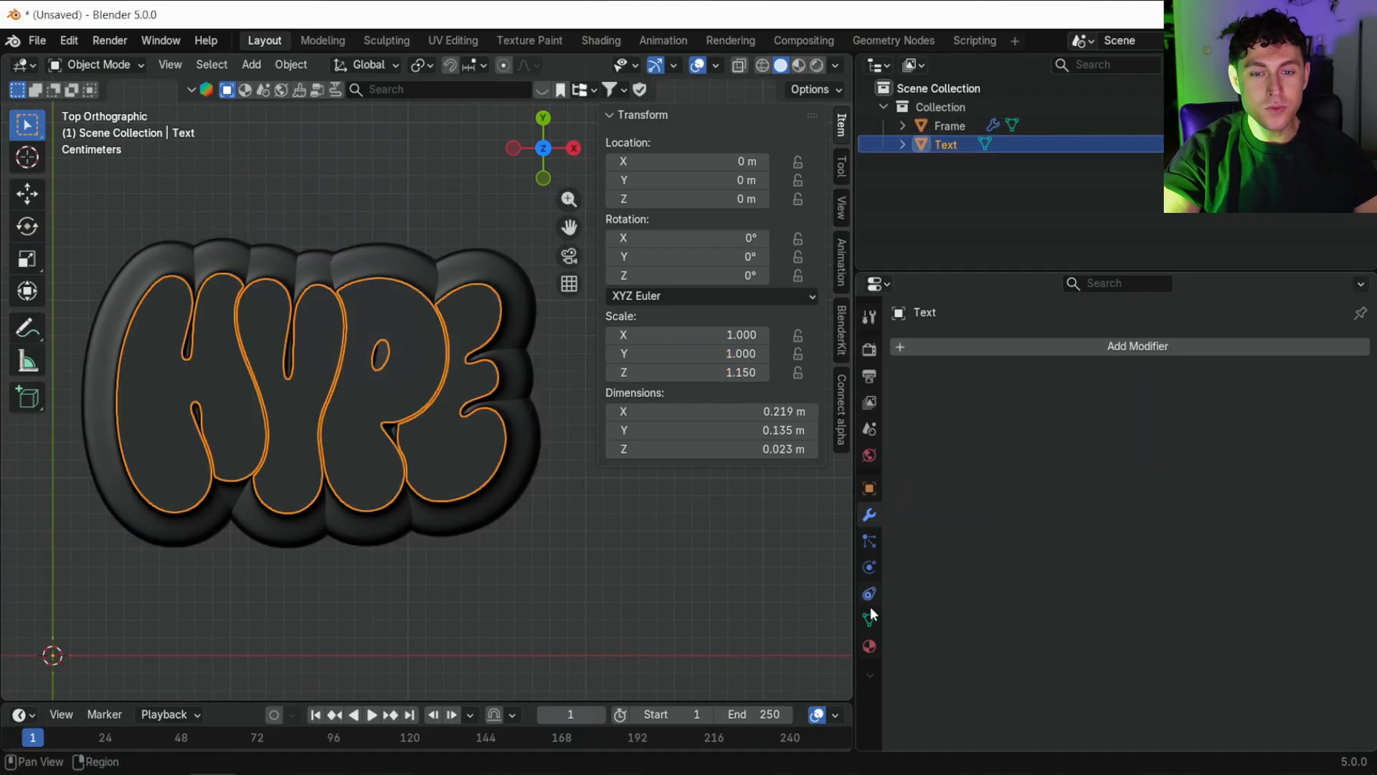
left_click(869, 646)
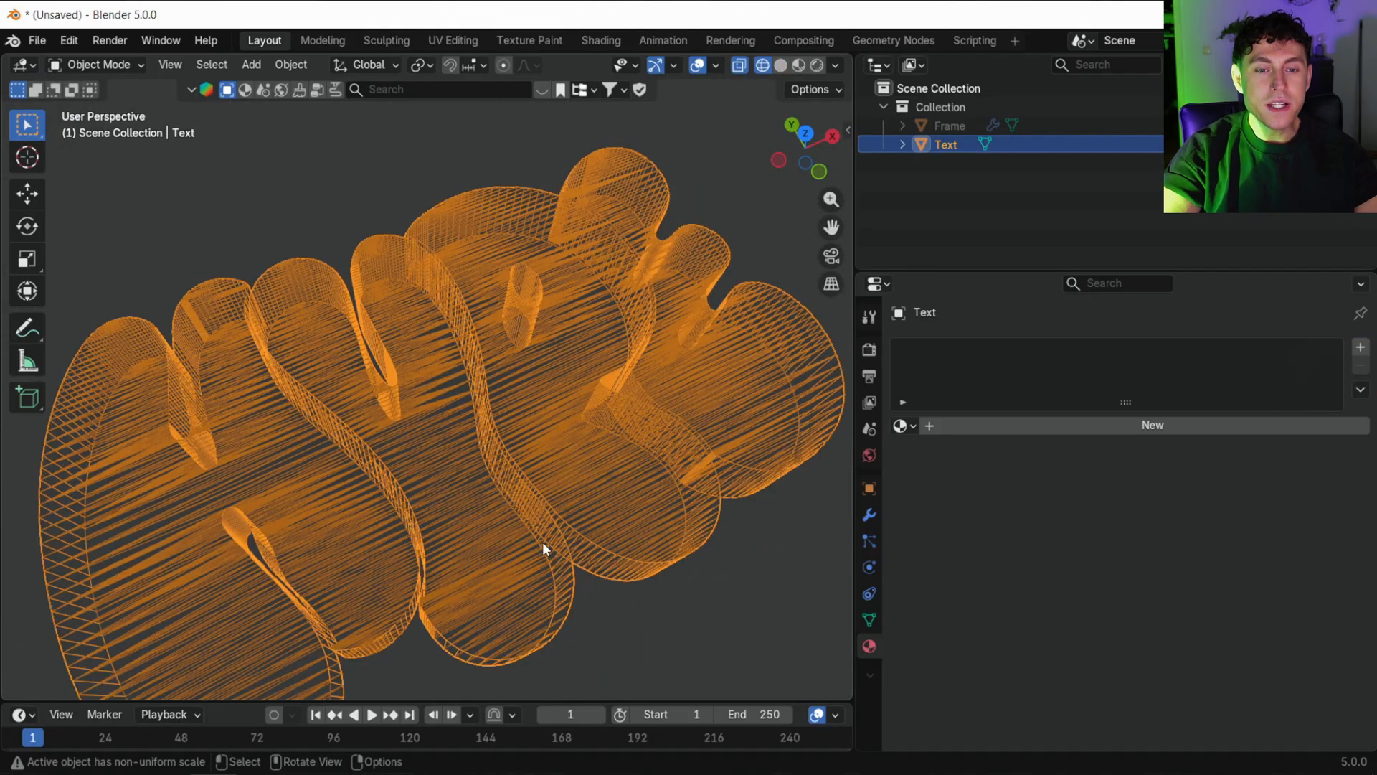
left_click_drag(542, 549, 644, 611)
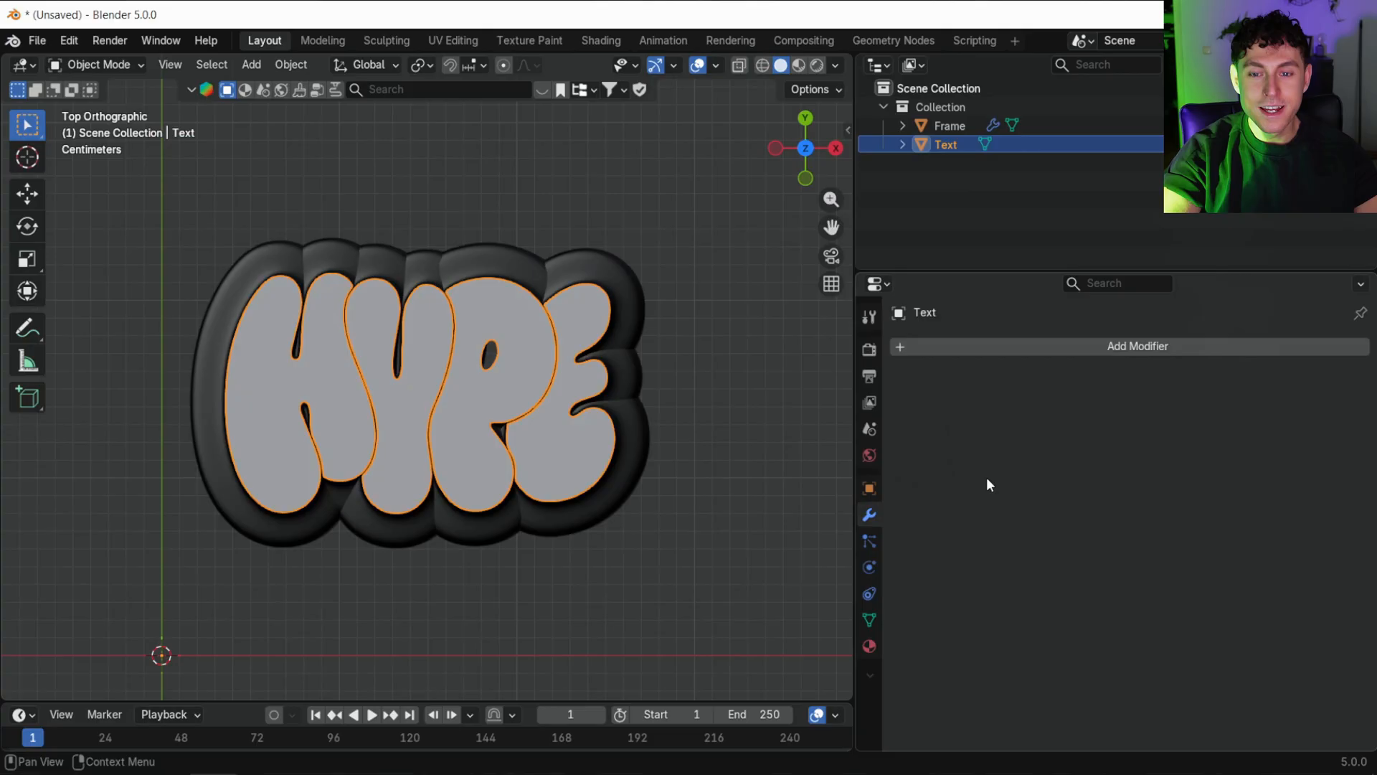
Voxel-remesh the Text with smooth shading and apply the modifier.
left_click(1137, 346)
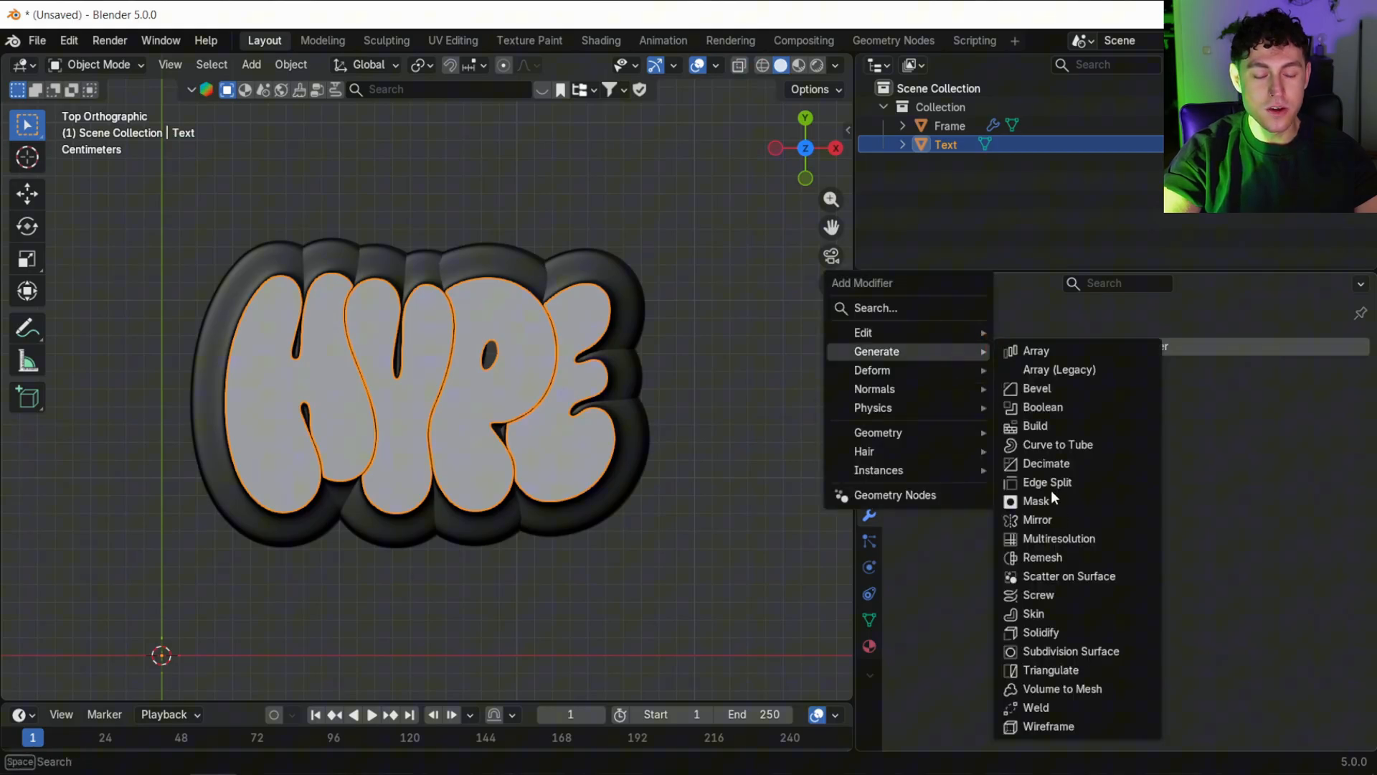
left_click(1041, 556)
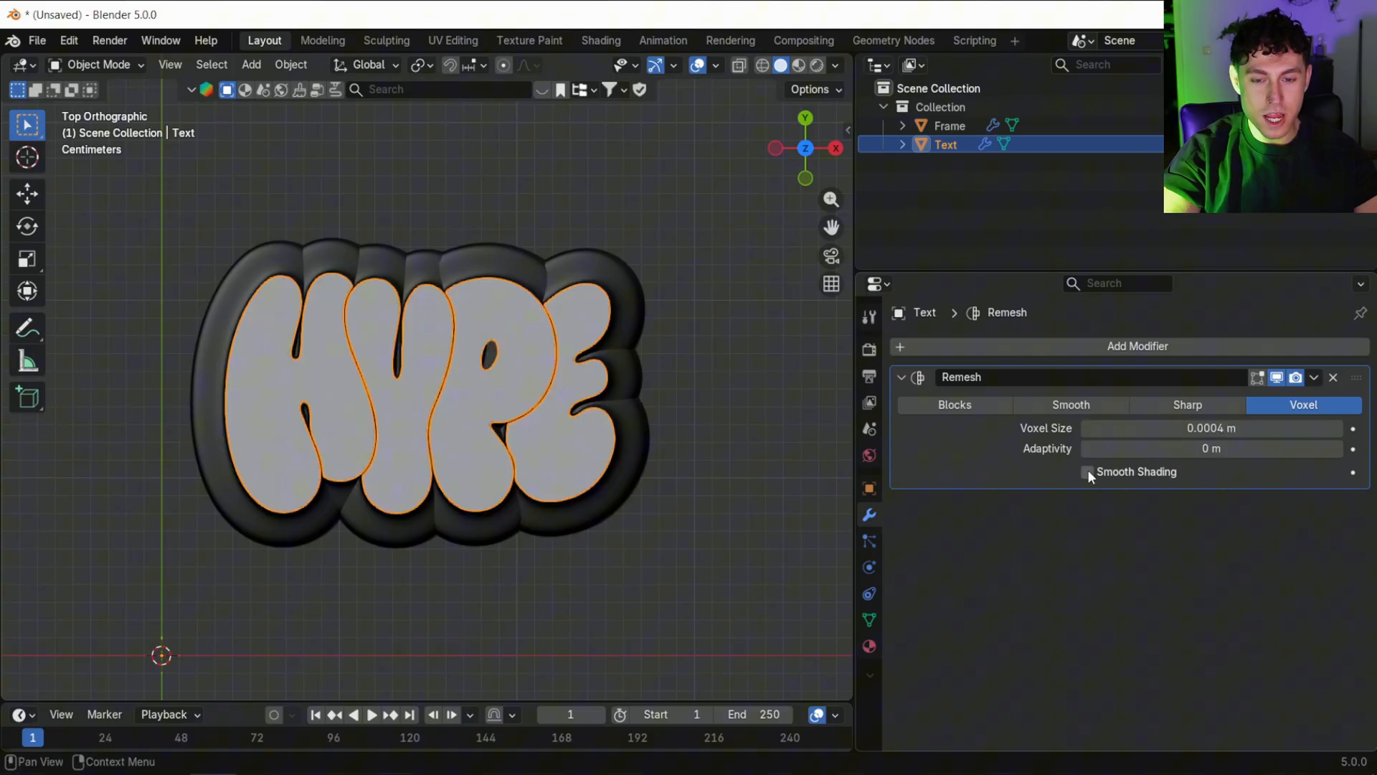
left_click(1087, 472)
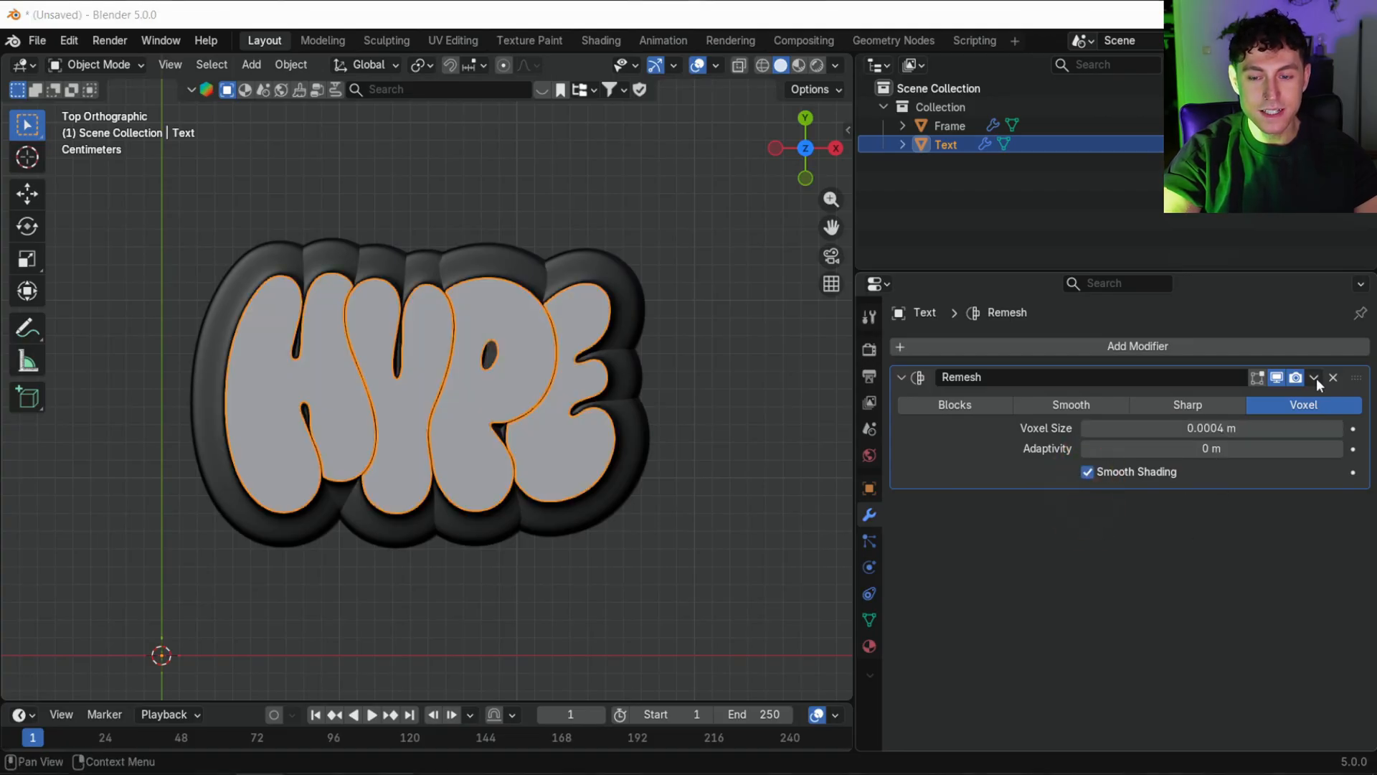
left_click(1333, 378)
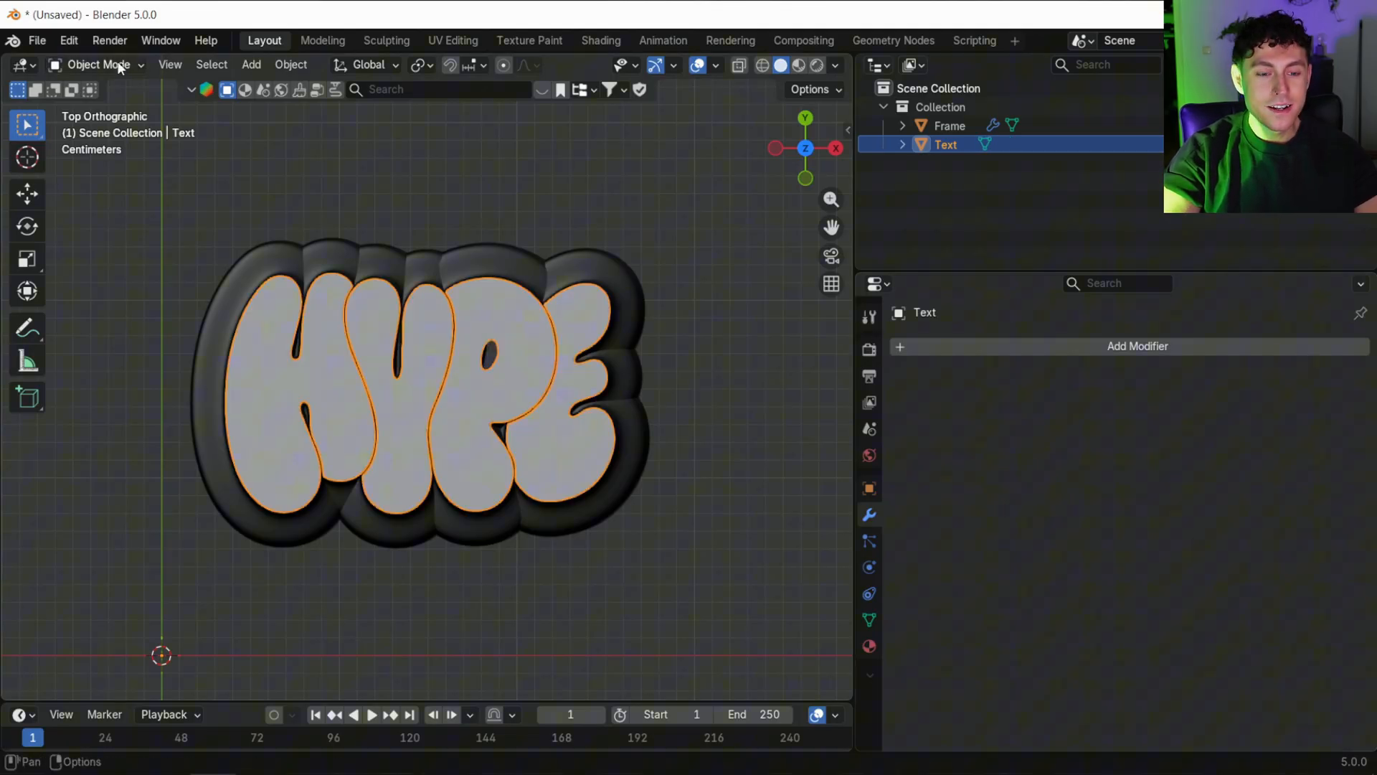
Smooth the HYPE letters in Sculpt Mode, then return to Object Mode.
left_click(99, 64)
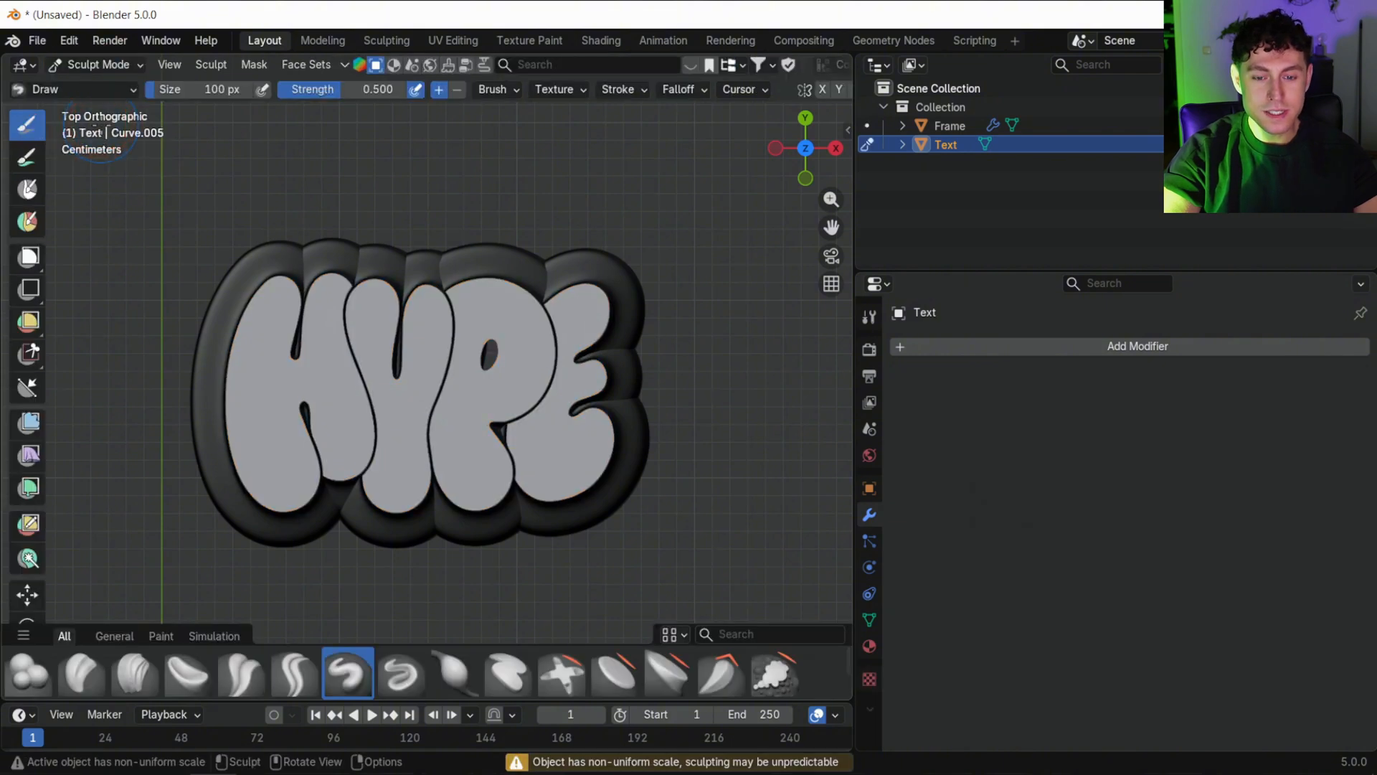
left_click(827, 673)
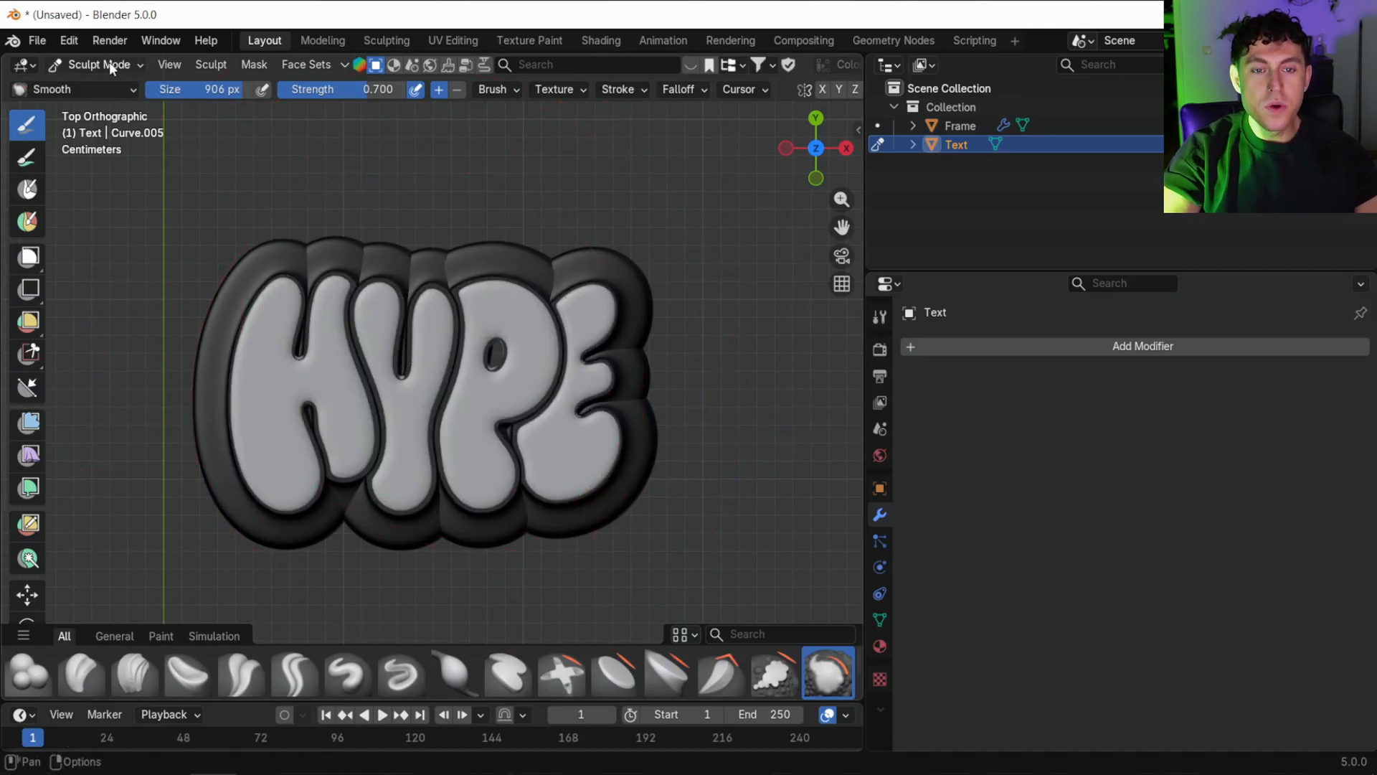
left_click(101, 65)
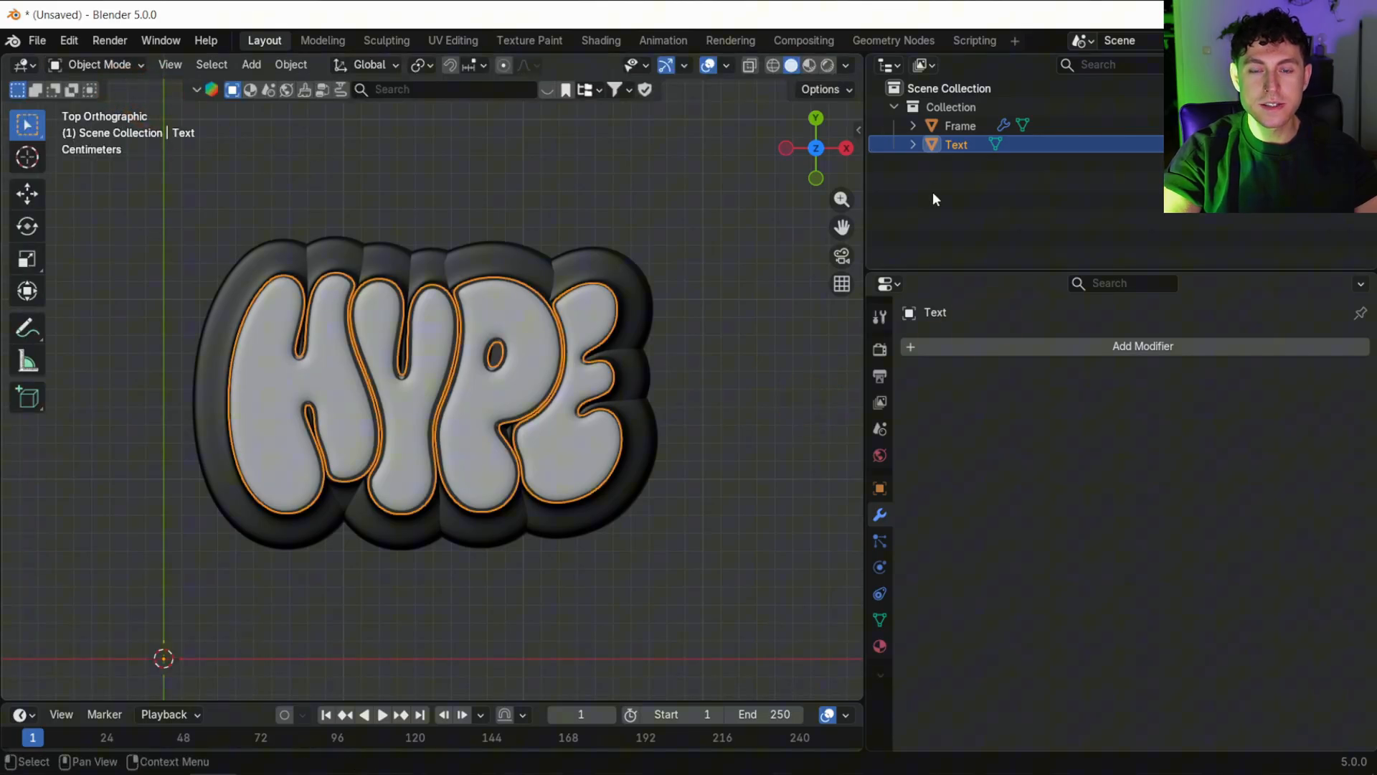
Voxel-remesh the Frame with smooth shading, apply it, and switch to Sculpt Mode.
left_click(959, 125)
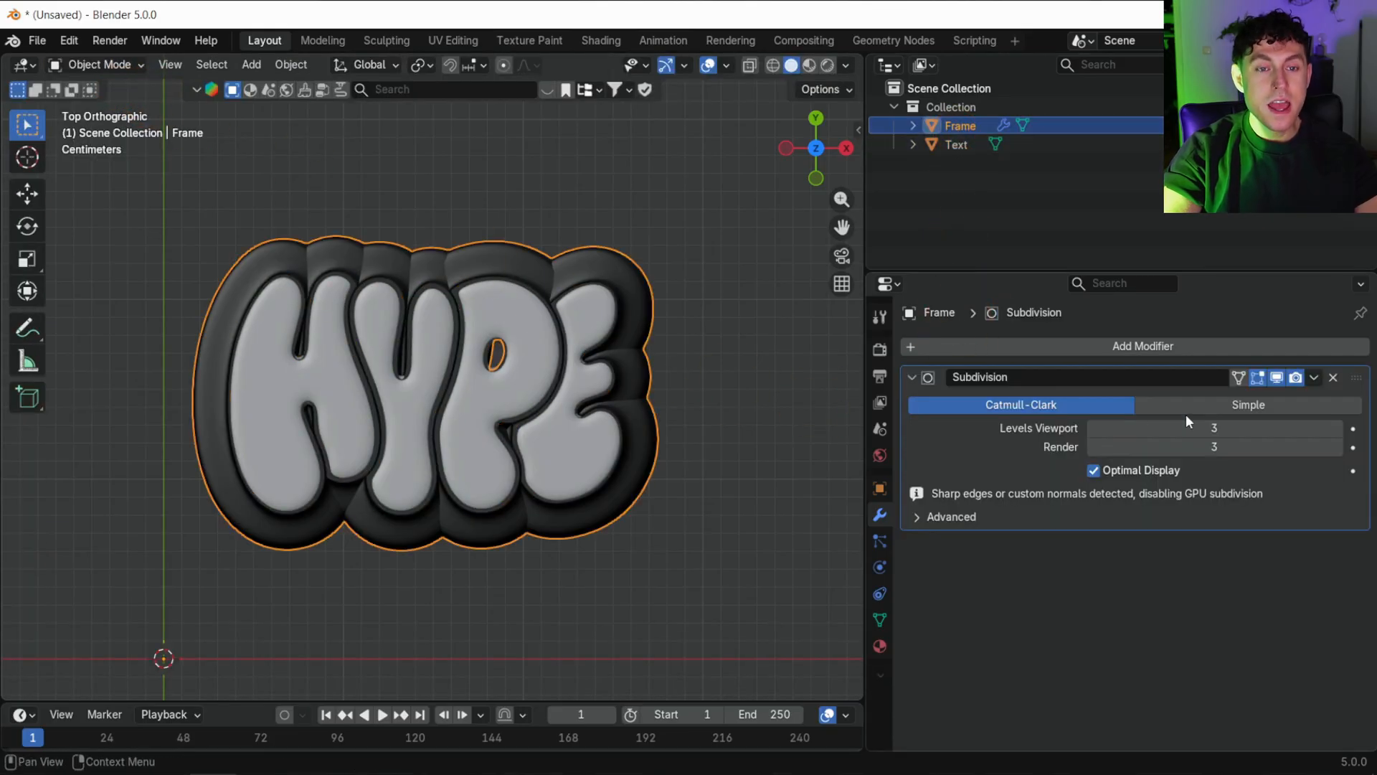
left_click(1142, 345)
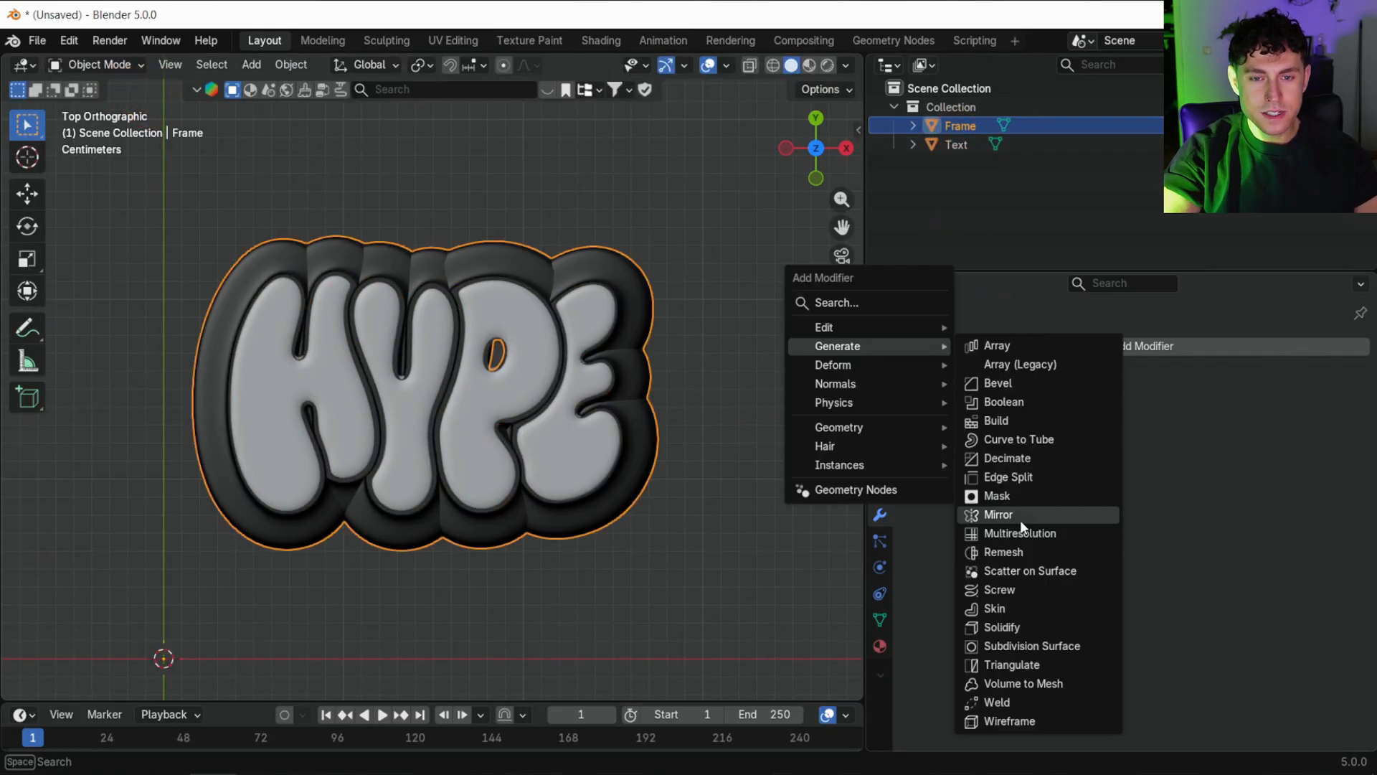
left_click(1003, 551)
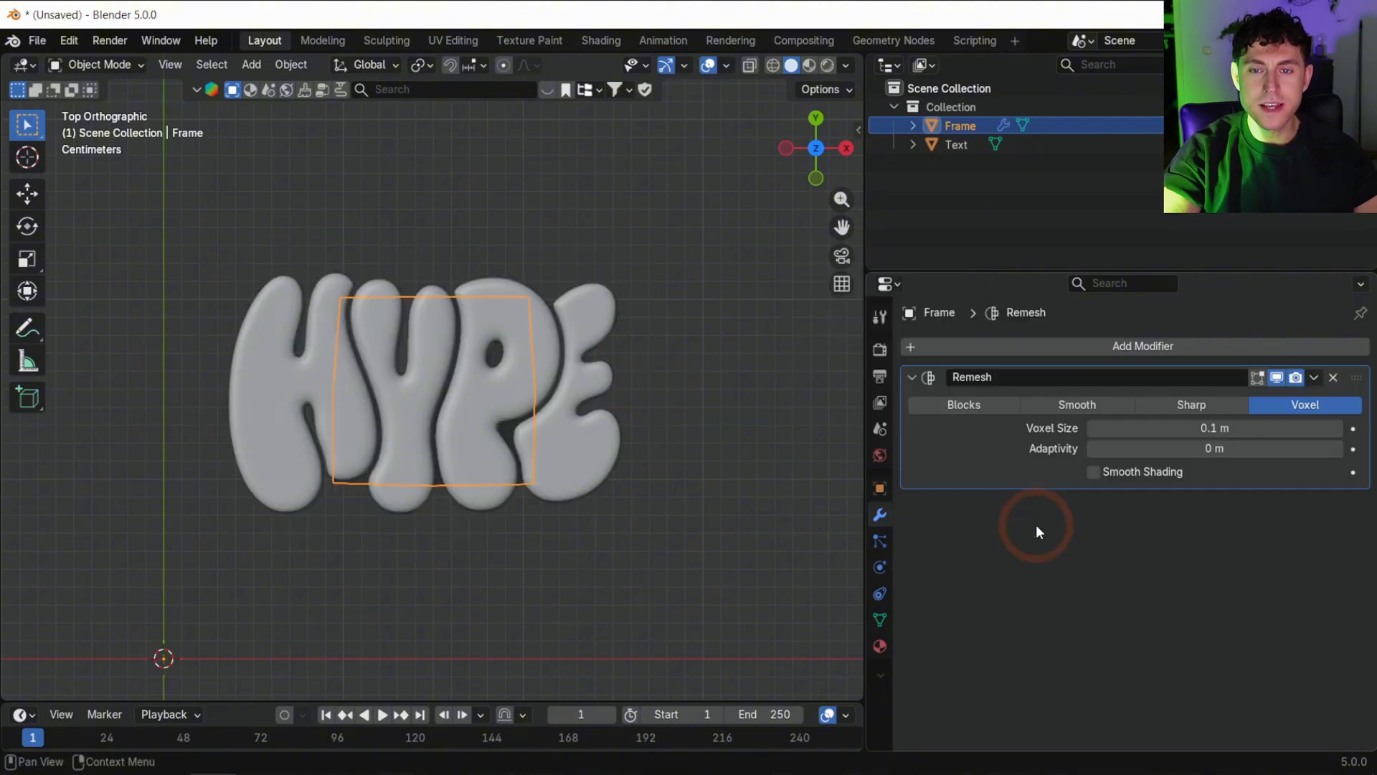
left_click(1314, 377)
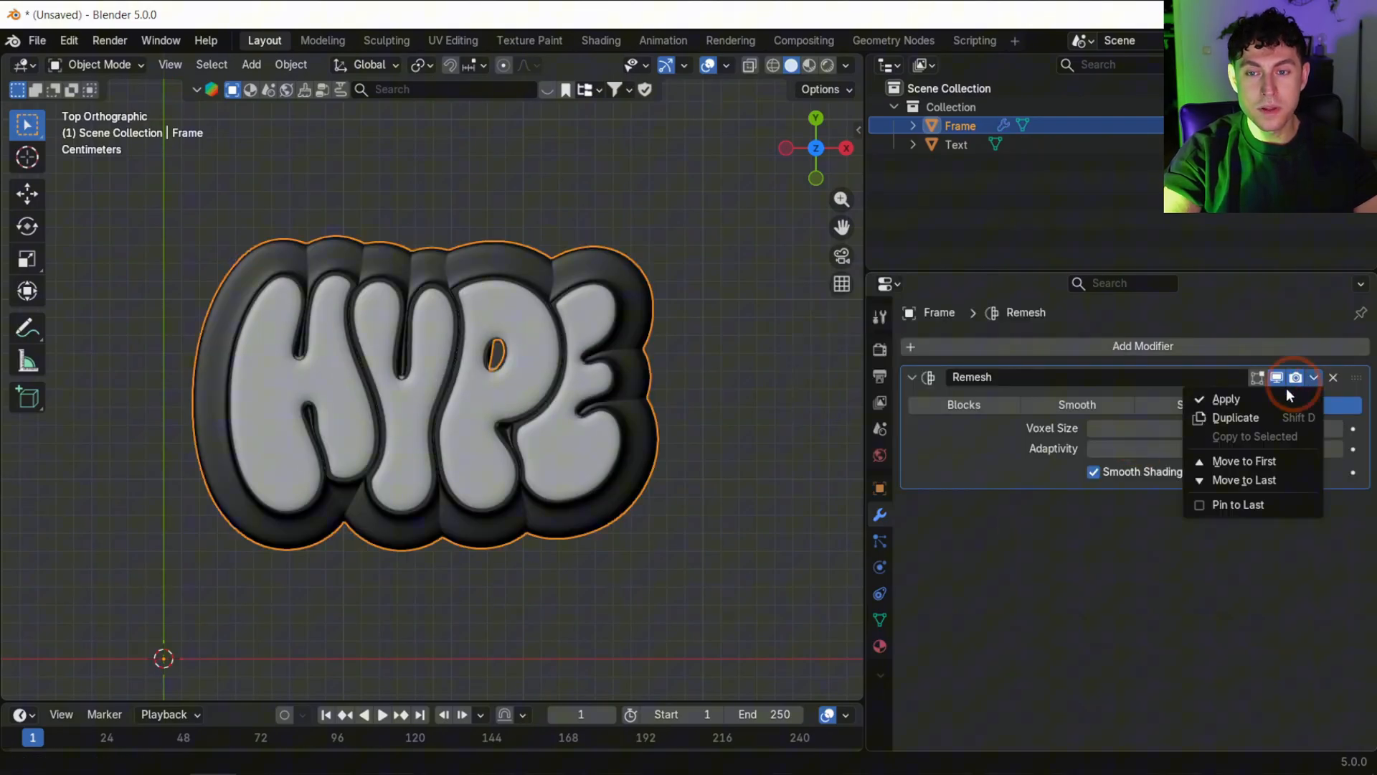
left_click(1226, 399)
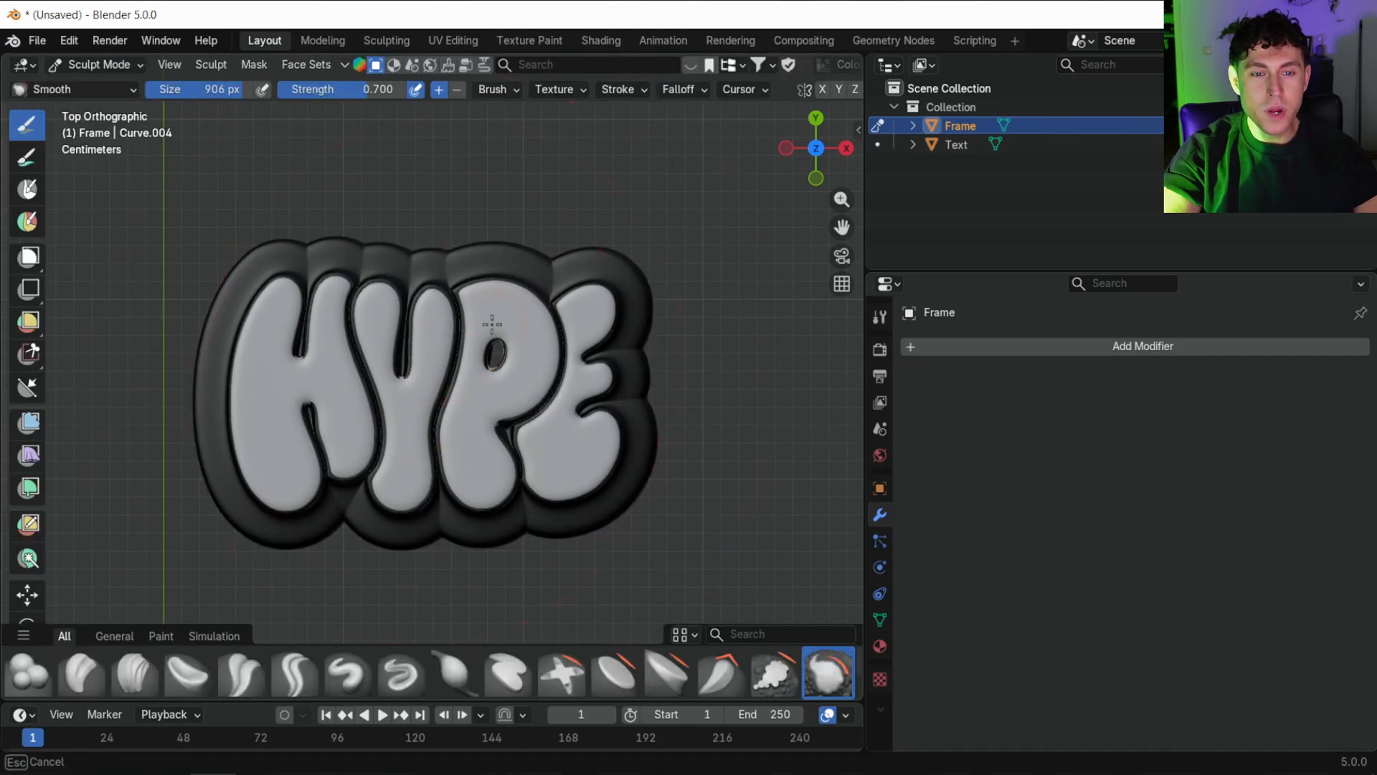
left_click(101, 65)
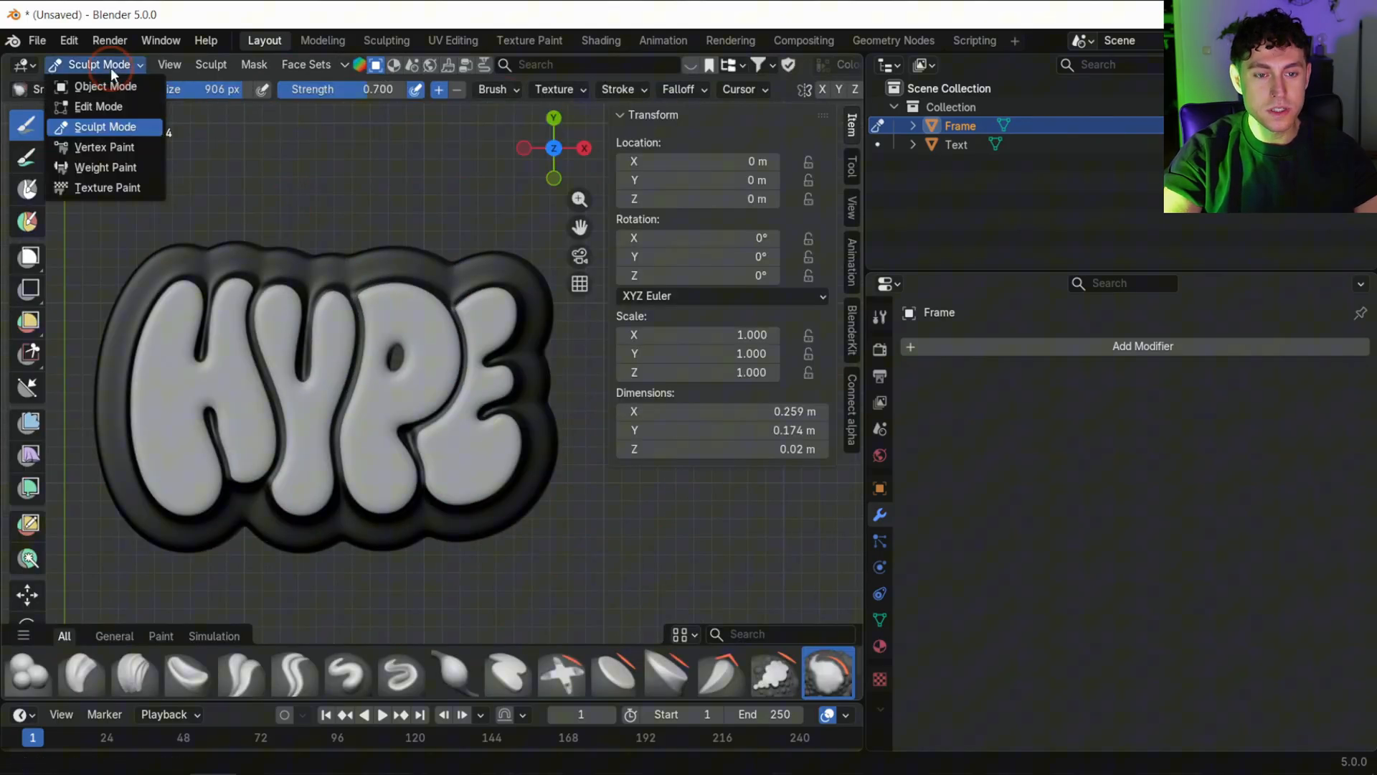
Stand Frame and Text upright, thicken them, and set origin to center of mass (surface).
left_click(105, 86)
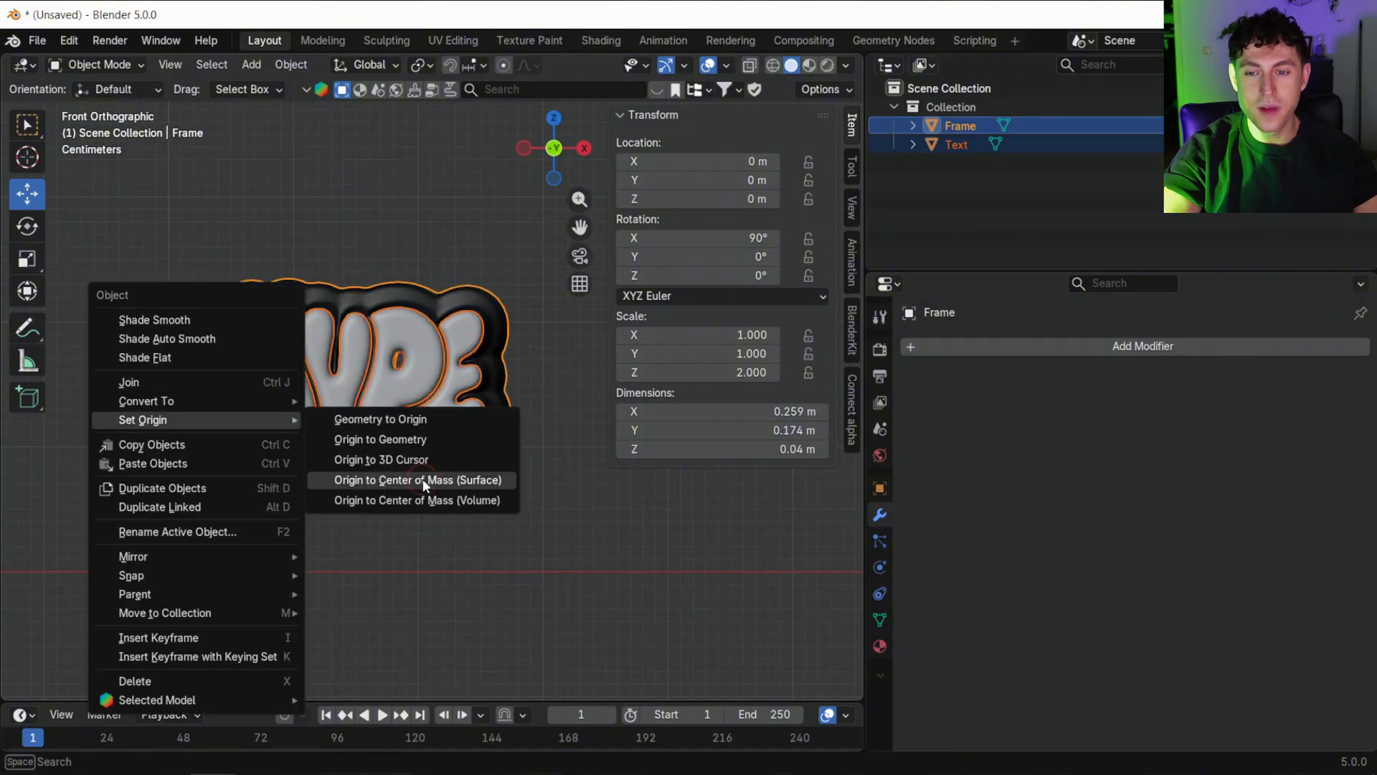
left_click(419, 479)
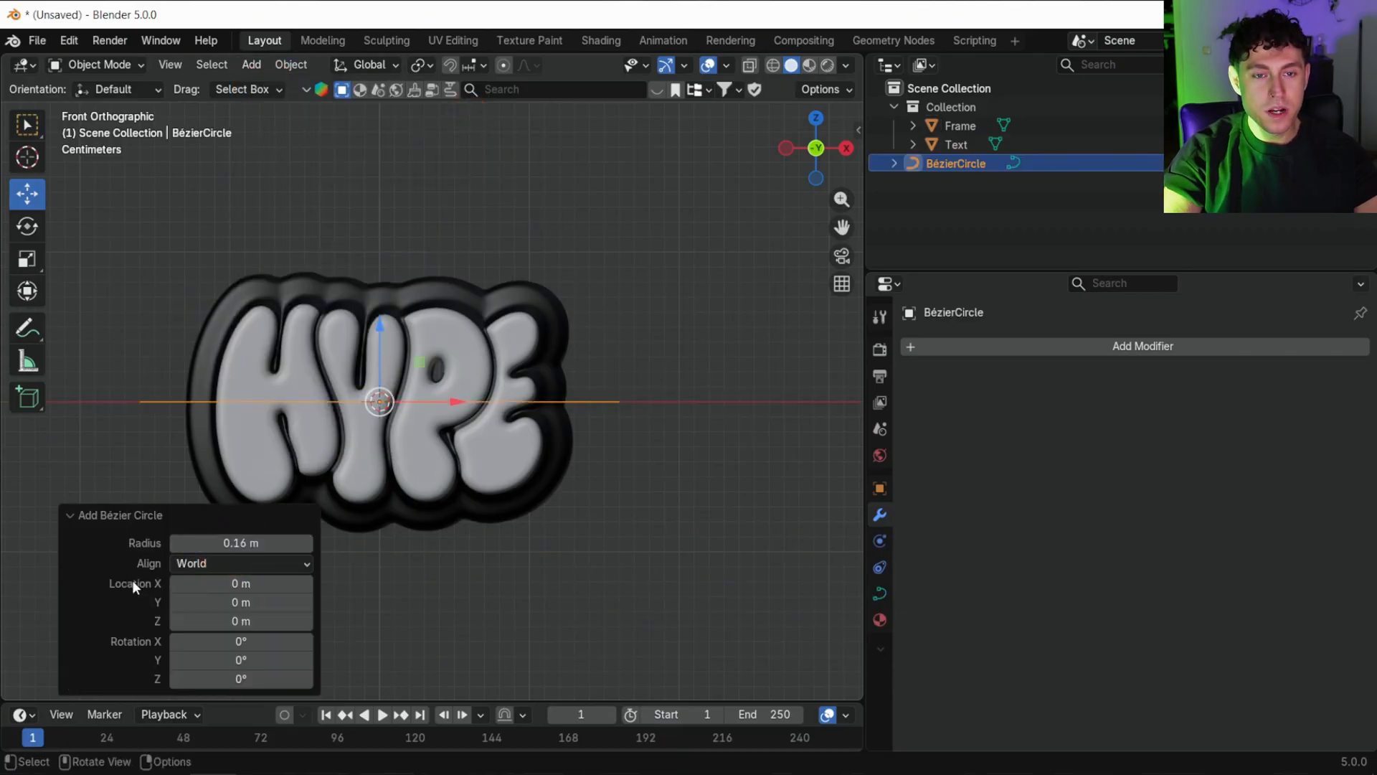
Set the Bézier circle to 3D with resolution 30.
left_click(881, 594)
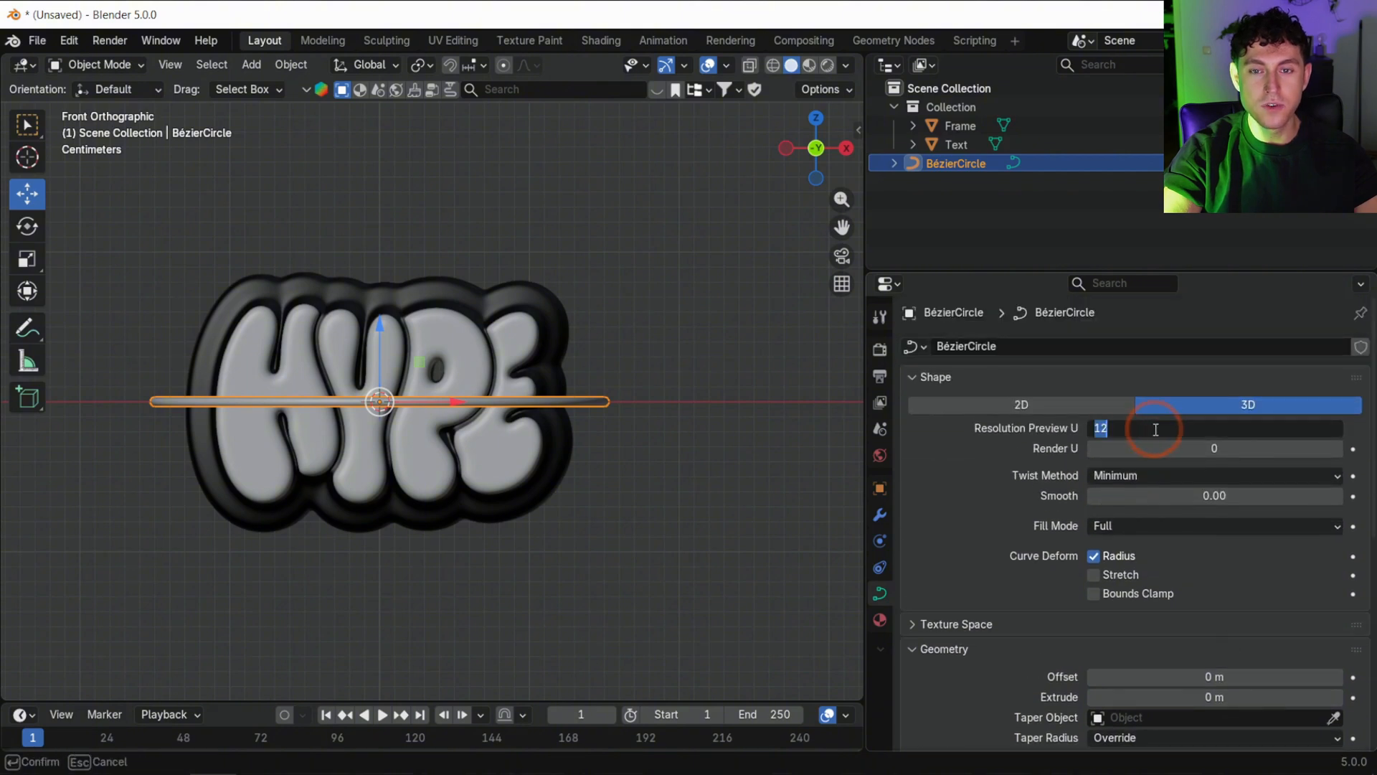
type("30")
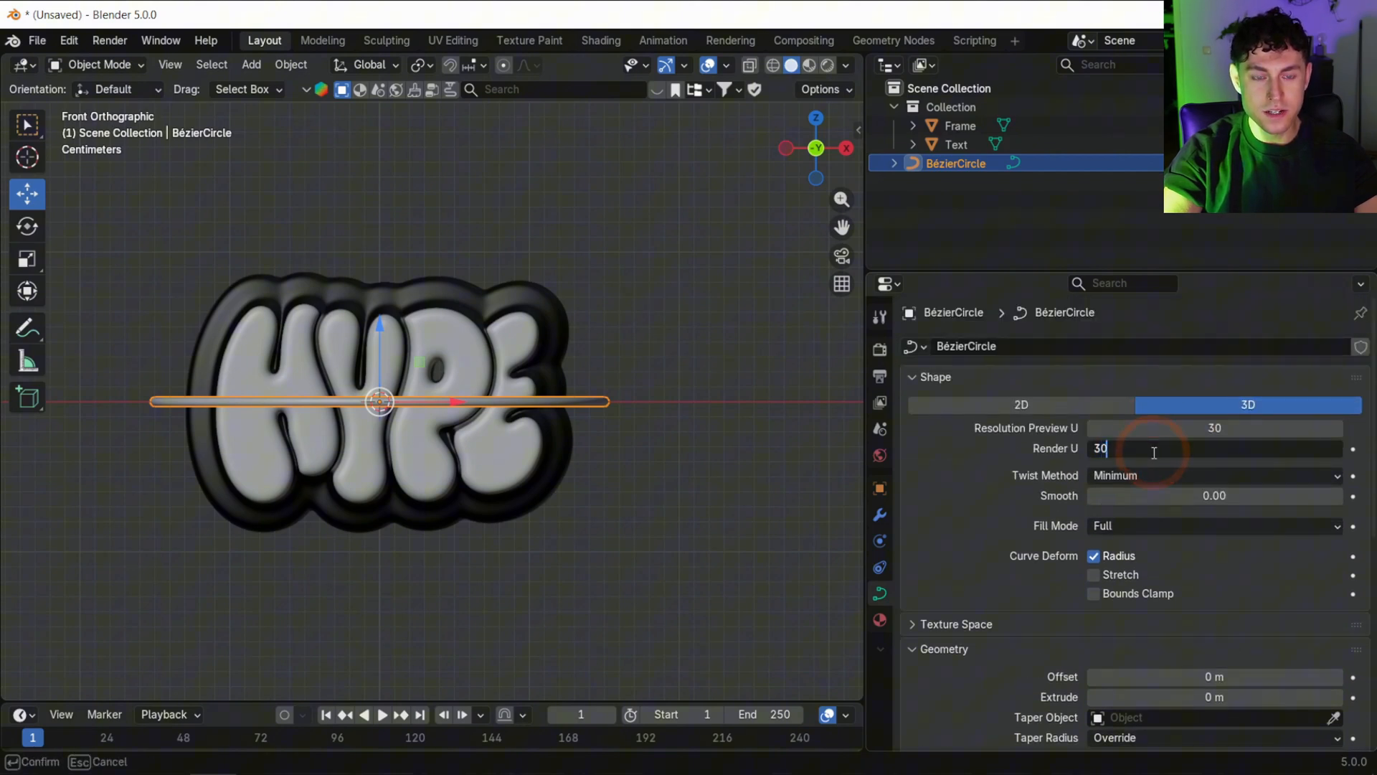
Add a UV sphere and parent it to the Bézier circle.
left_click(251, 64)
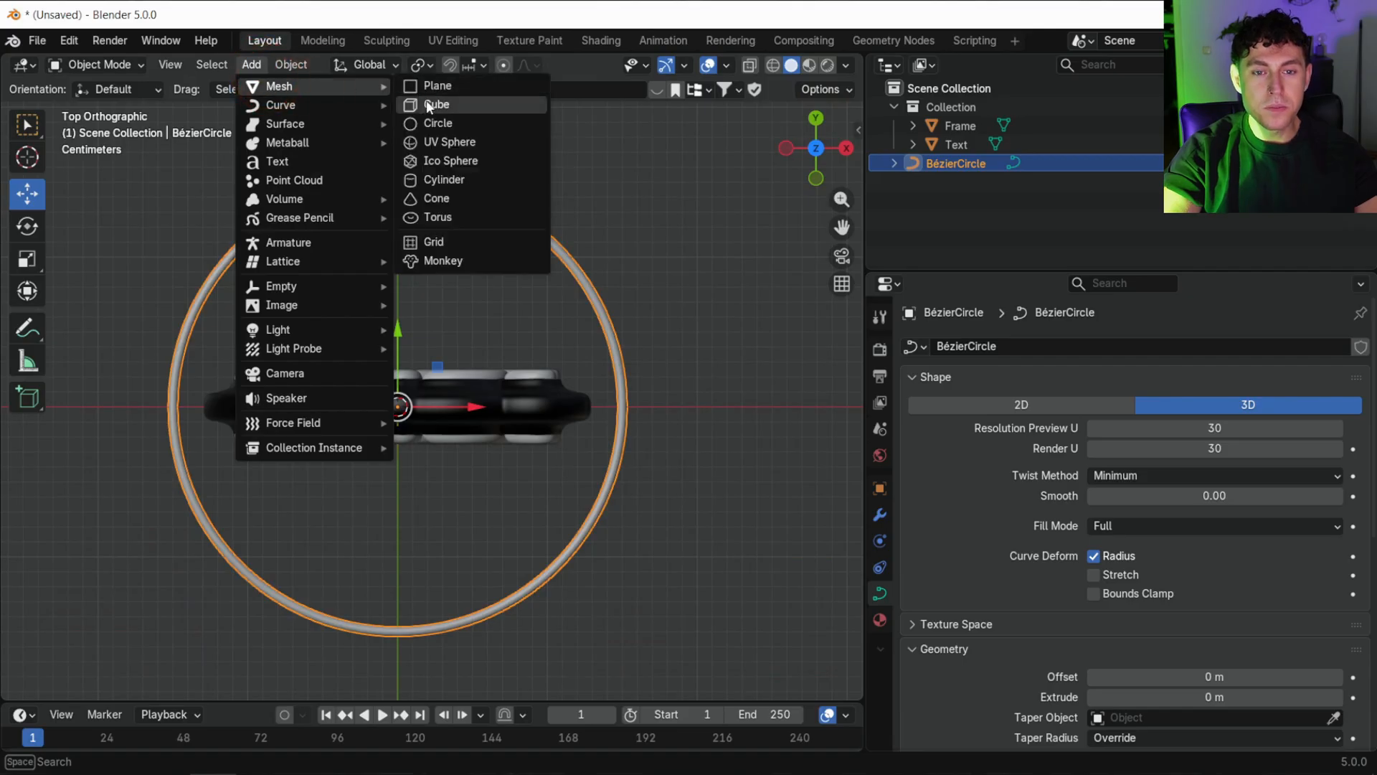
left_click(450, 142)
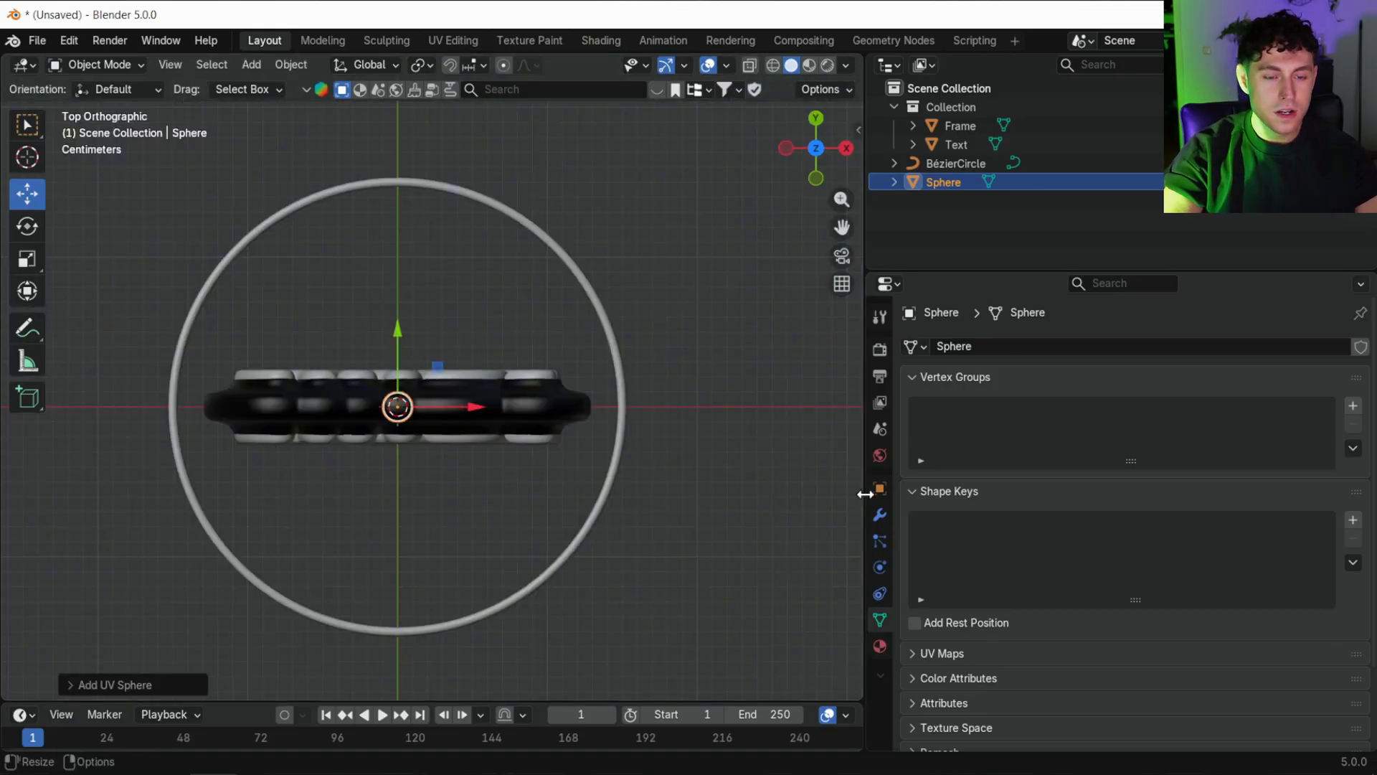
left_click(879, 488)
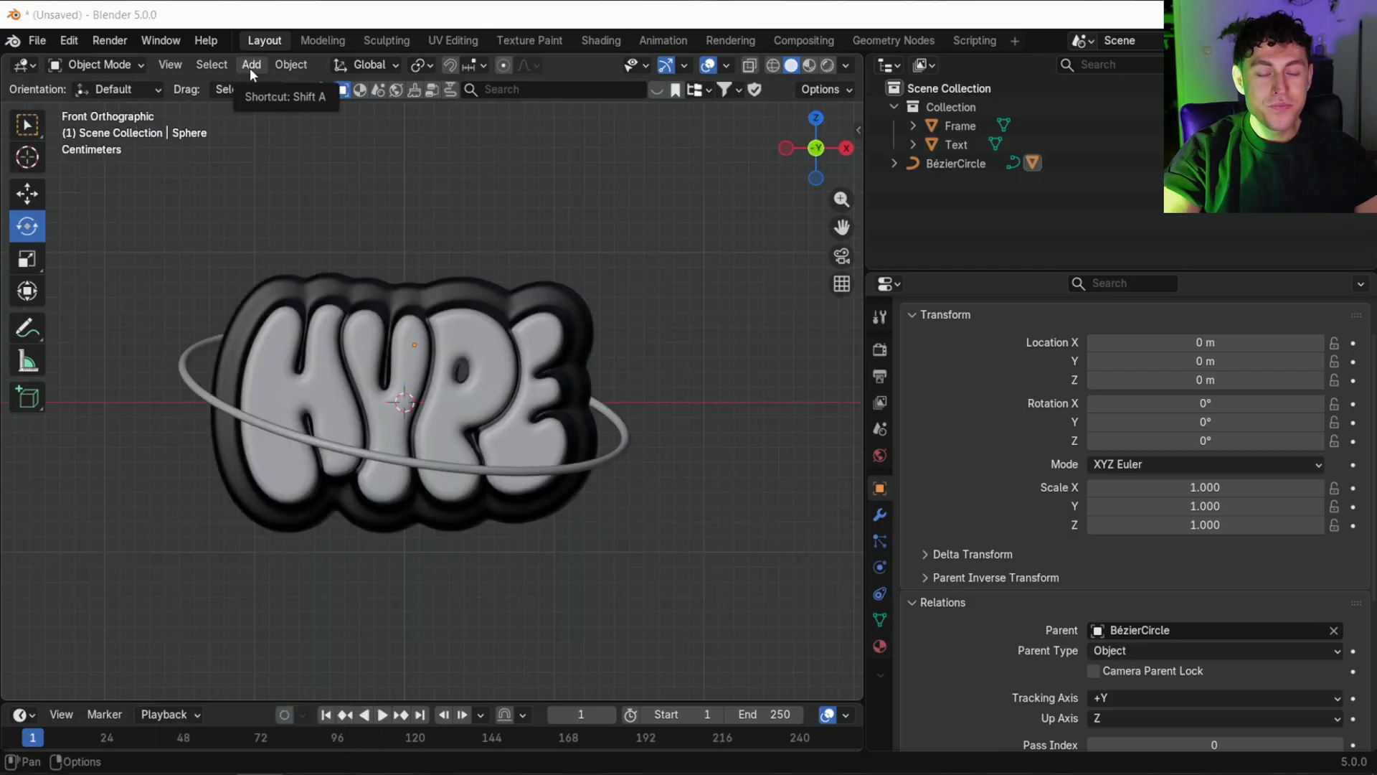
Add a camera framing the poster at 1080×1080 and a backdrop plane.
left_click(253, 65)
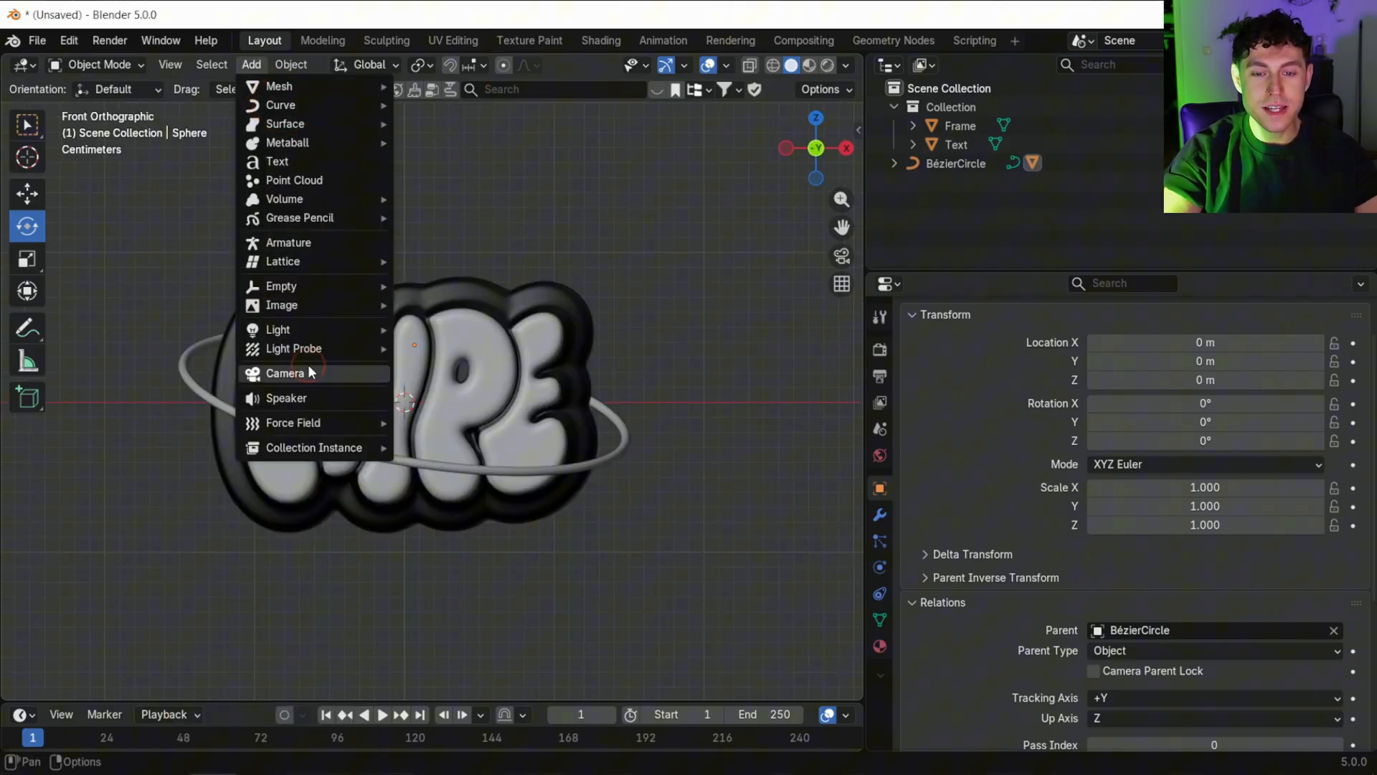
left_click(284, 373)
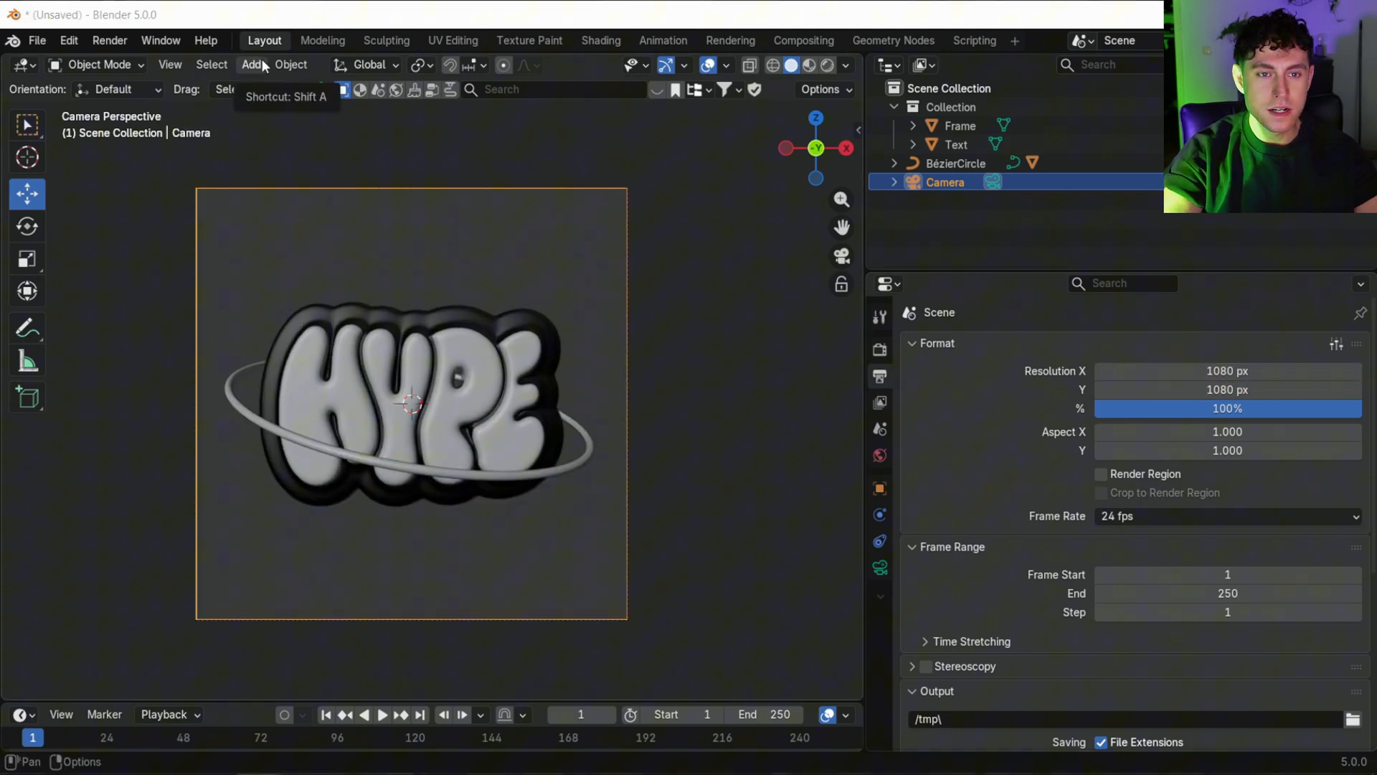
left_click(251, 65)
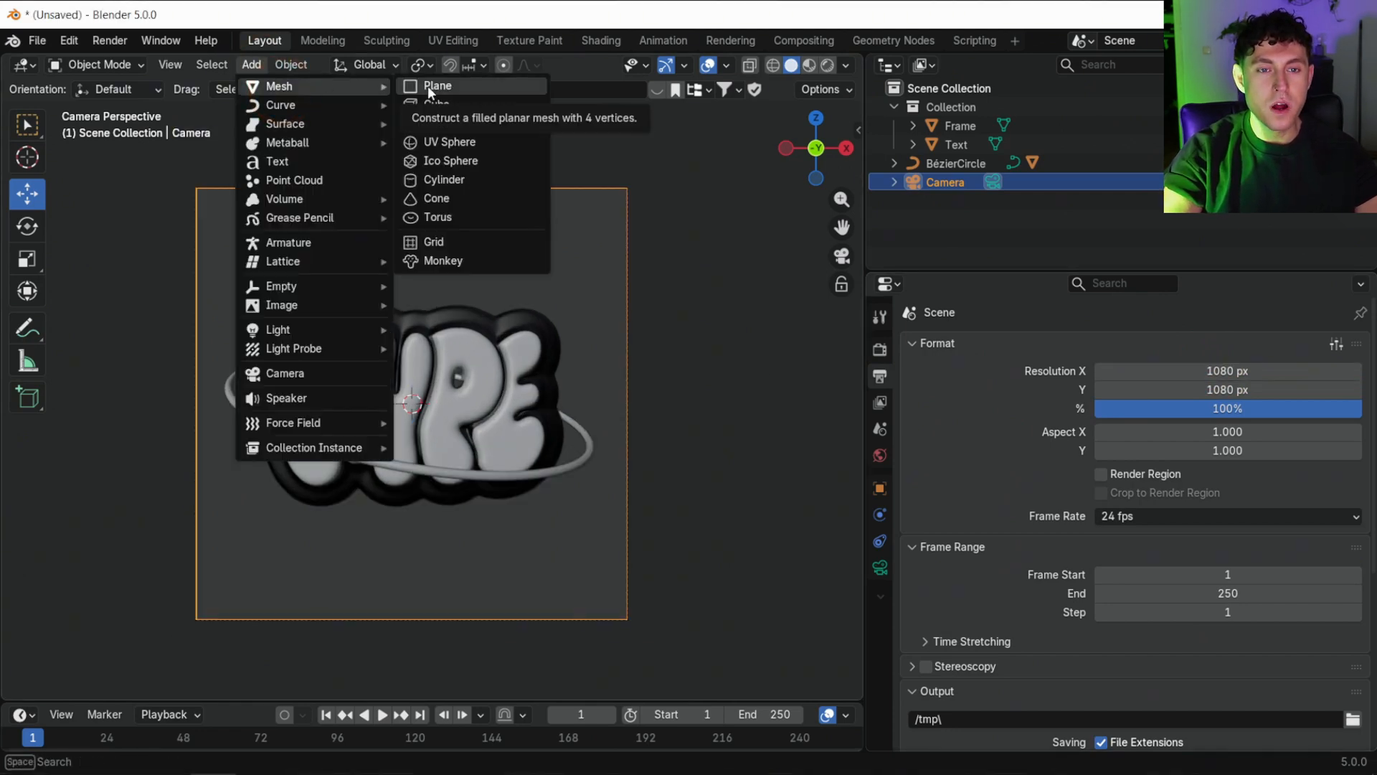
left_click(438, 86)
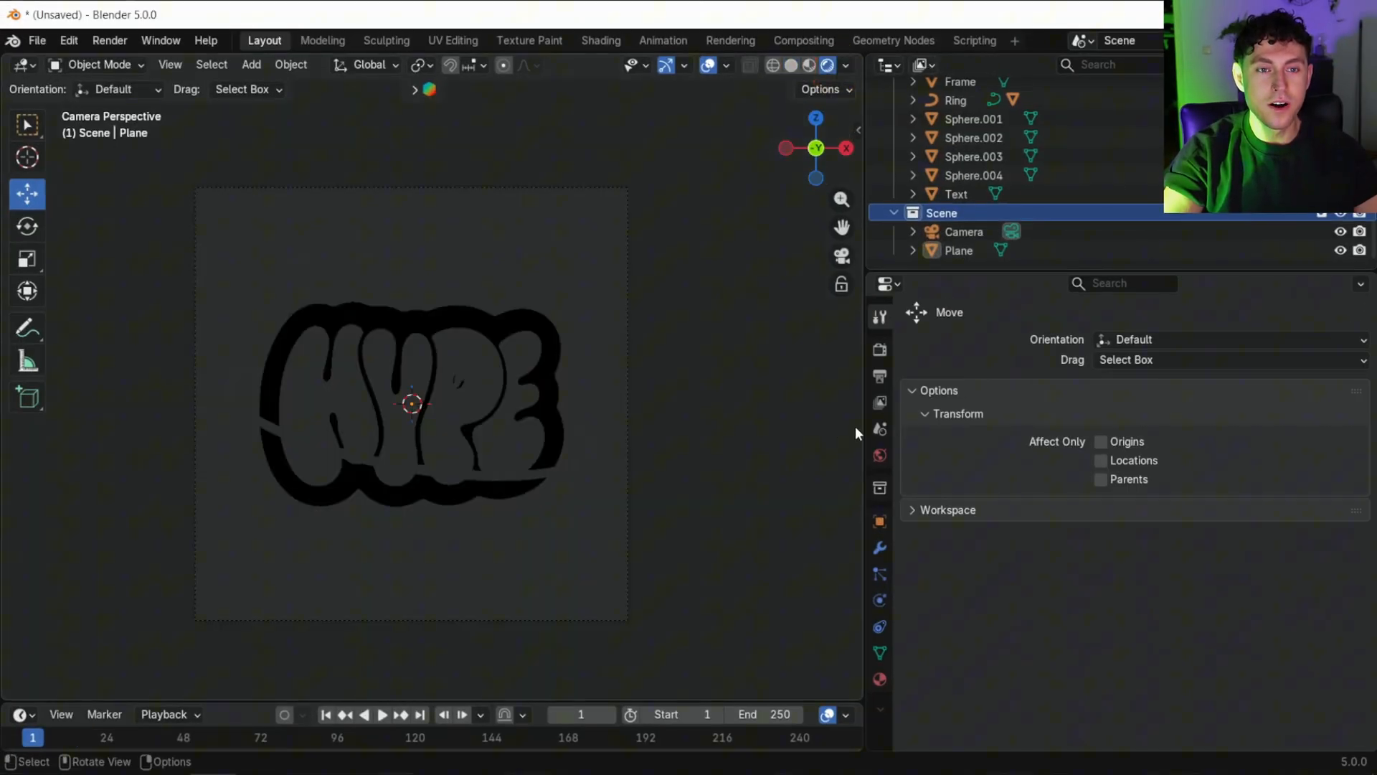
Set the world to a Sky Texture with strength 0.2.
left_click(879, 456)
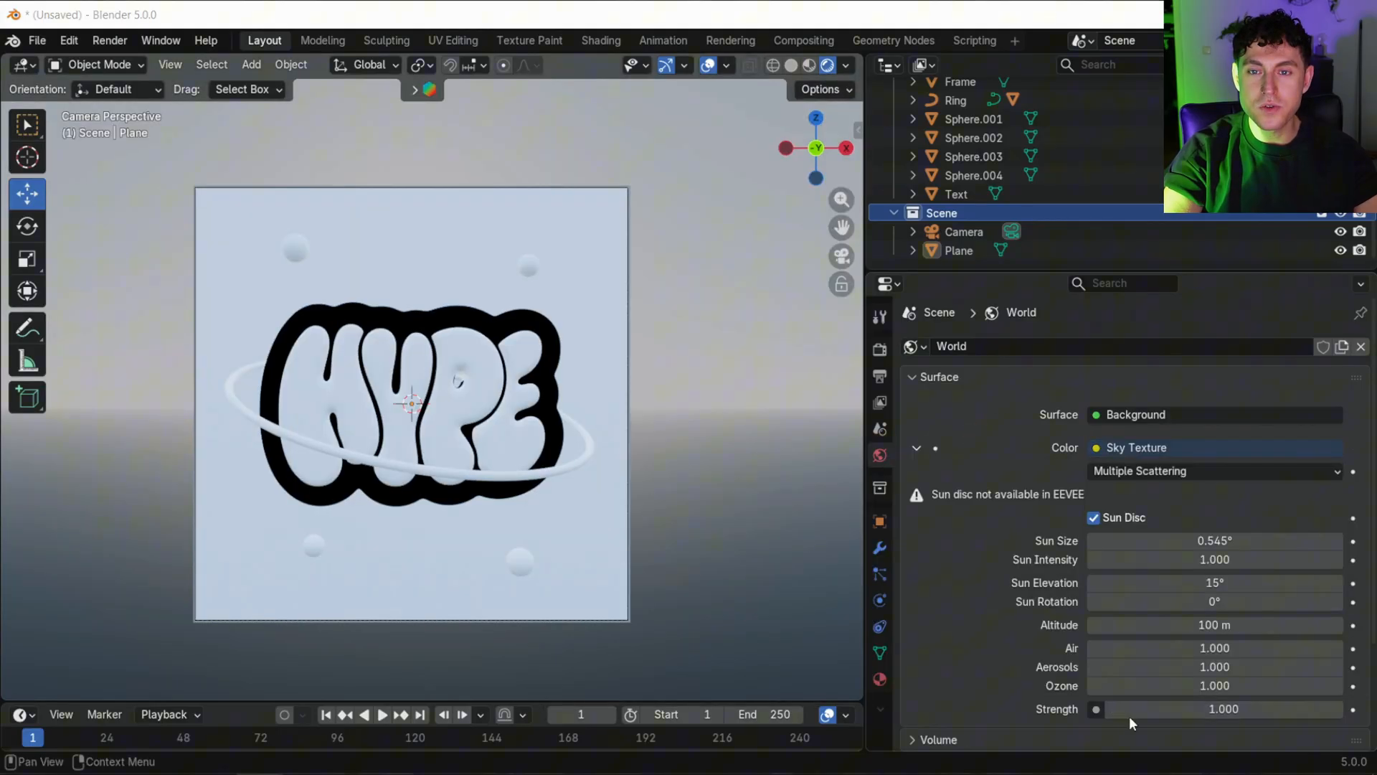
left_click_drag(1221, 708, 1159, 709)
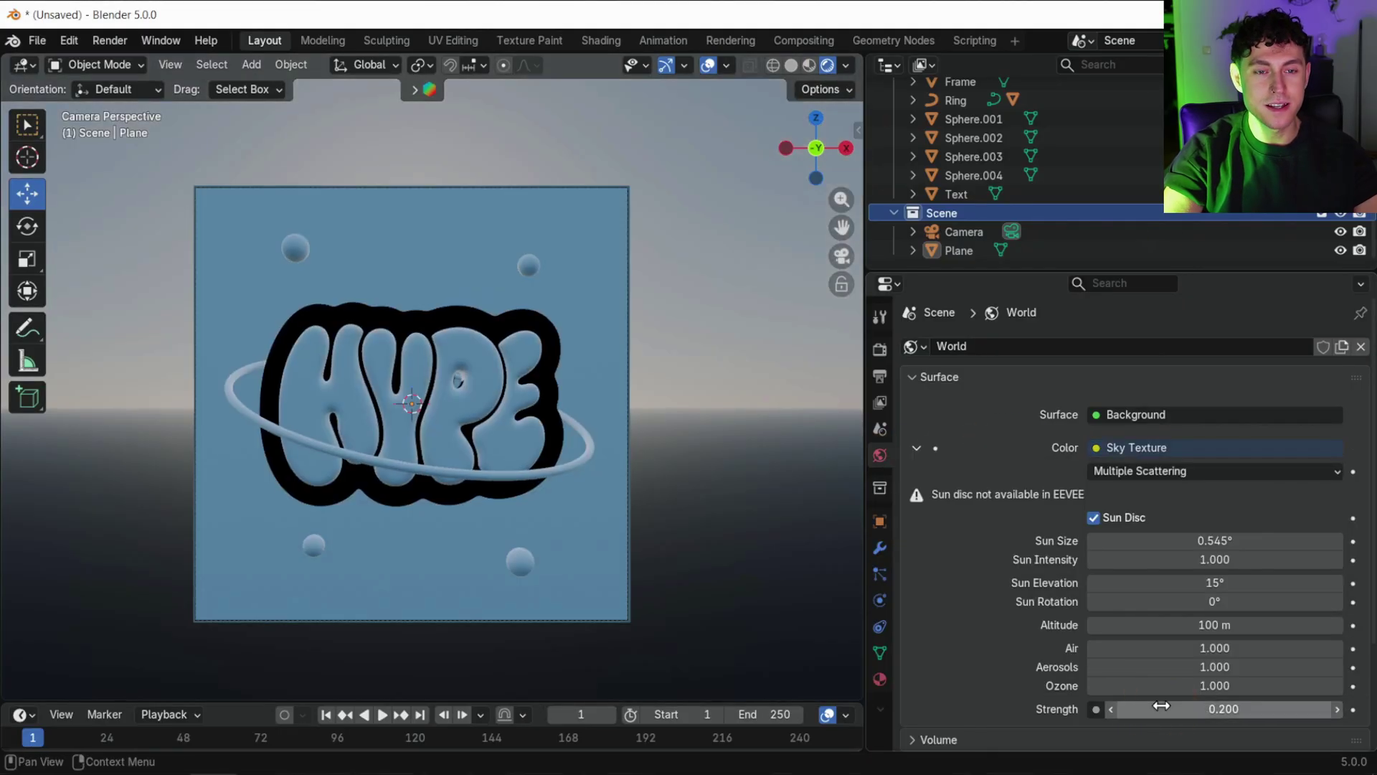
Add two area lights to light the scene.
left_click(251, 64)
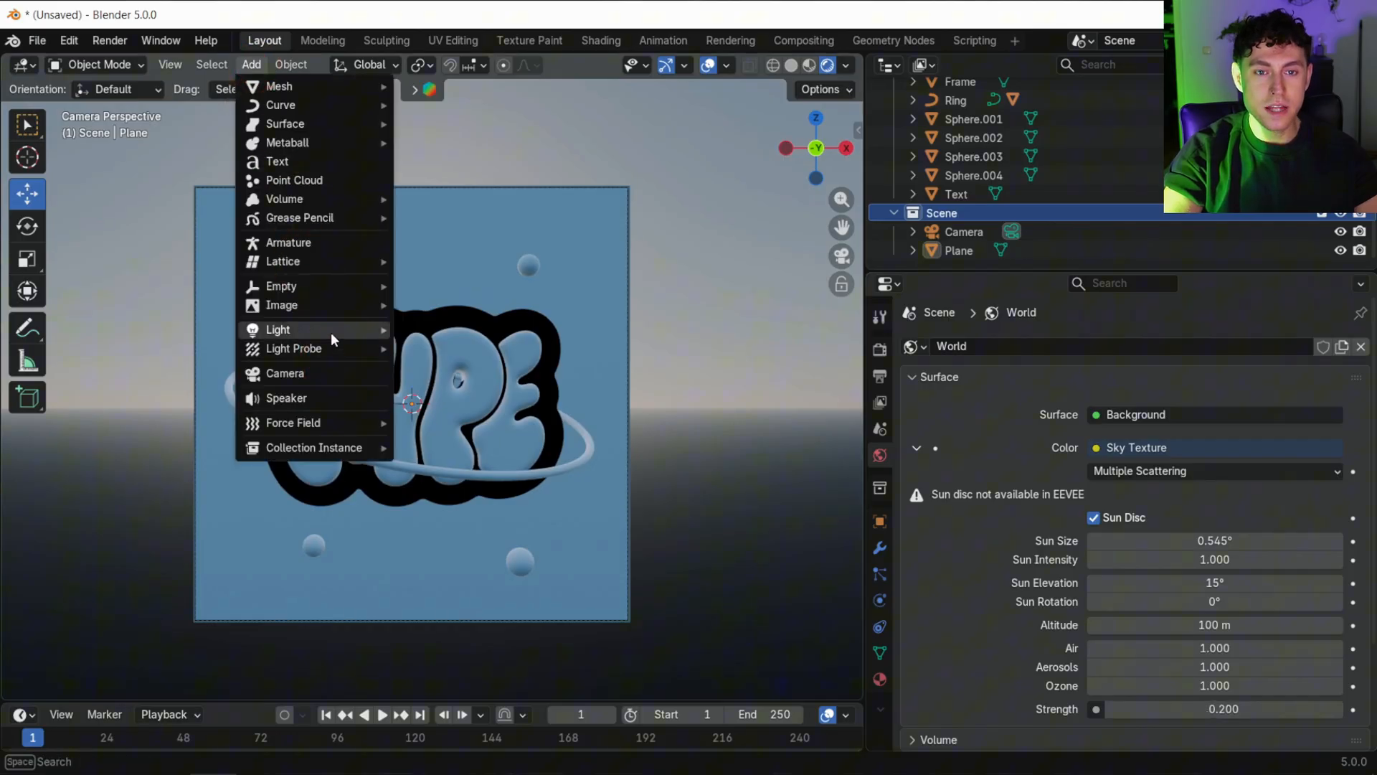
left_click(277, 329)
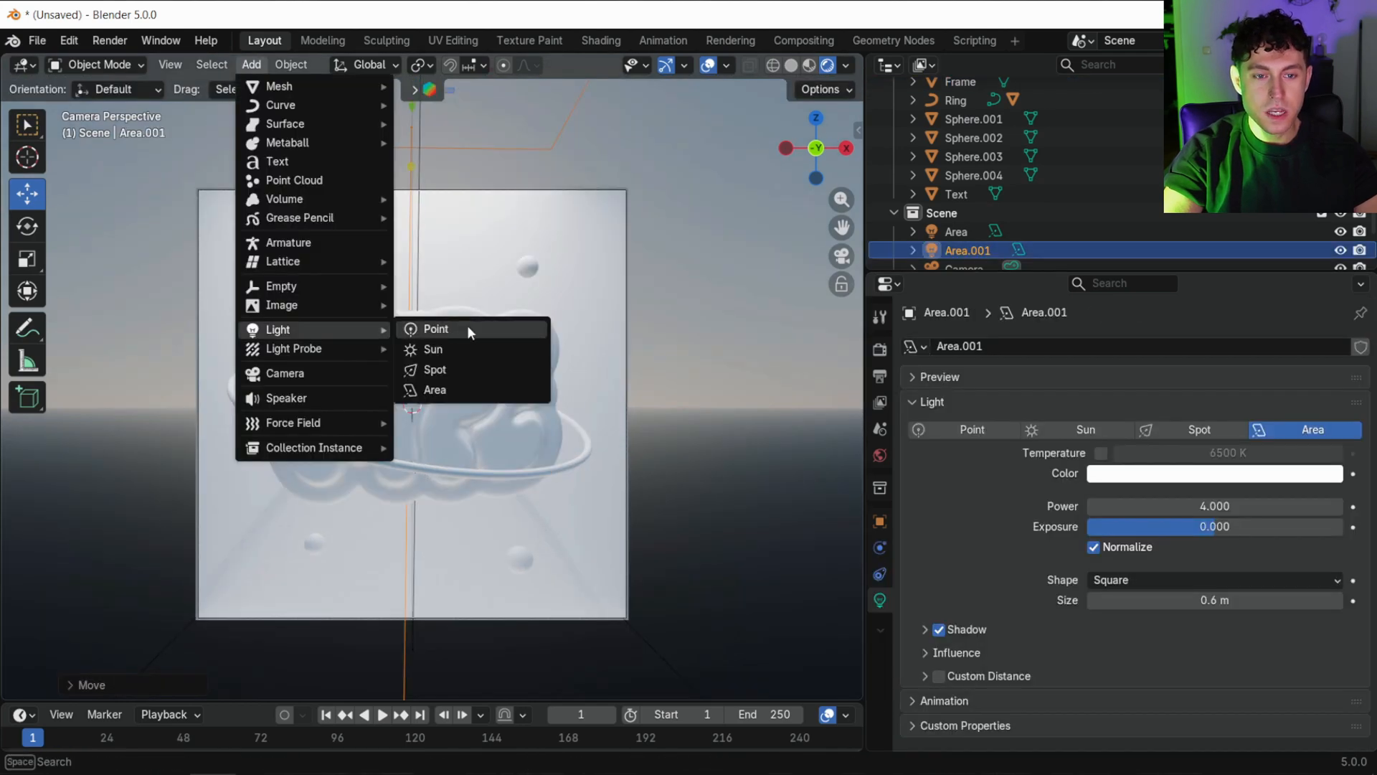
left_click(436, 329)
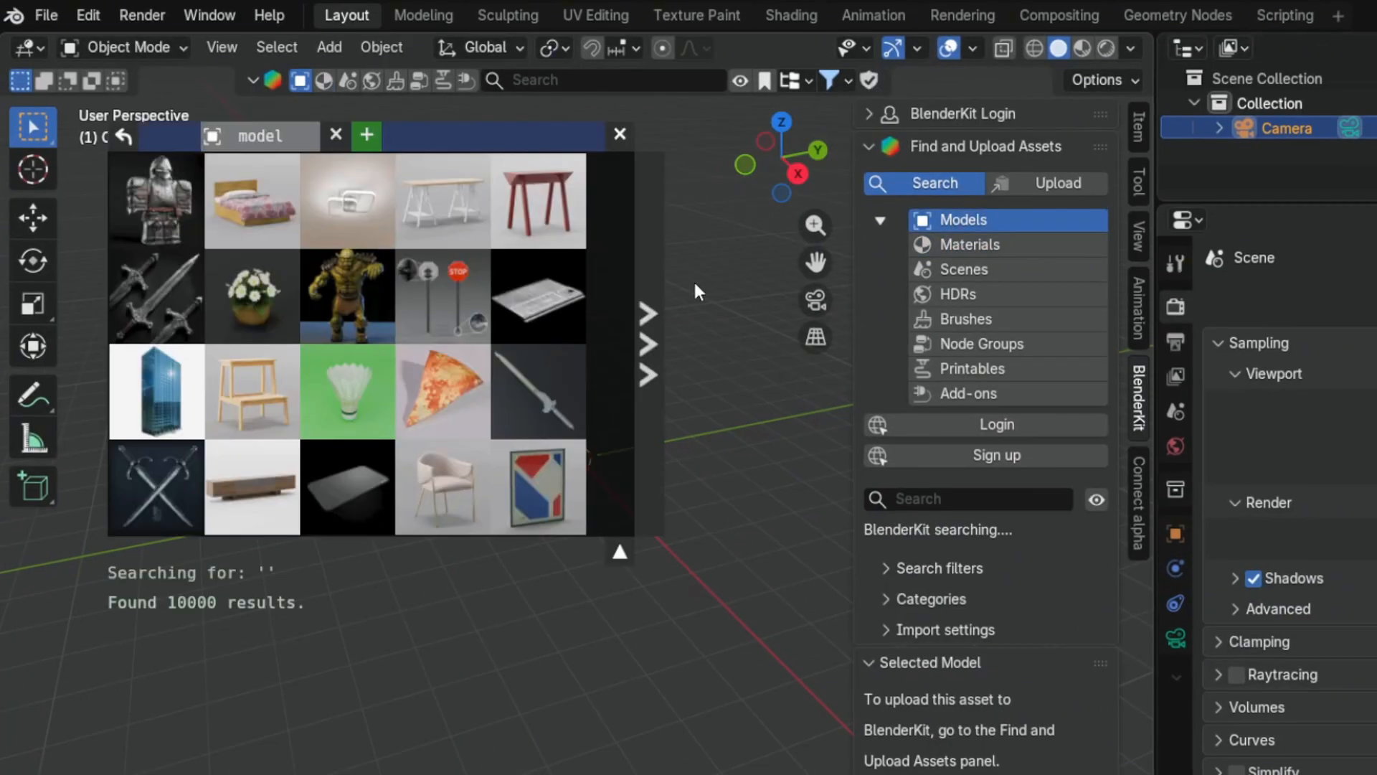
mouse_move(662, 554)
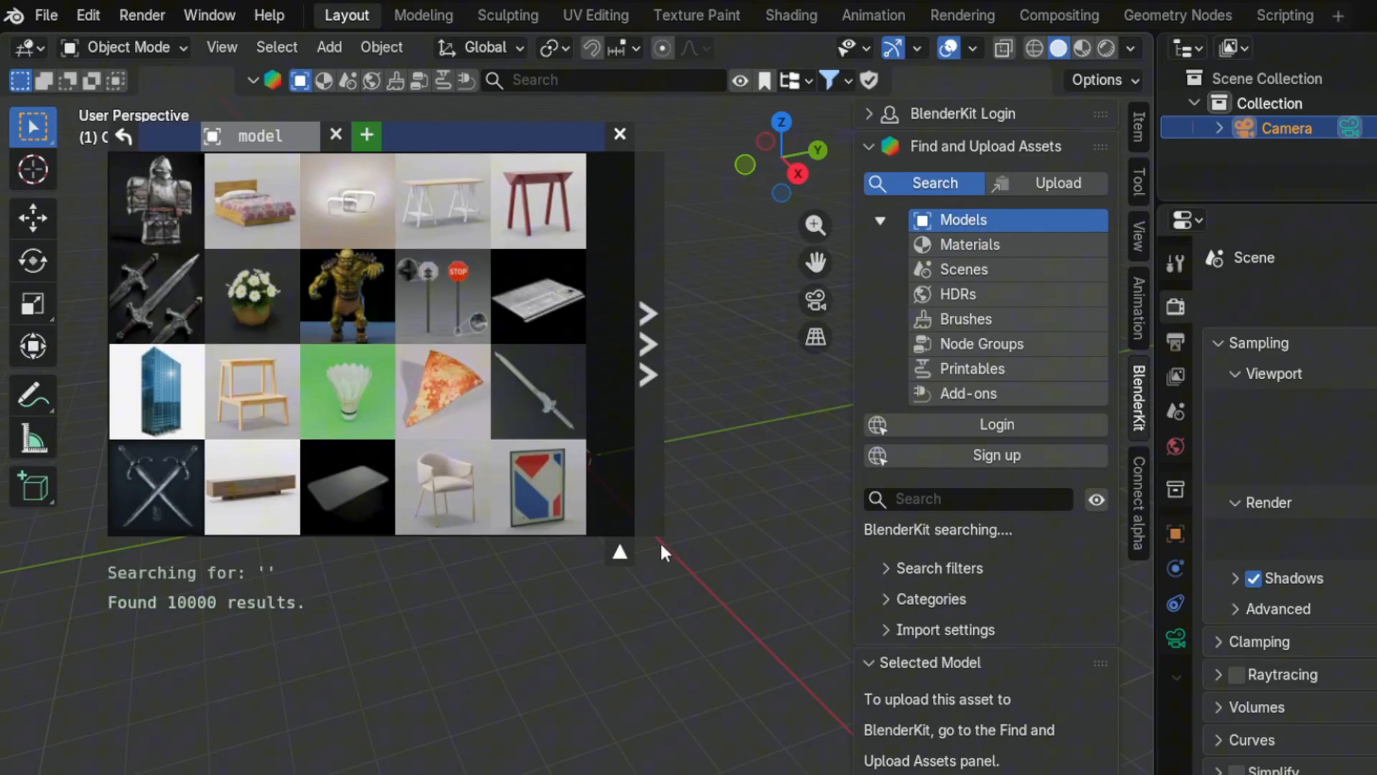
Browse the HDR environments in the BlenderKit asset library, then go to Edit > Preferences.
left_click(958, 294)
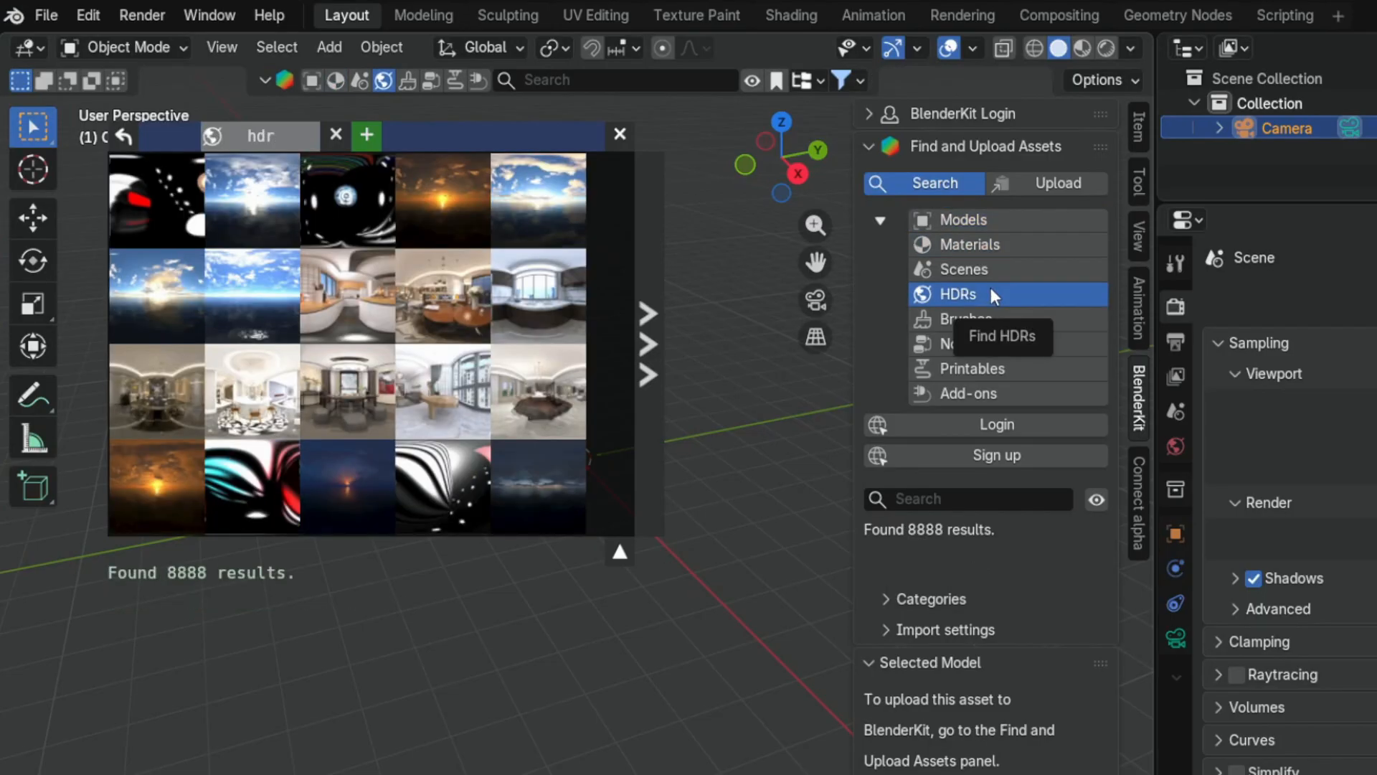
left_click(620, 135)
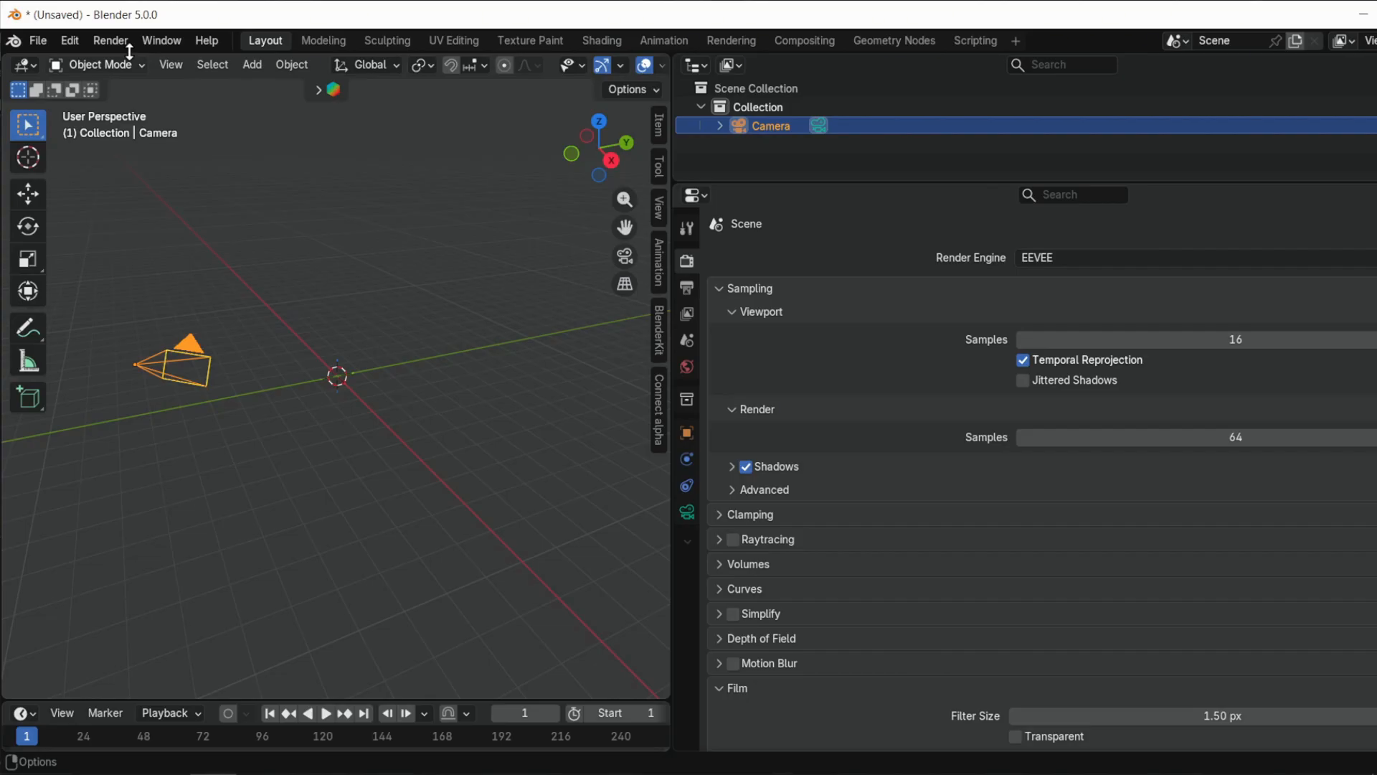
left_click(68, 41)
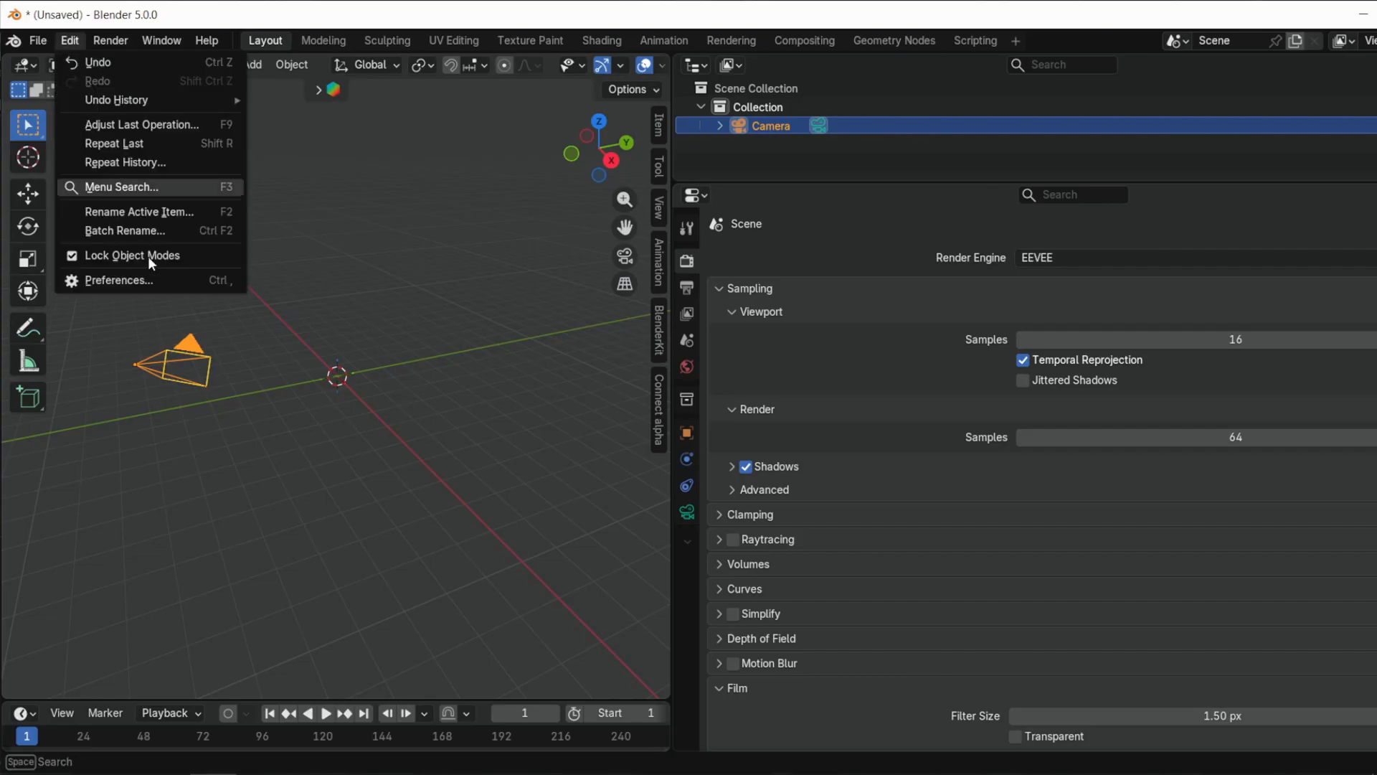
Confirm the BlenderKit and Connect image alpha add-ons are installed and return to the camera scene.
left_click(118, 280)
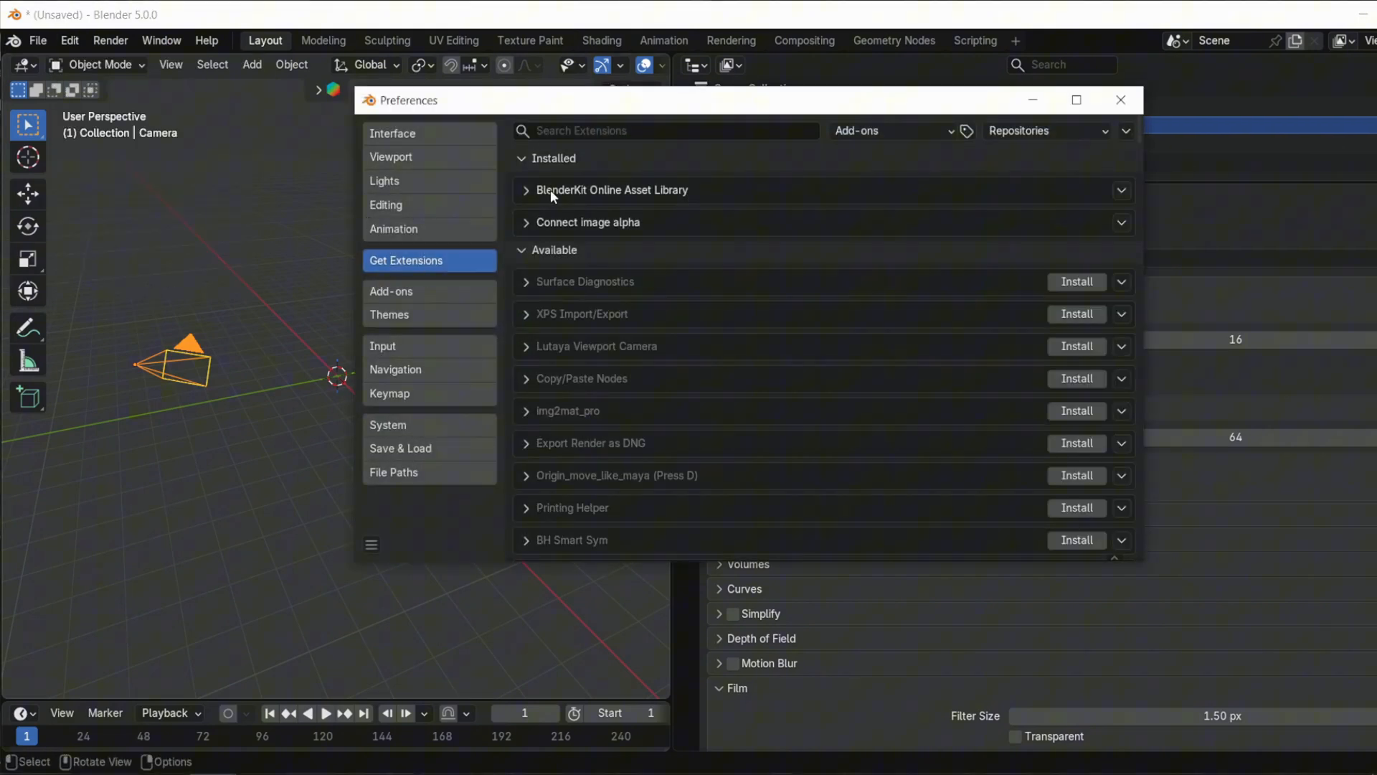
left_click(1120, 101)
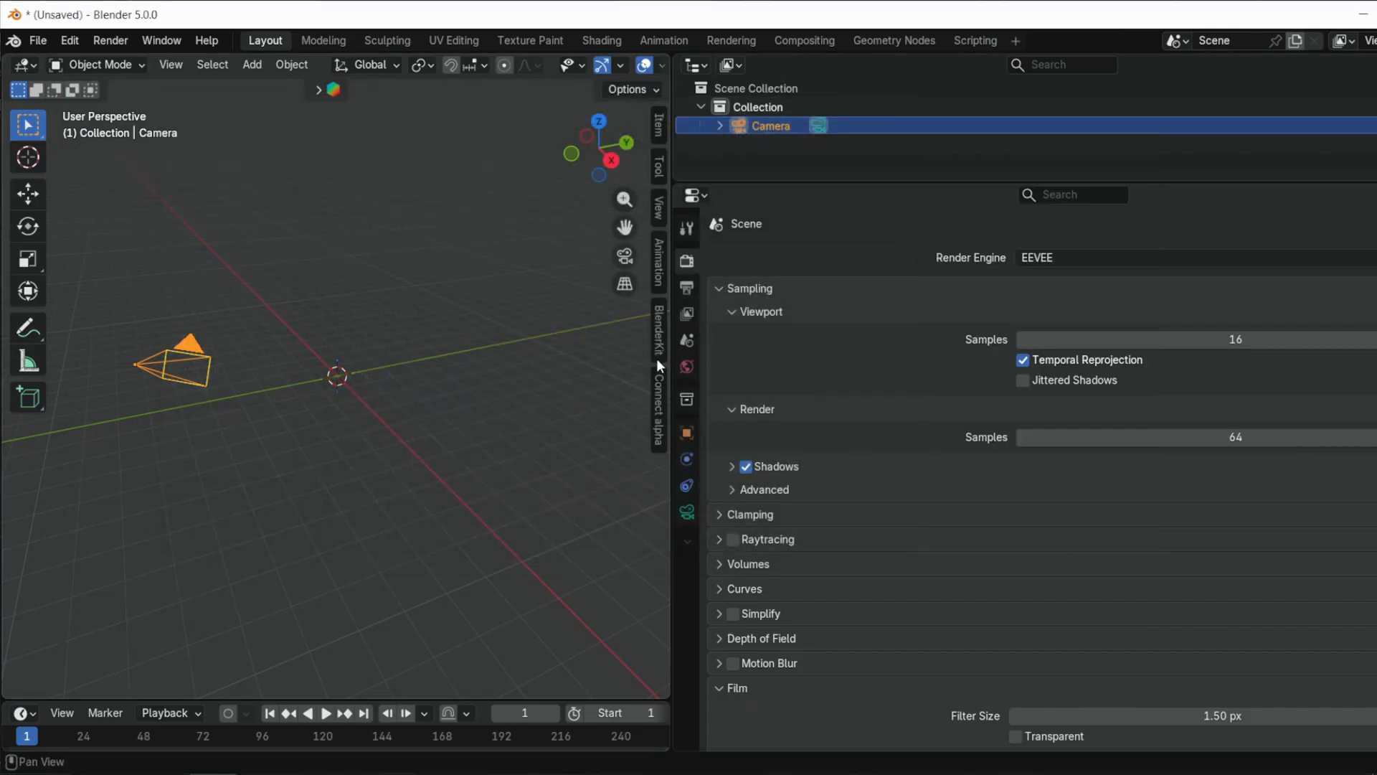
left_click(657, 339)
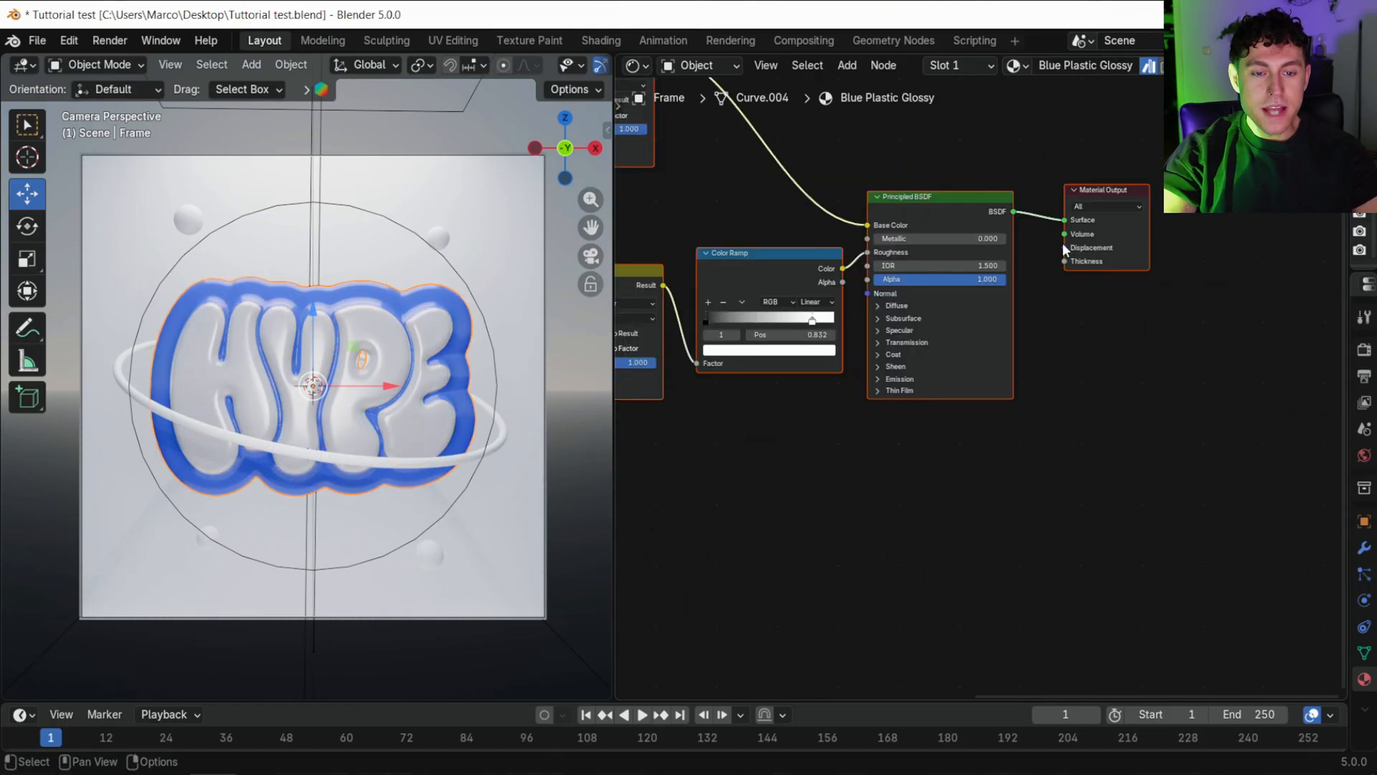
Feed a Displacement node into the Material Output with an Image Texture driven by Mapping and Texture Coordinate.
type("disp")
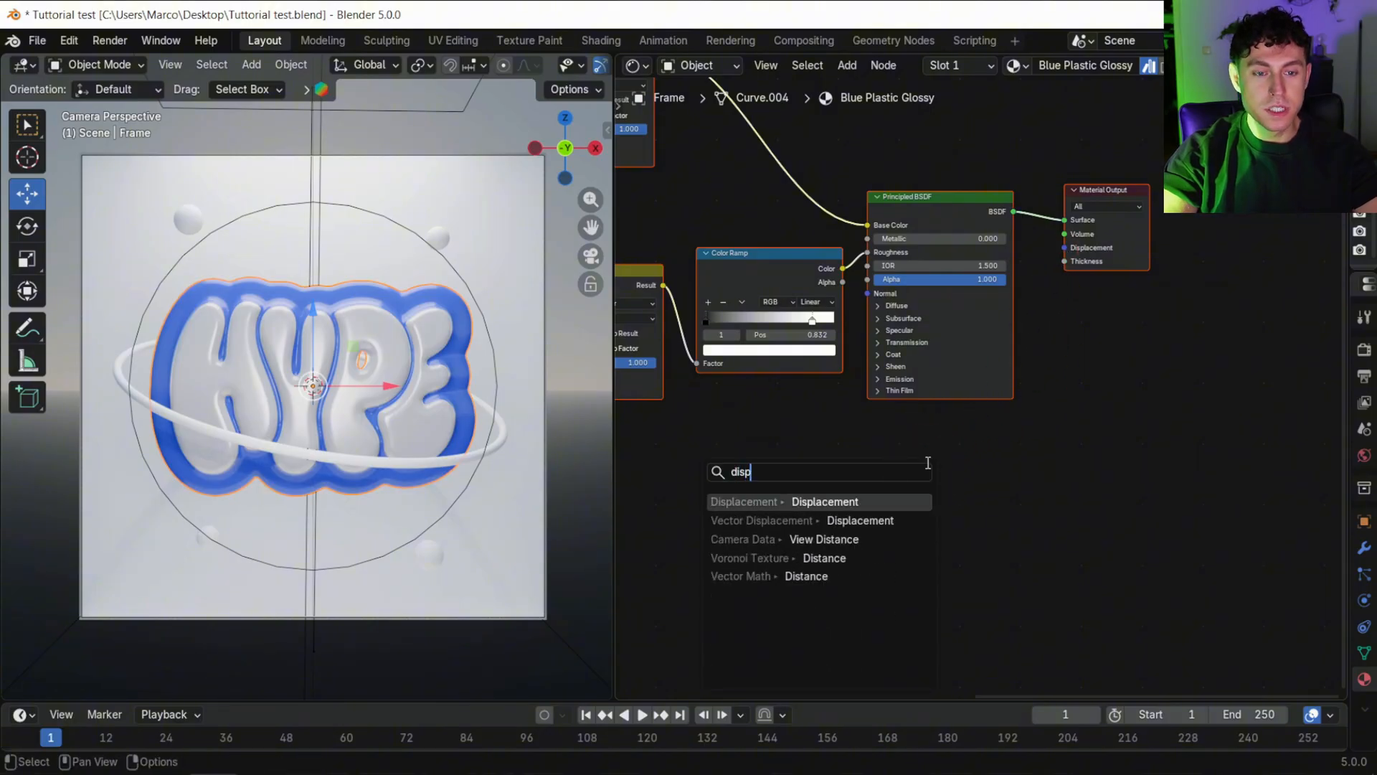
left_click(825, 502)
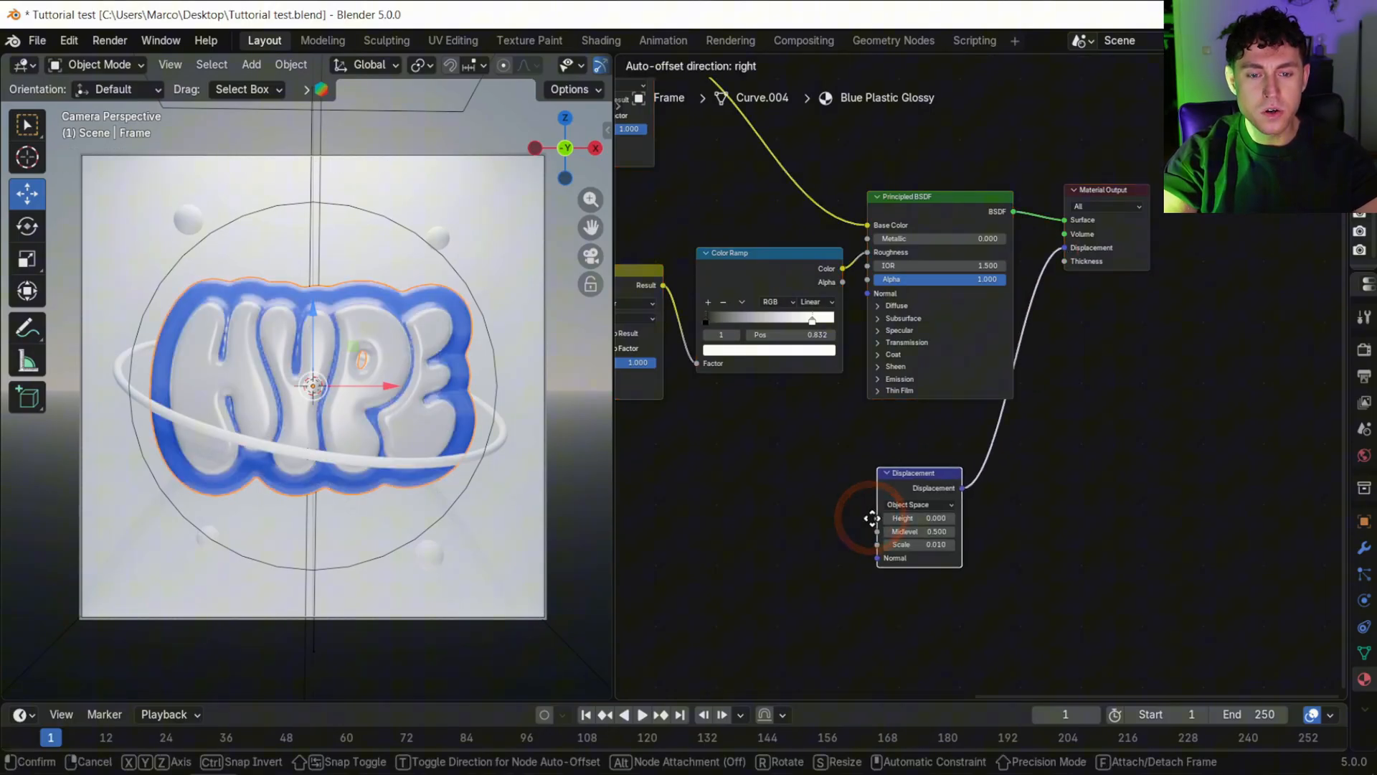
type("mapping")
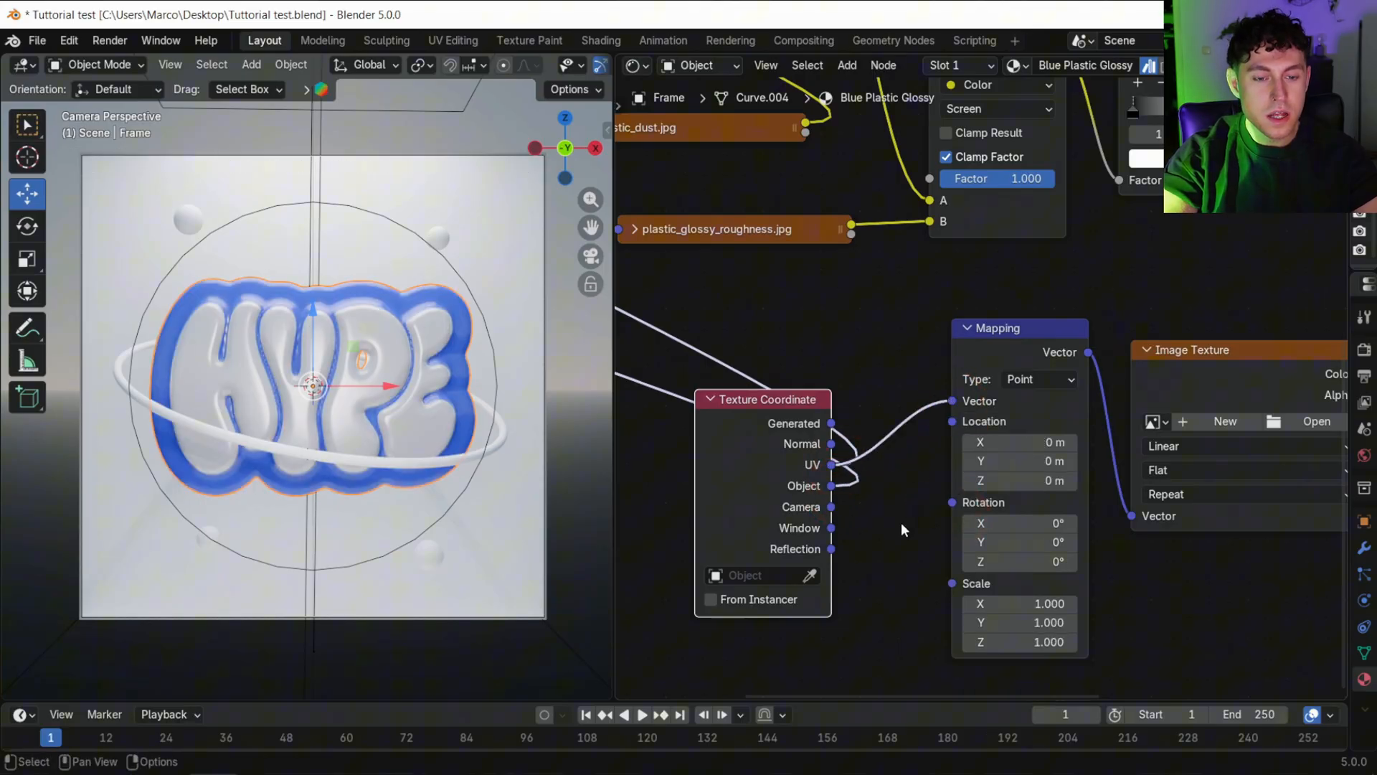
Load the poster image into the texture and set the Mapping Scale X to 10 for halftone dots.
left_click(958, 429)
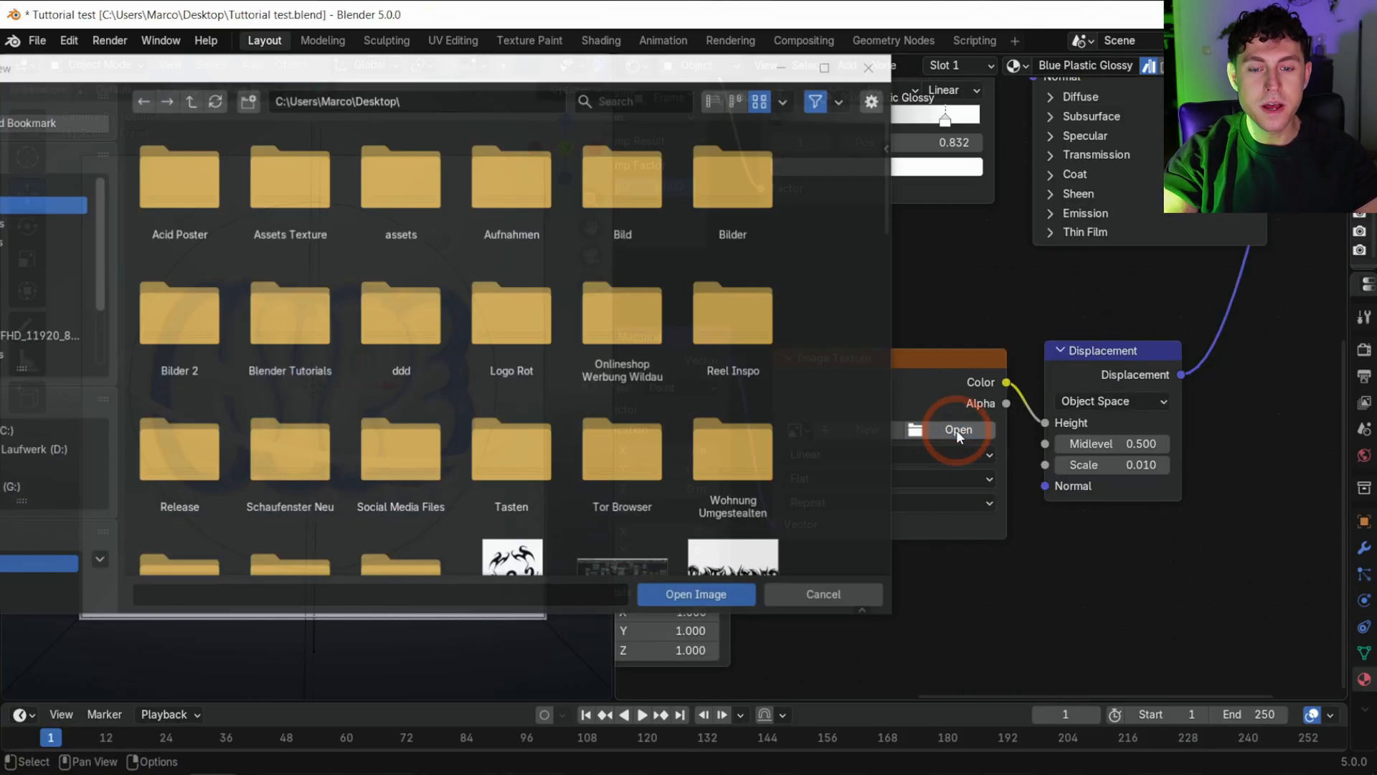
left_click(696, 593)
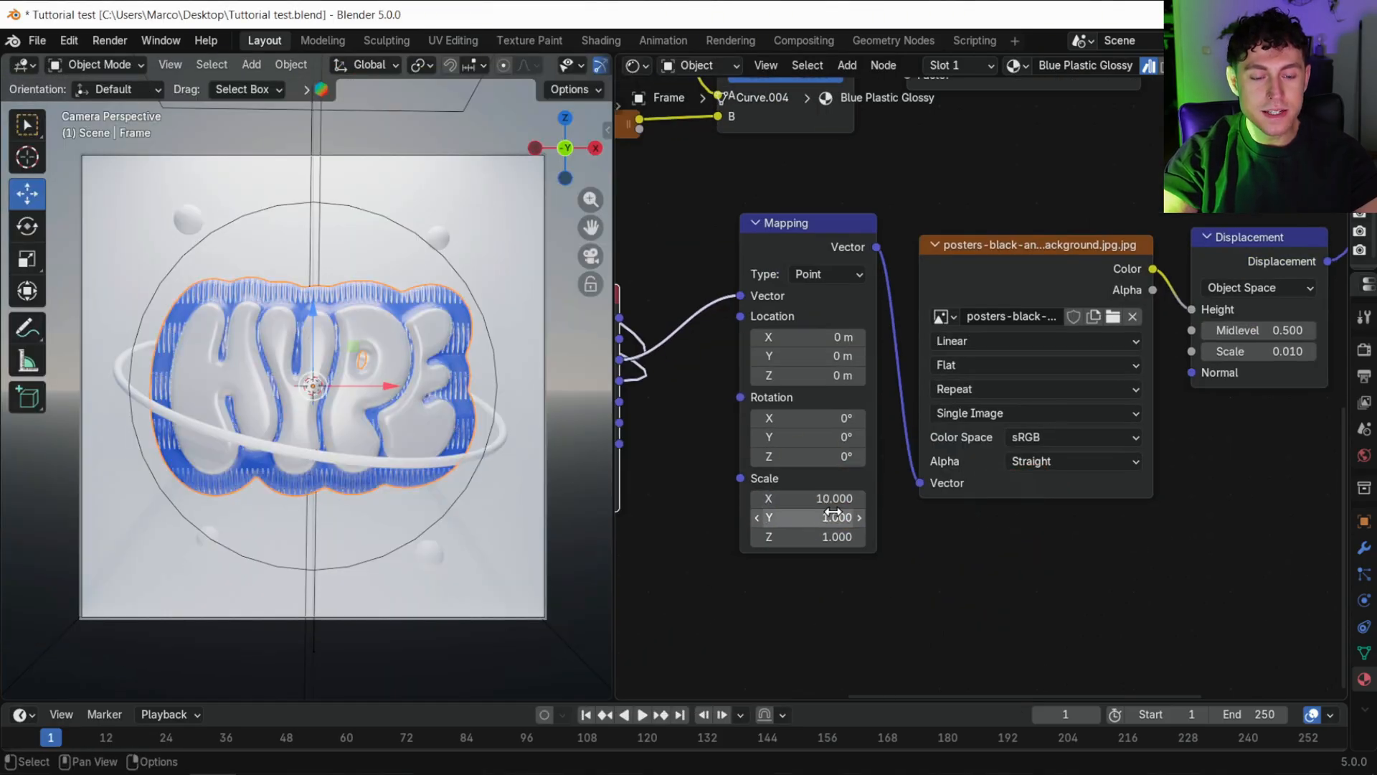
type("10.000")
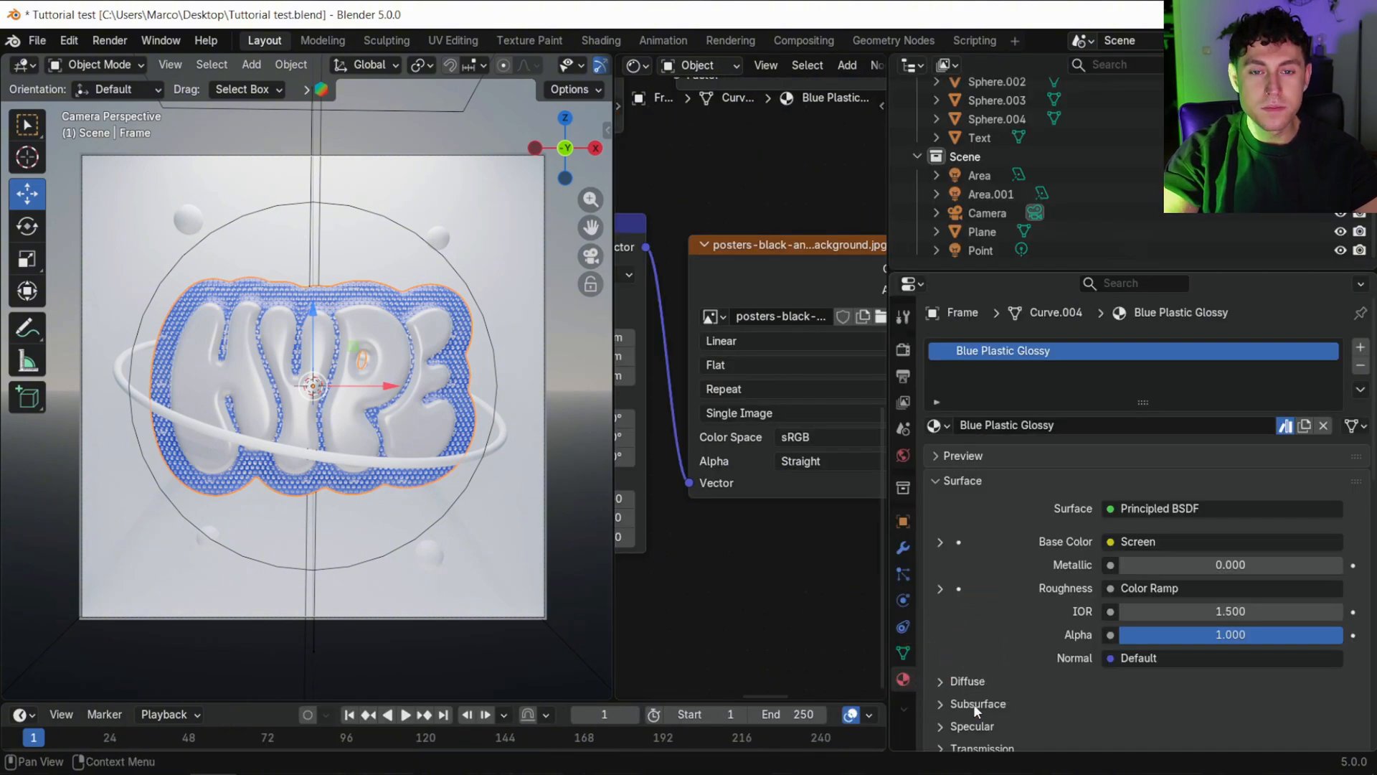
left_click(1234, 450)
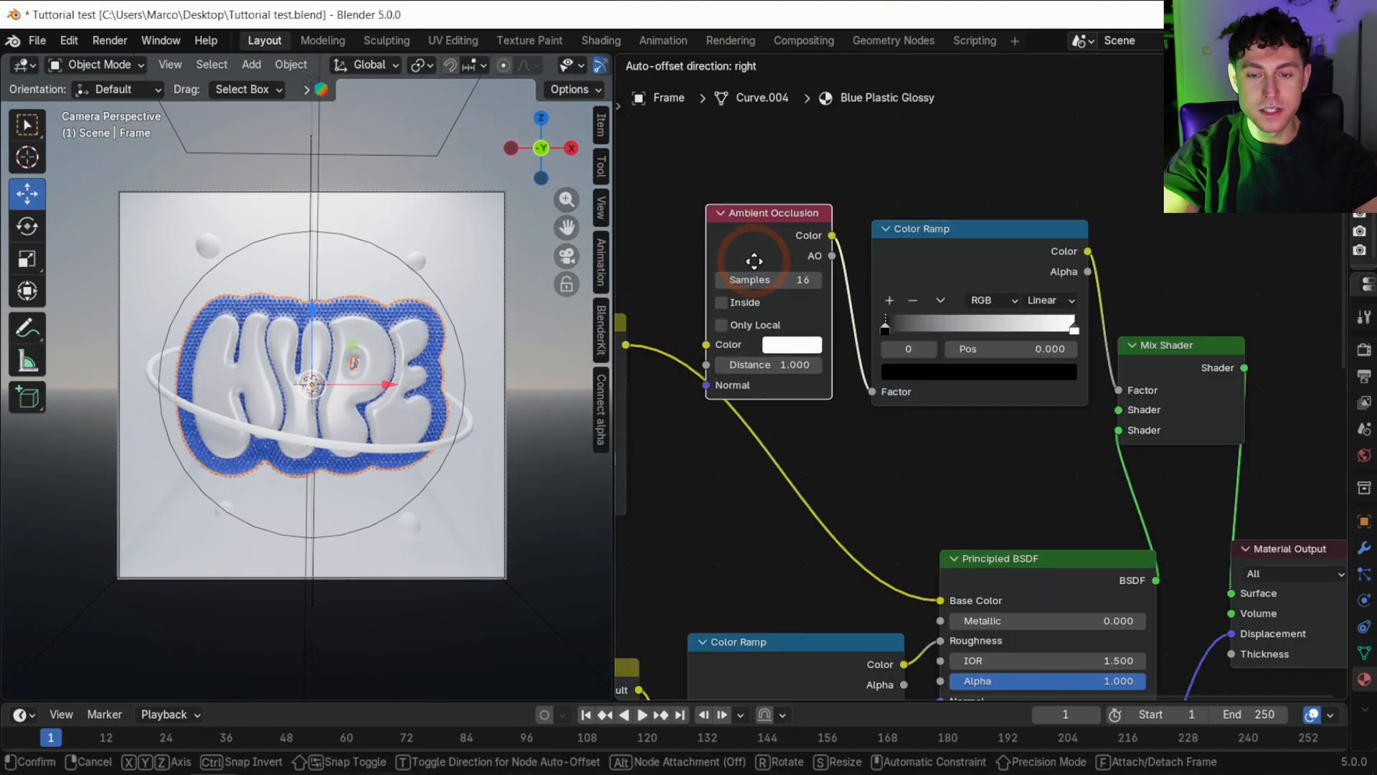
Place the Ambient Occlusion node and drag the black ramp stop right to raise the mask's dark point.
left_click_drag(885, 327, 902, 327)
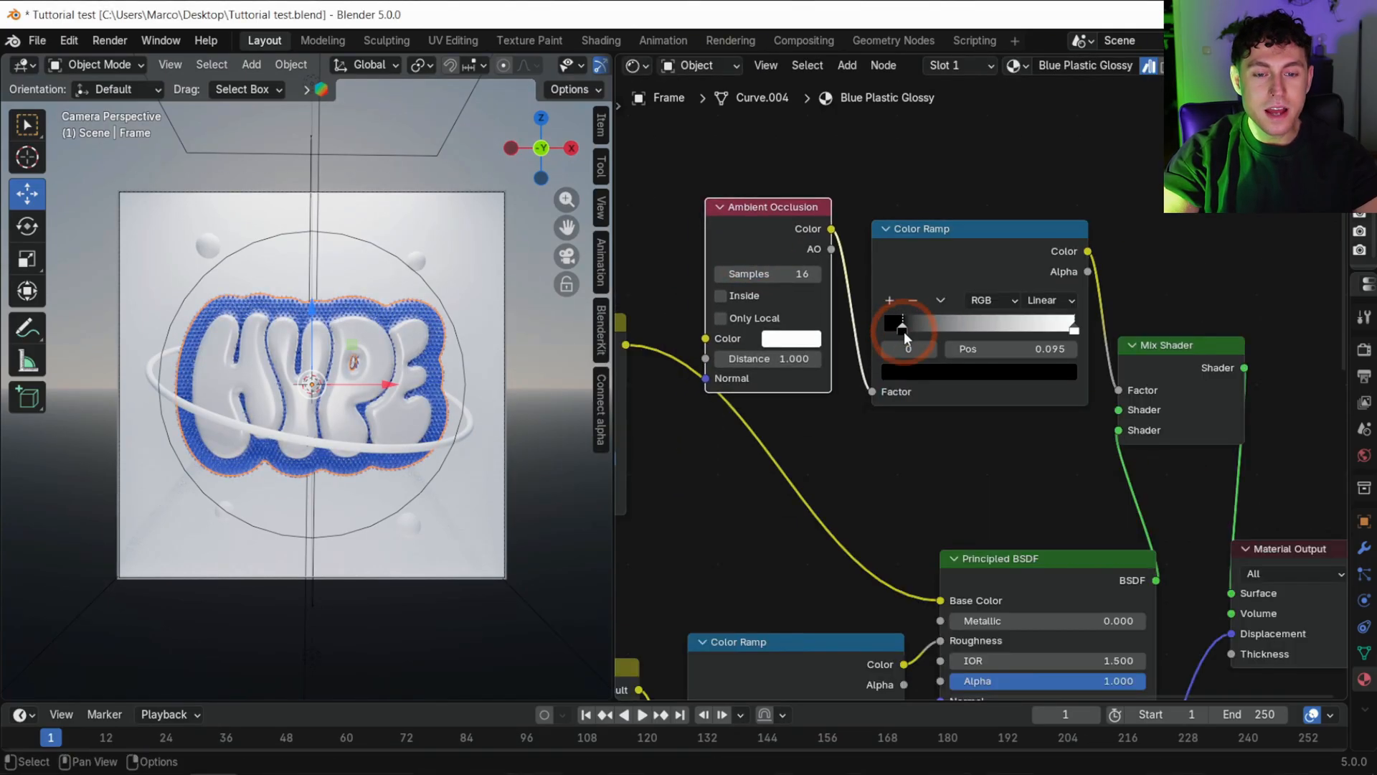
left_click_drag(900, 327, 921, 327)
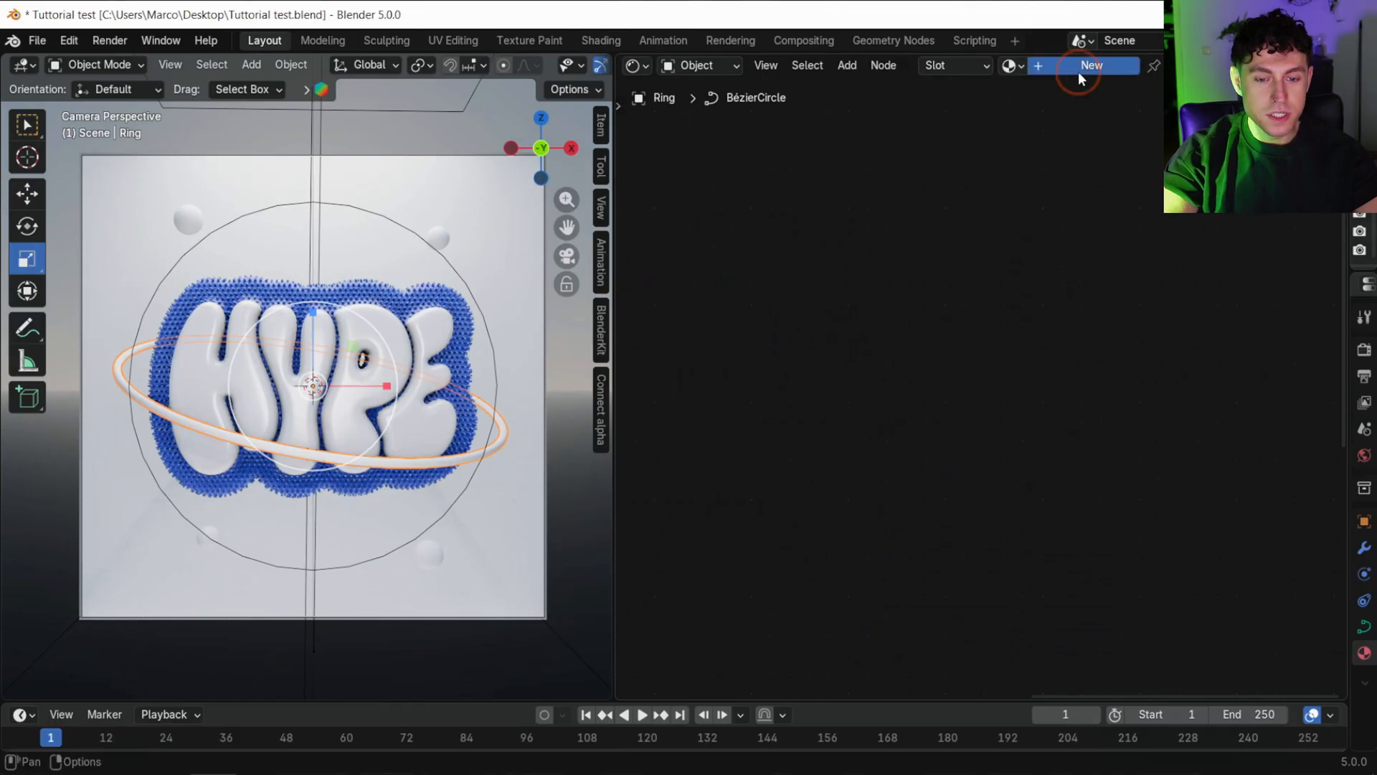
Give the Ring a new Layer Weight–mixed Transparent and Glossy BSDF material with Blended render method.
left_click(1090, 66)
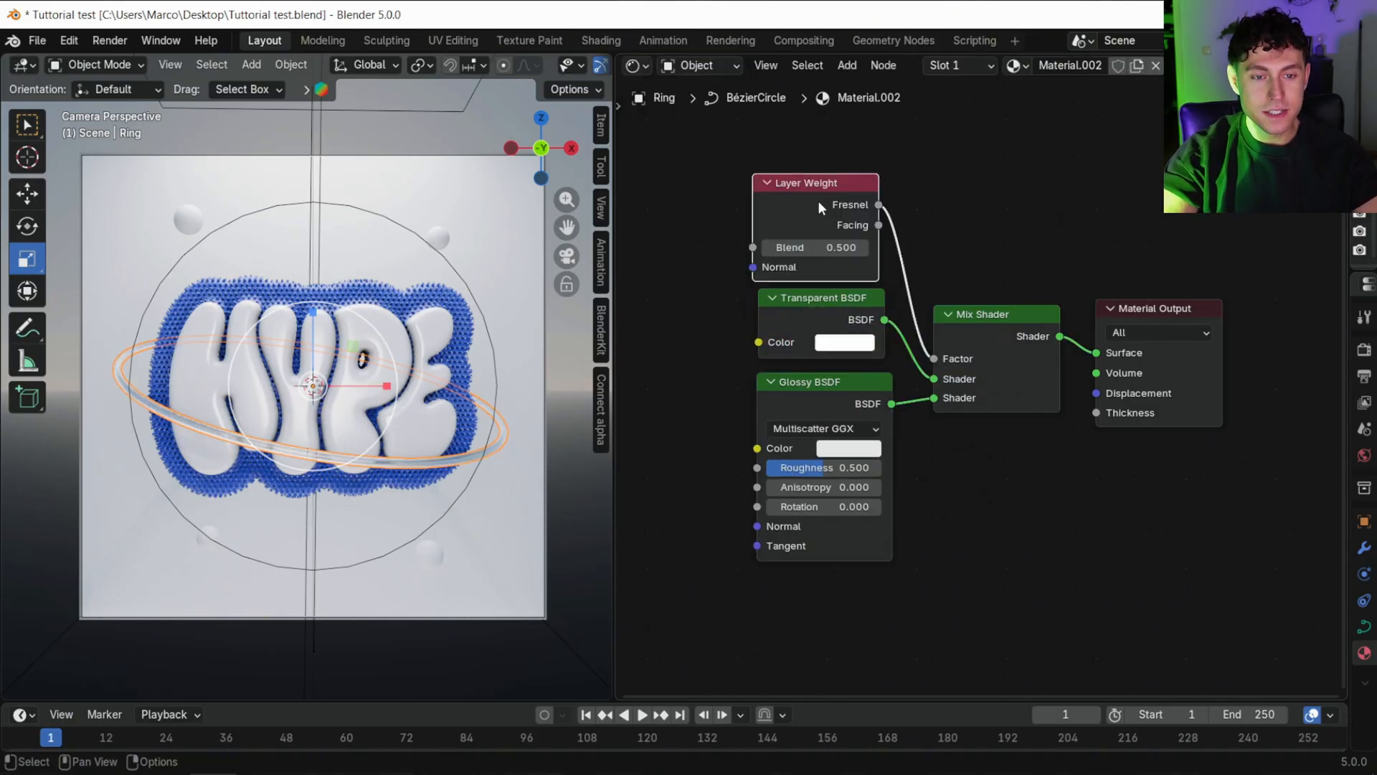
left_click(1241, 607)
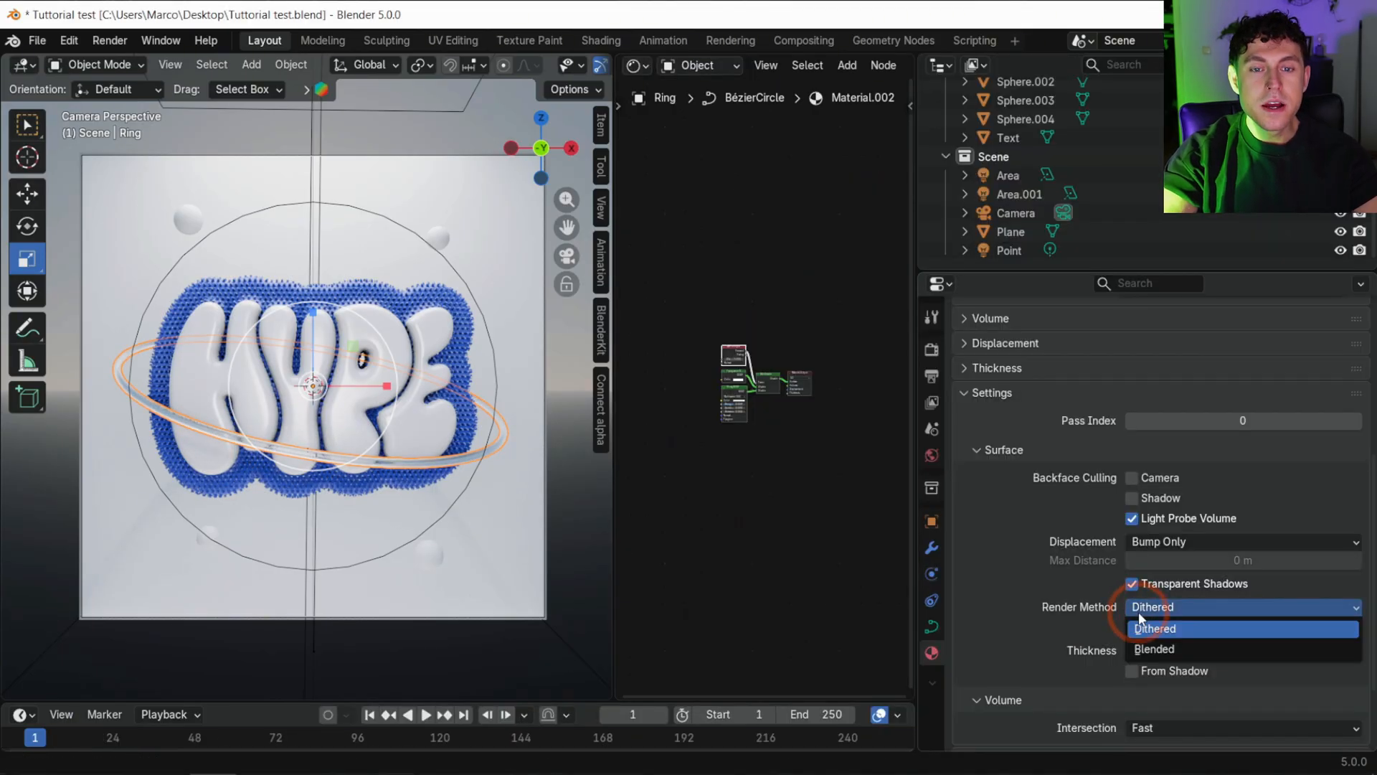
left_click(1153, 649)
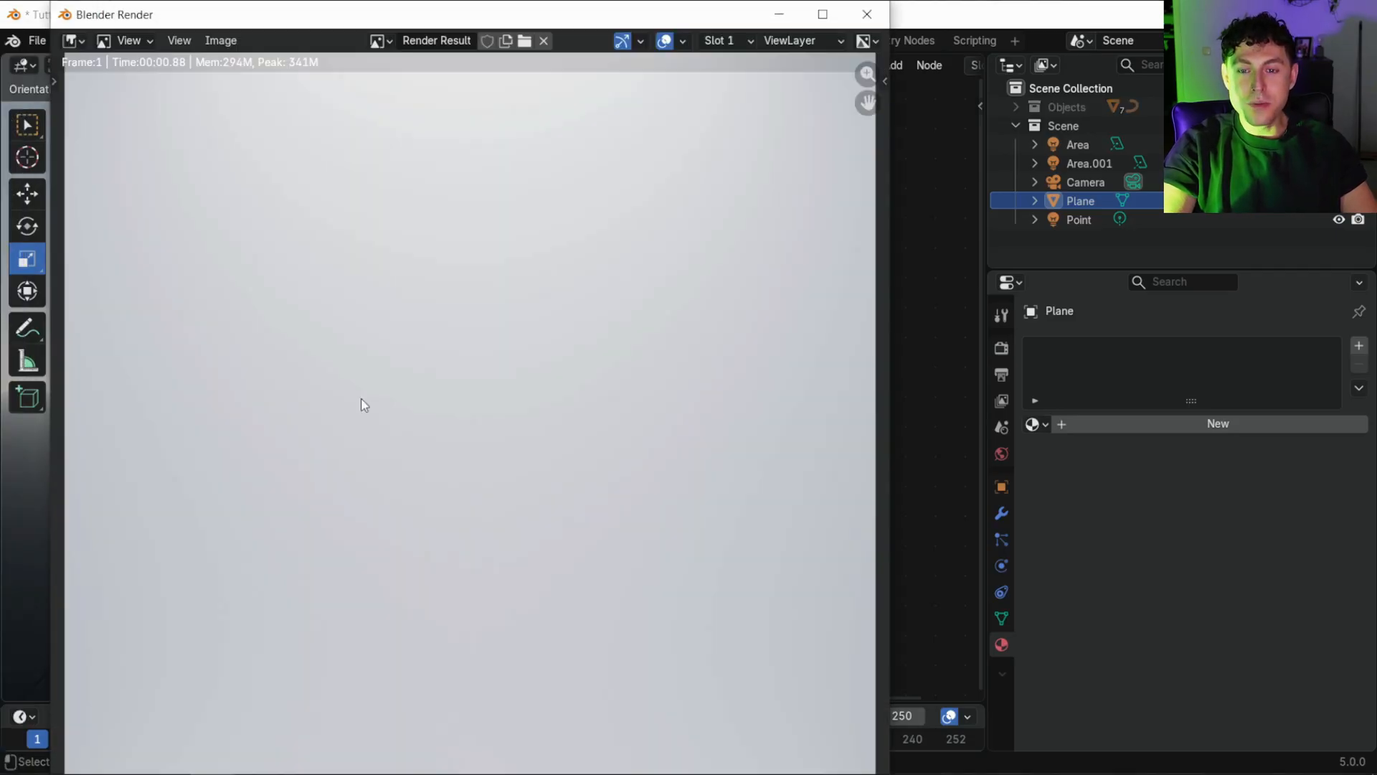
Close the F12 test render and scroll Render Properties down to the Film options.
left_click(221, 41)
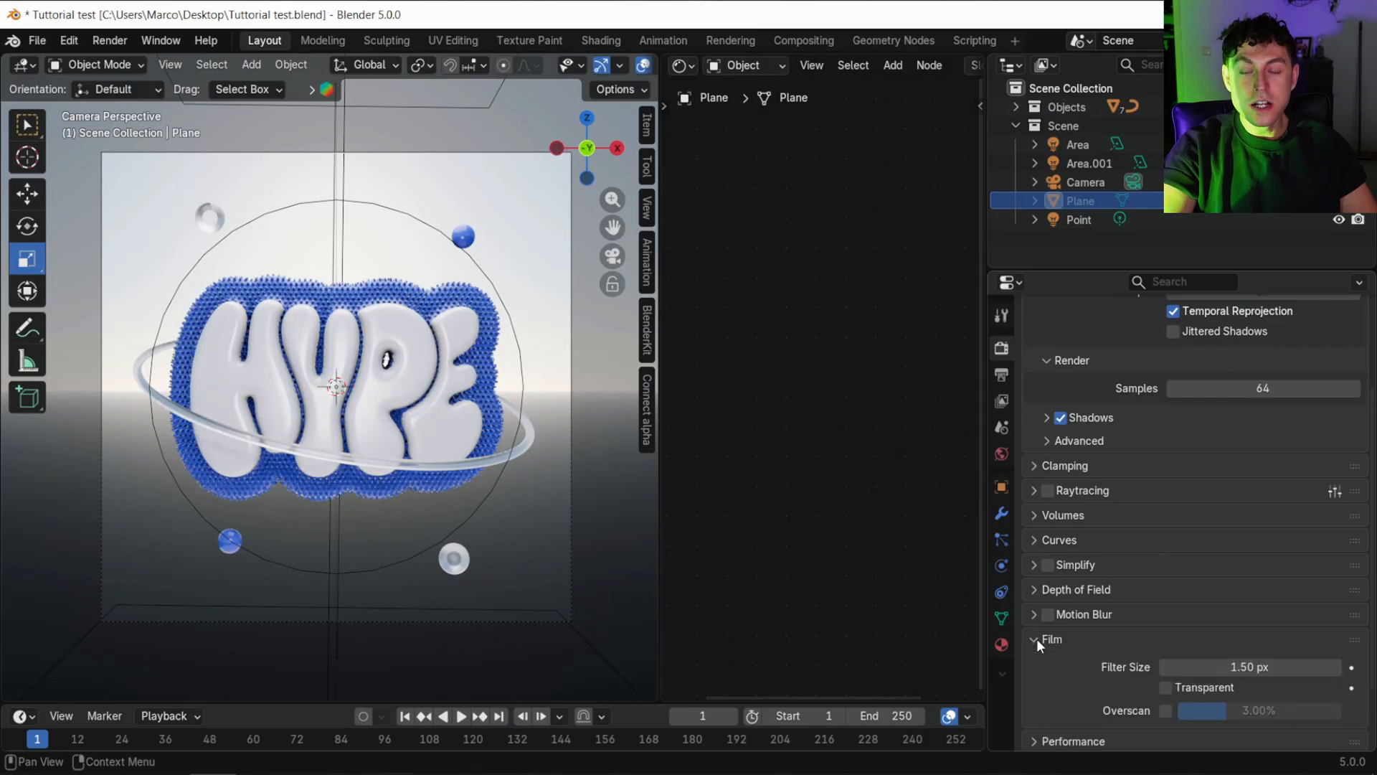
scroll("down", 3)
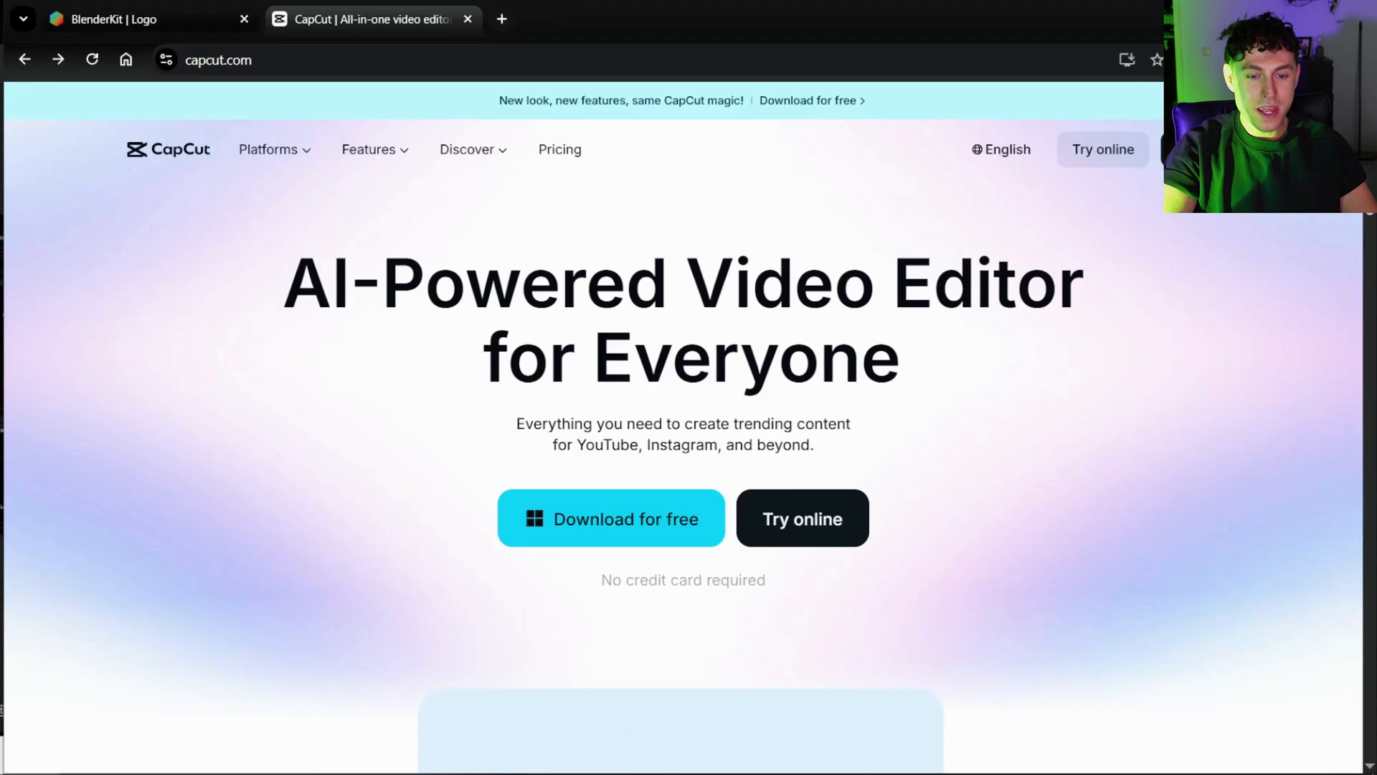
Scroll down the capcut.com landing page to look over the video editor features.
scroll("down", 3)
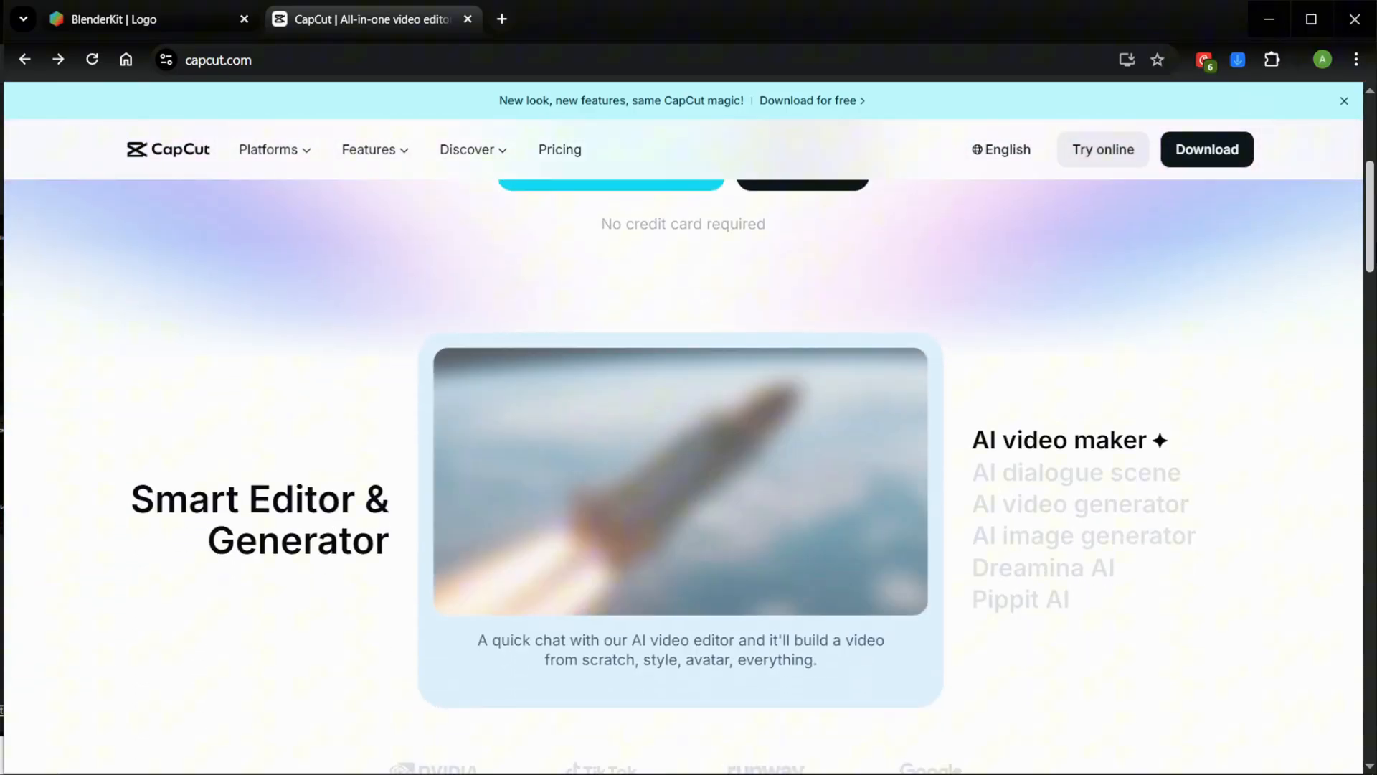
scroll("down", 3)
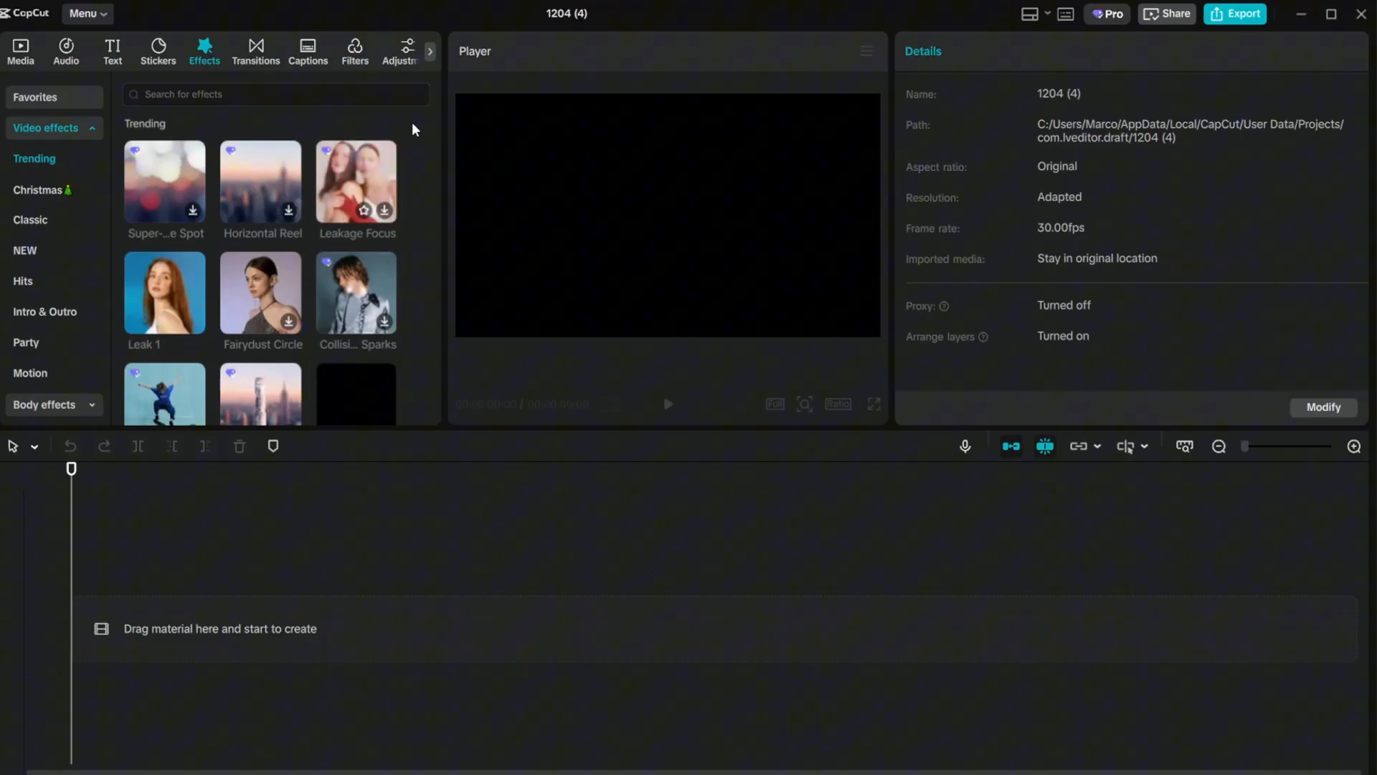
Look through the transitions panel and open project 1127 with the HYPE animation over BG.png.
left_click(256, 52)
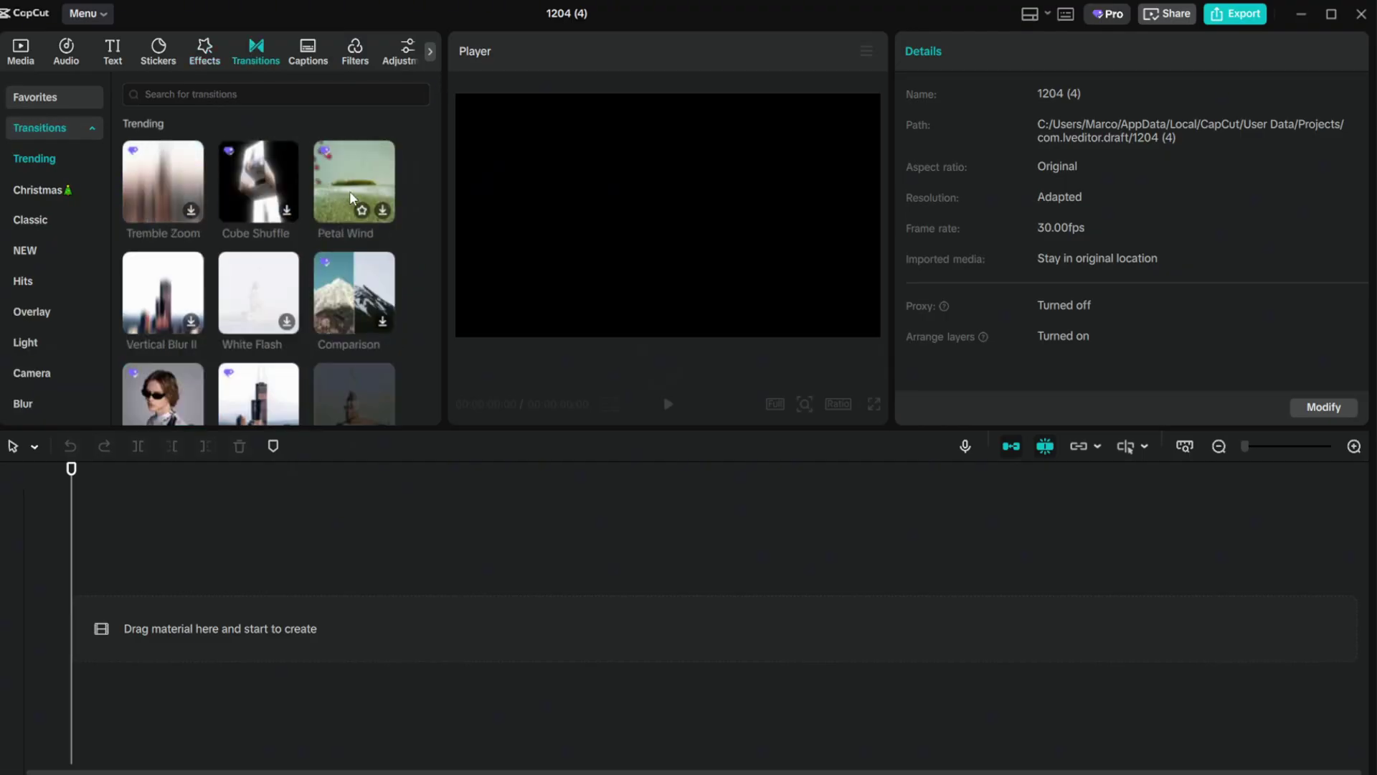
left_click(354, 51)
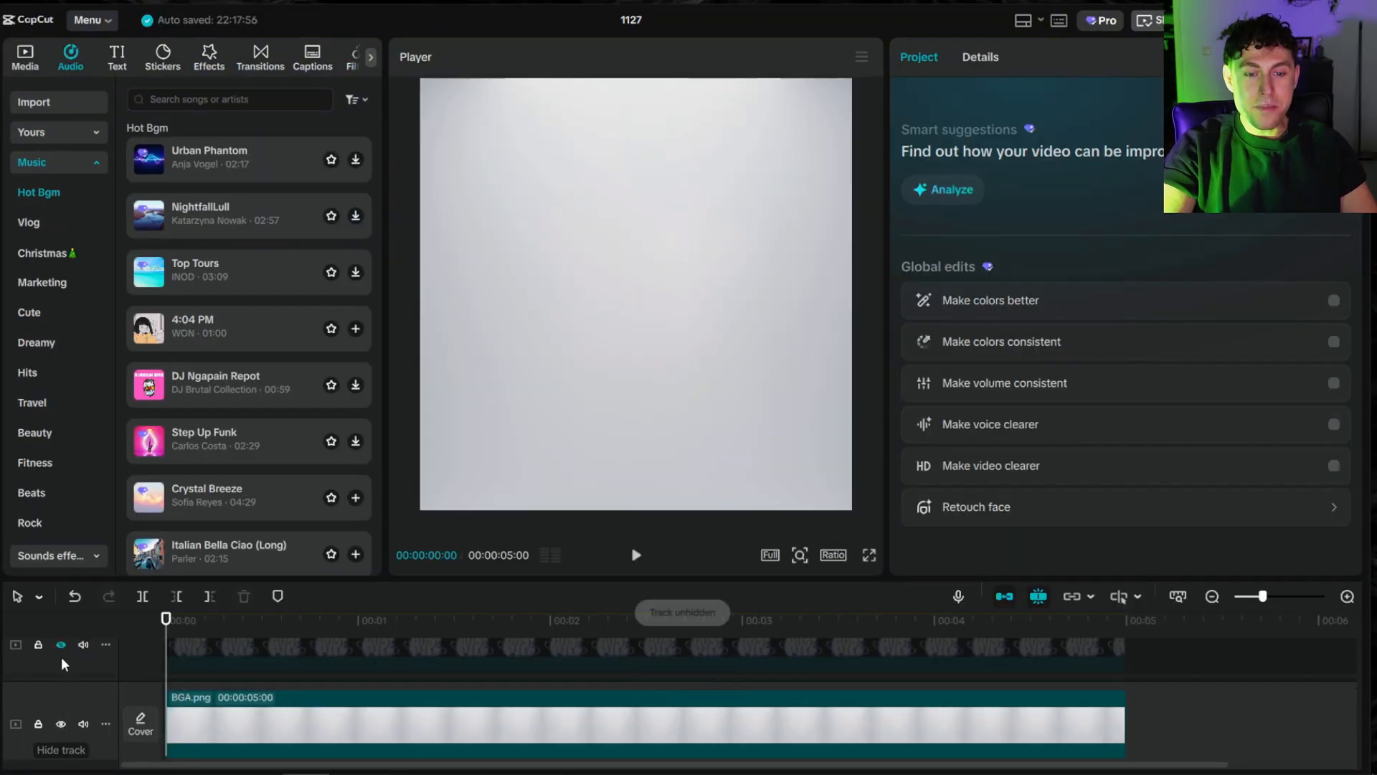
left_click(60, 644)
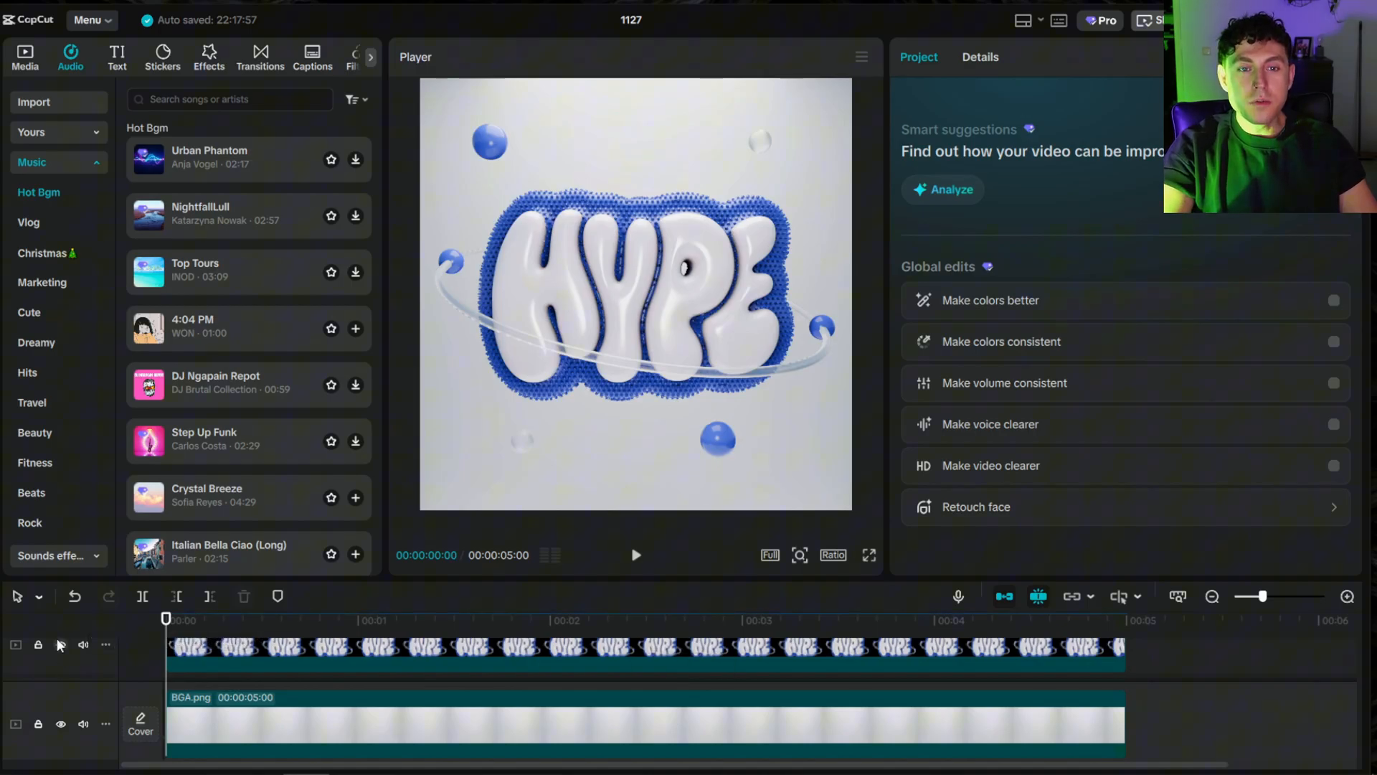
Toggle the top track's eye icon to hide and then show the HYPE animation track.
left_click(60, 645)
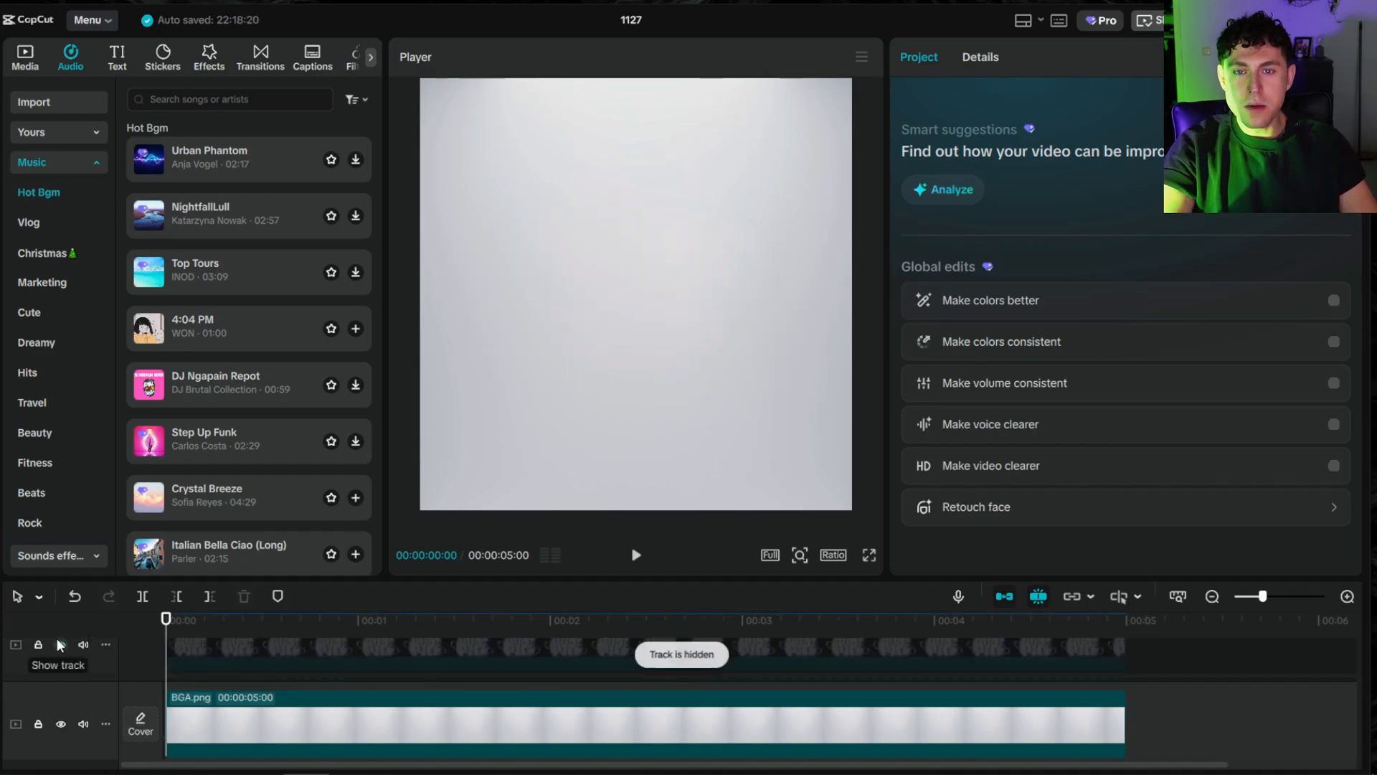
left_click(60, 644)
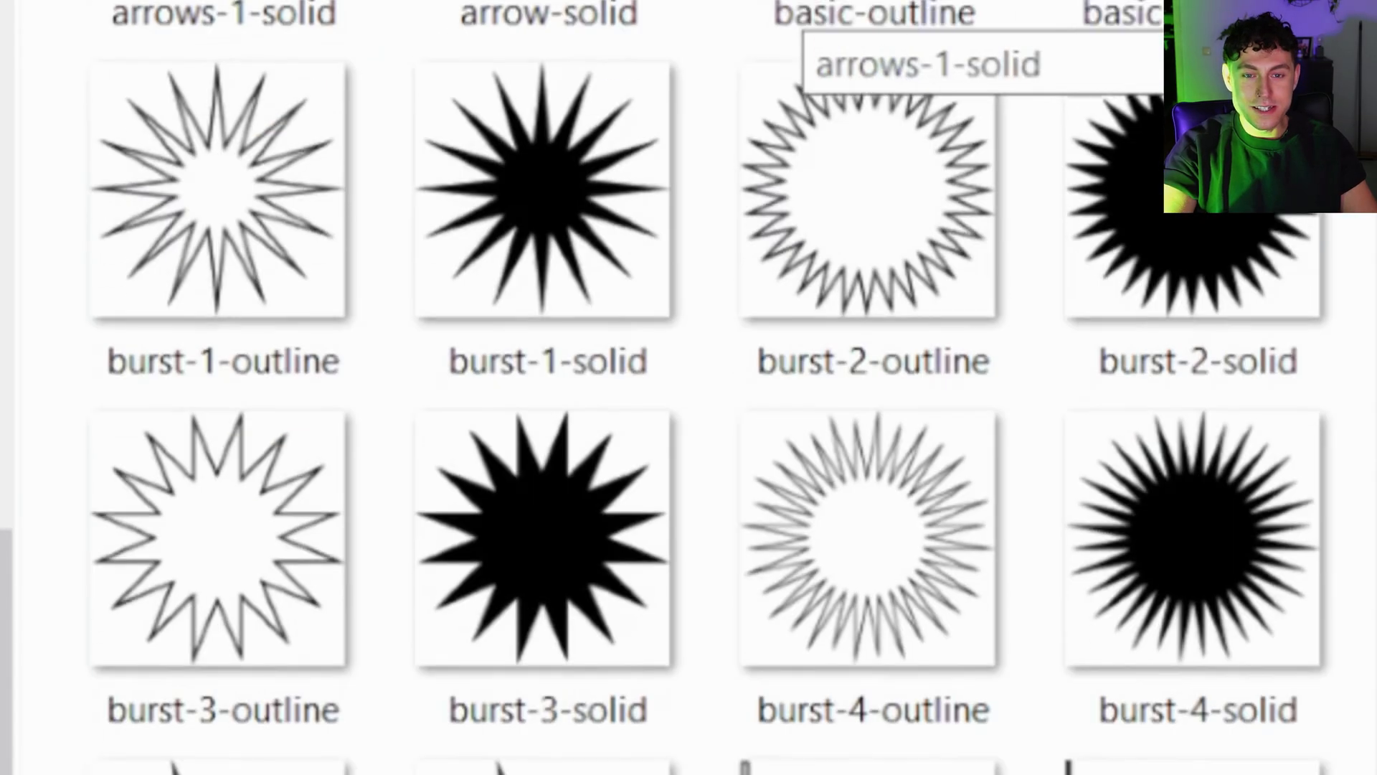
From Media add fastforward-solid.png over the background and rotate it in the Player.
scroll("down", 3)
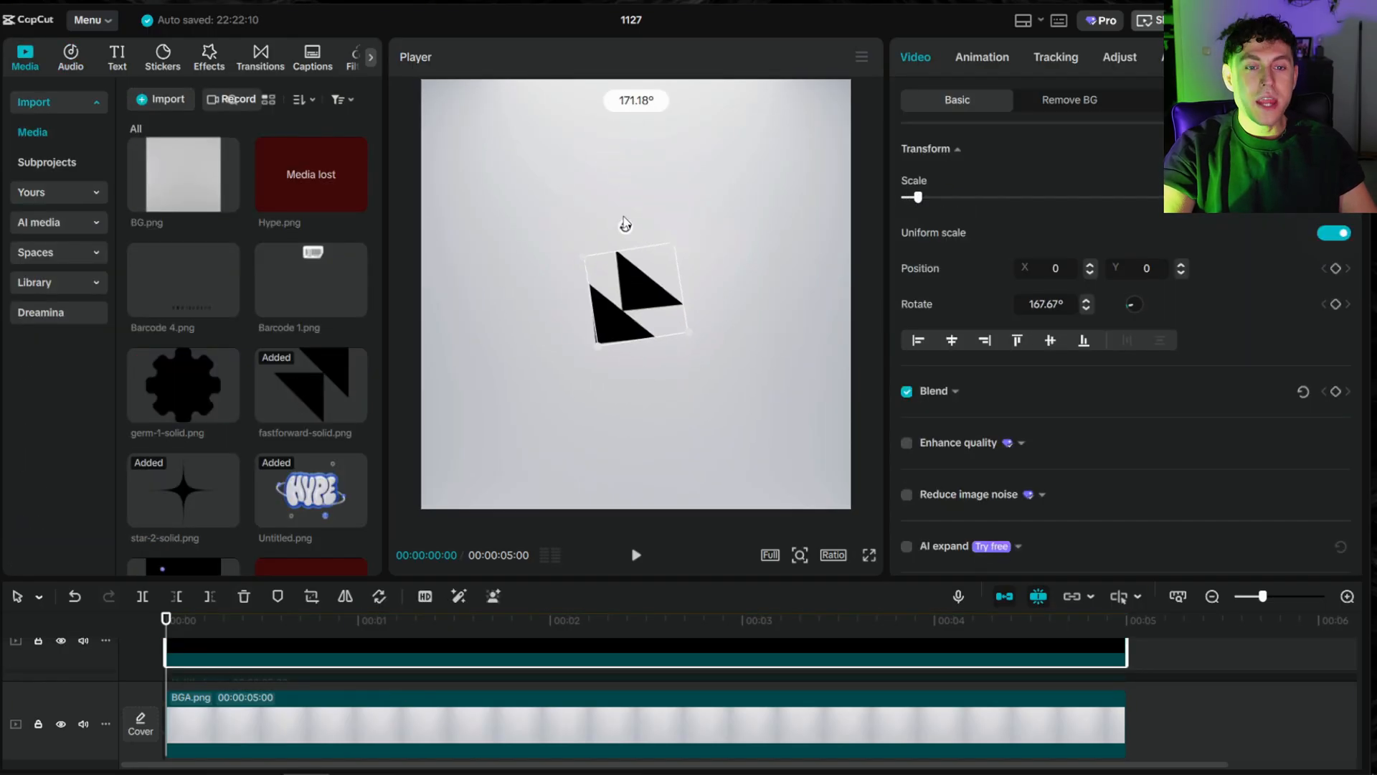
left_click(116, 56)
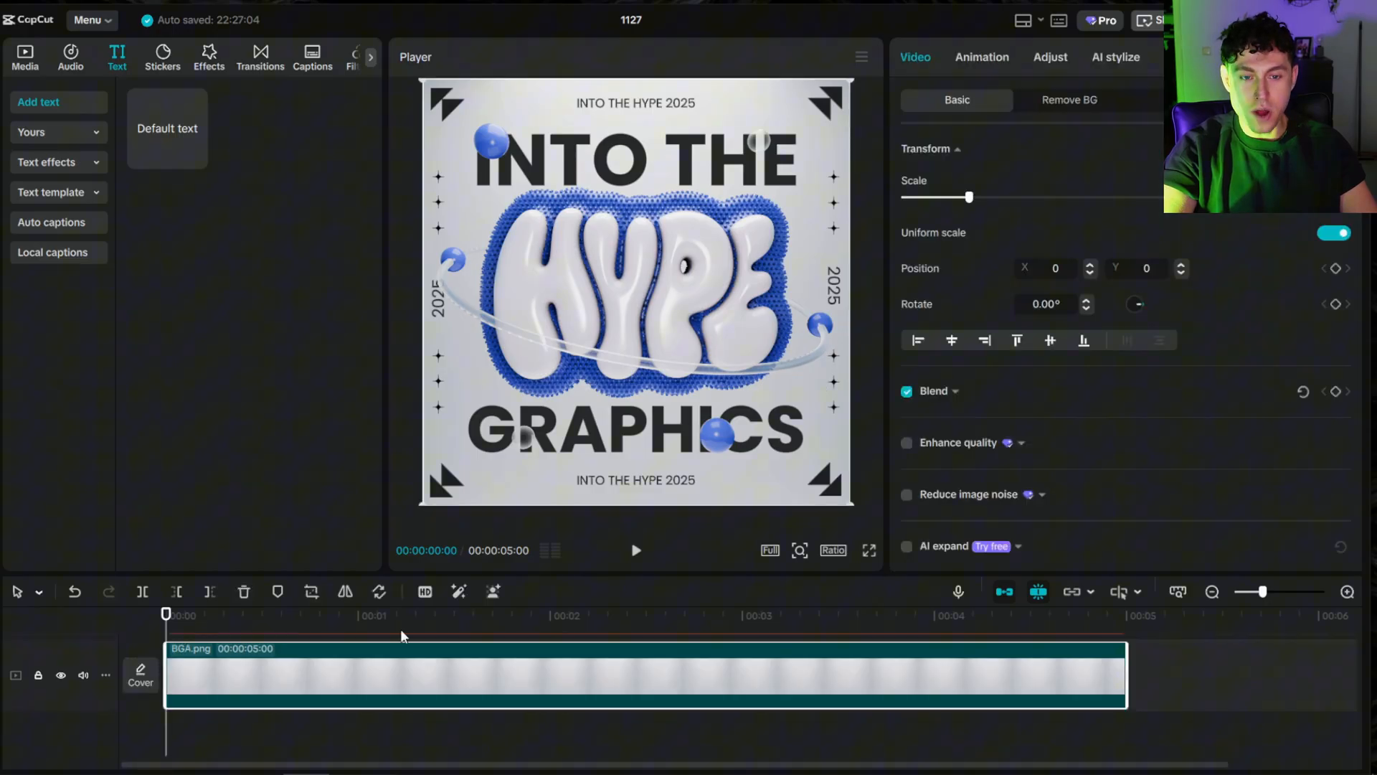
In Adjust > Basic drag the background's exposure up to 50, then go to Menu > File > Export.
left_click(1050, 57)
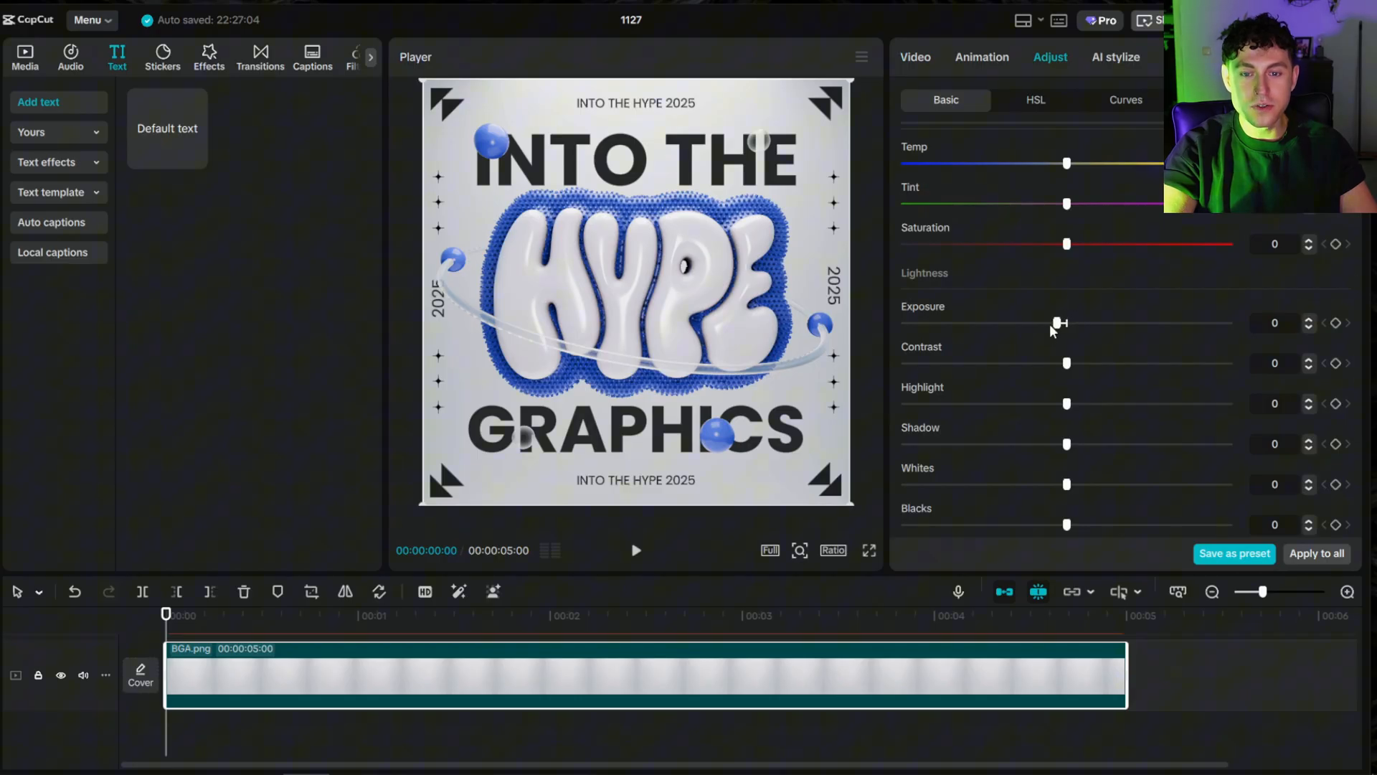
left_click_drag(1060, 323, 1228, 323)
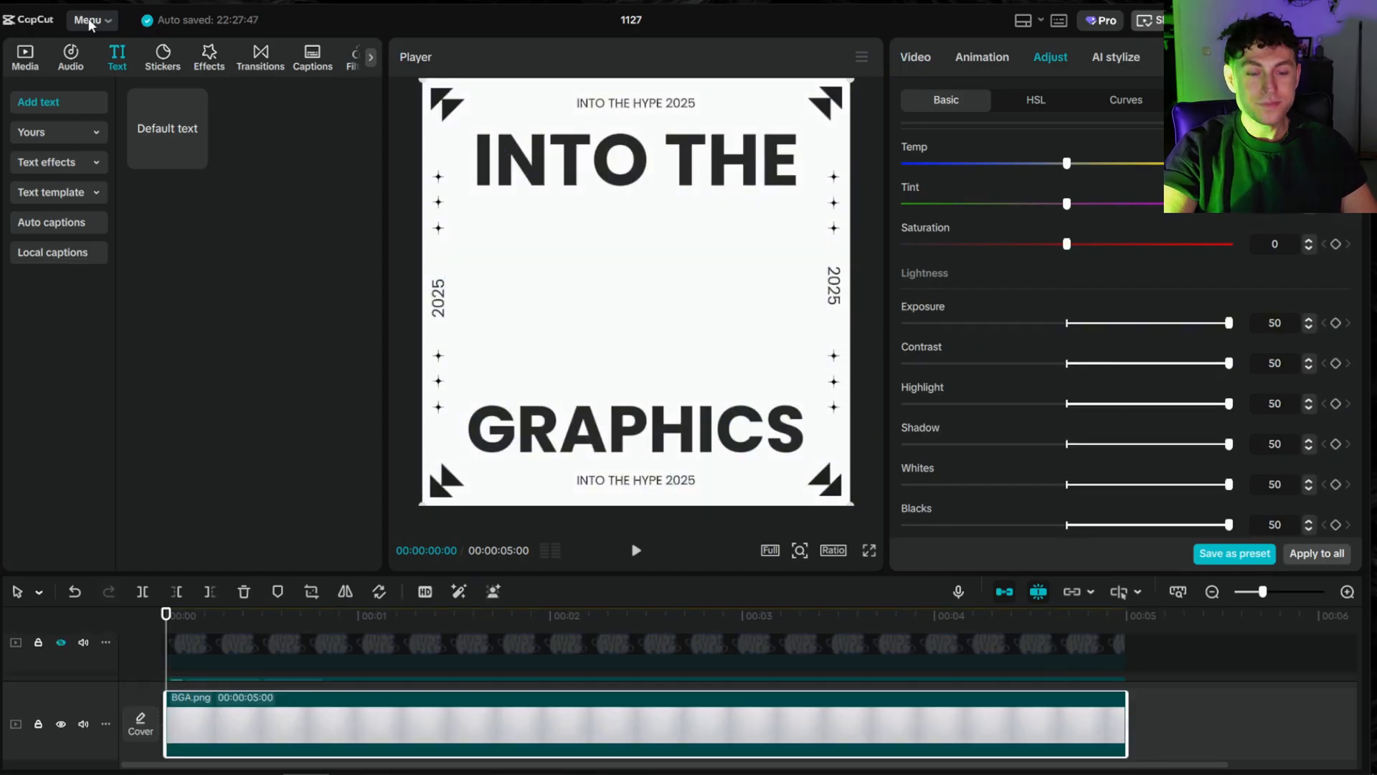
left_click(84, 21)
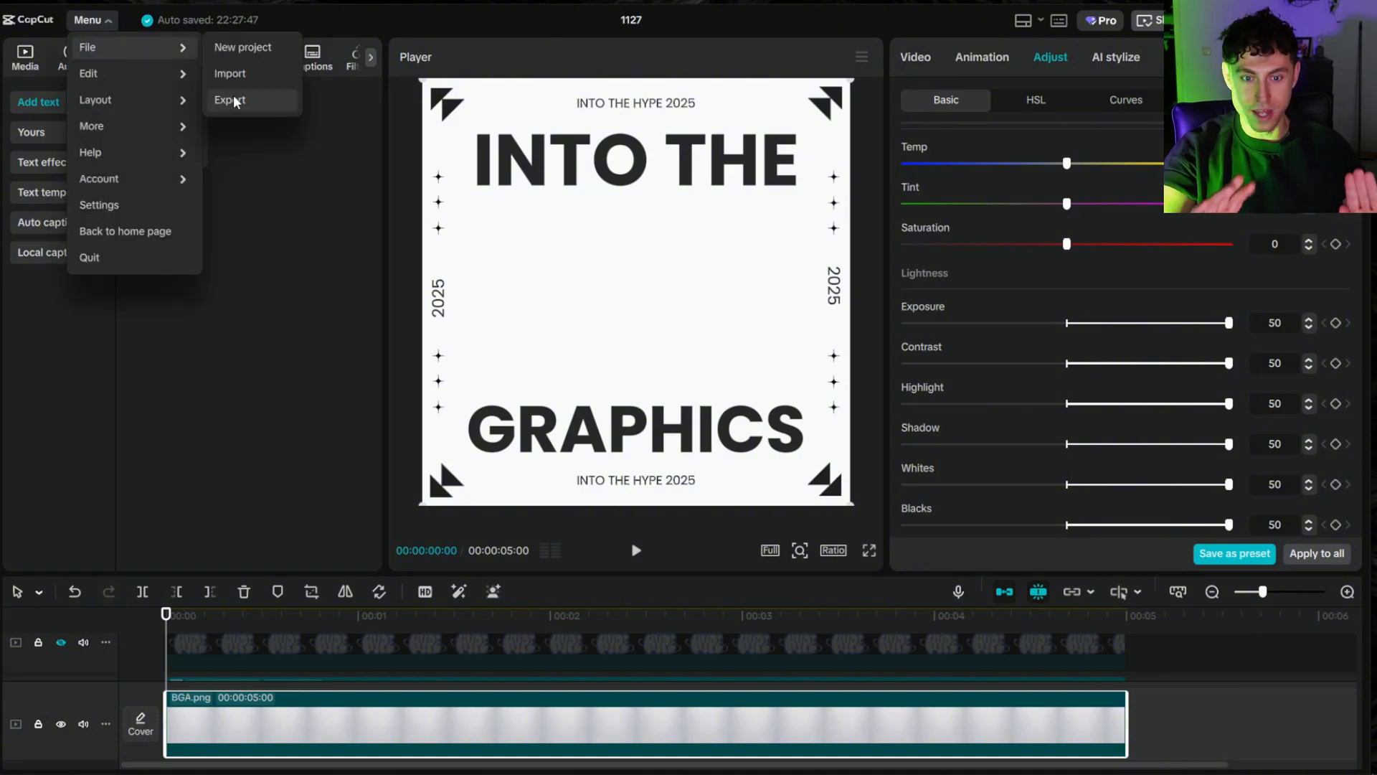
left_click(229, 100)
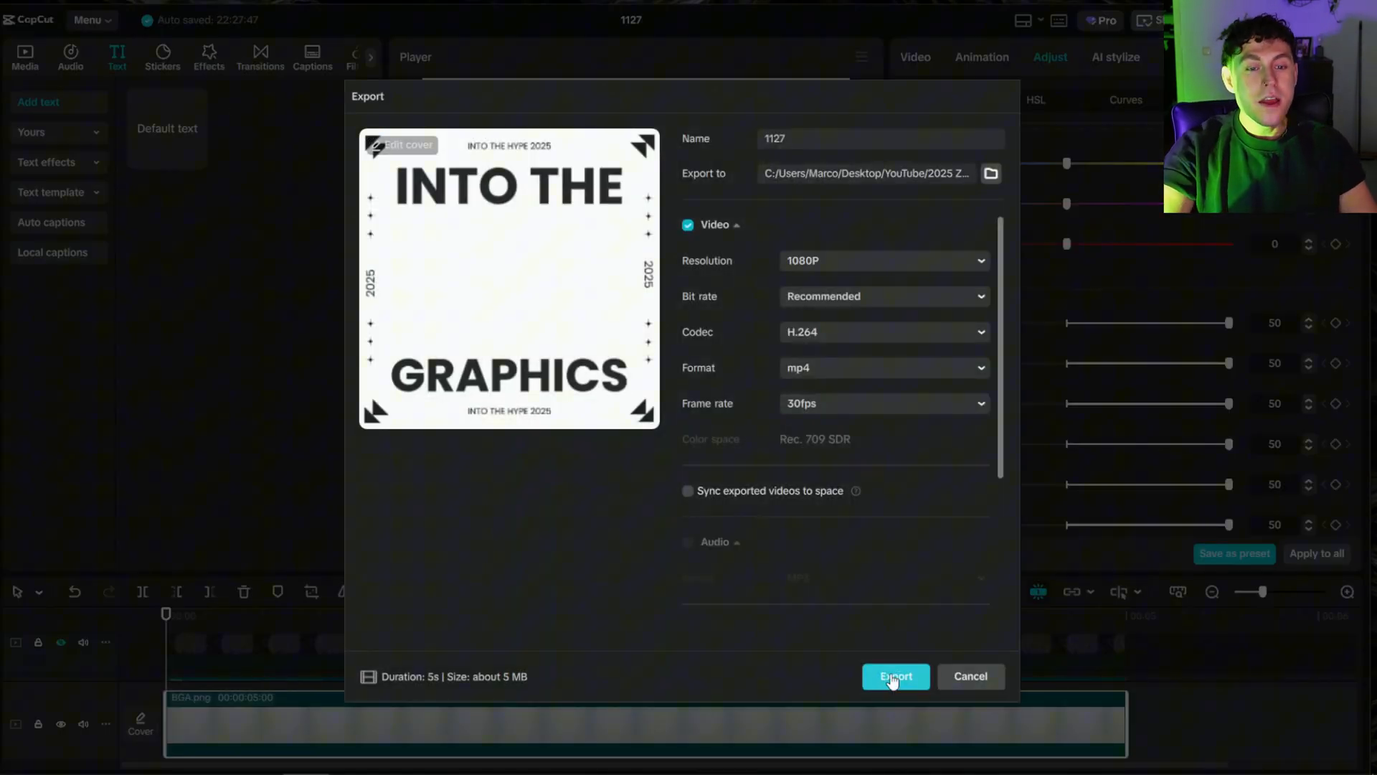
Export the 5-second background clip as a 1080P H.264 mp4 at 30fps.
left_click(895, 677)
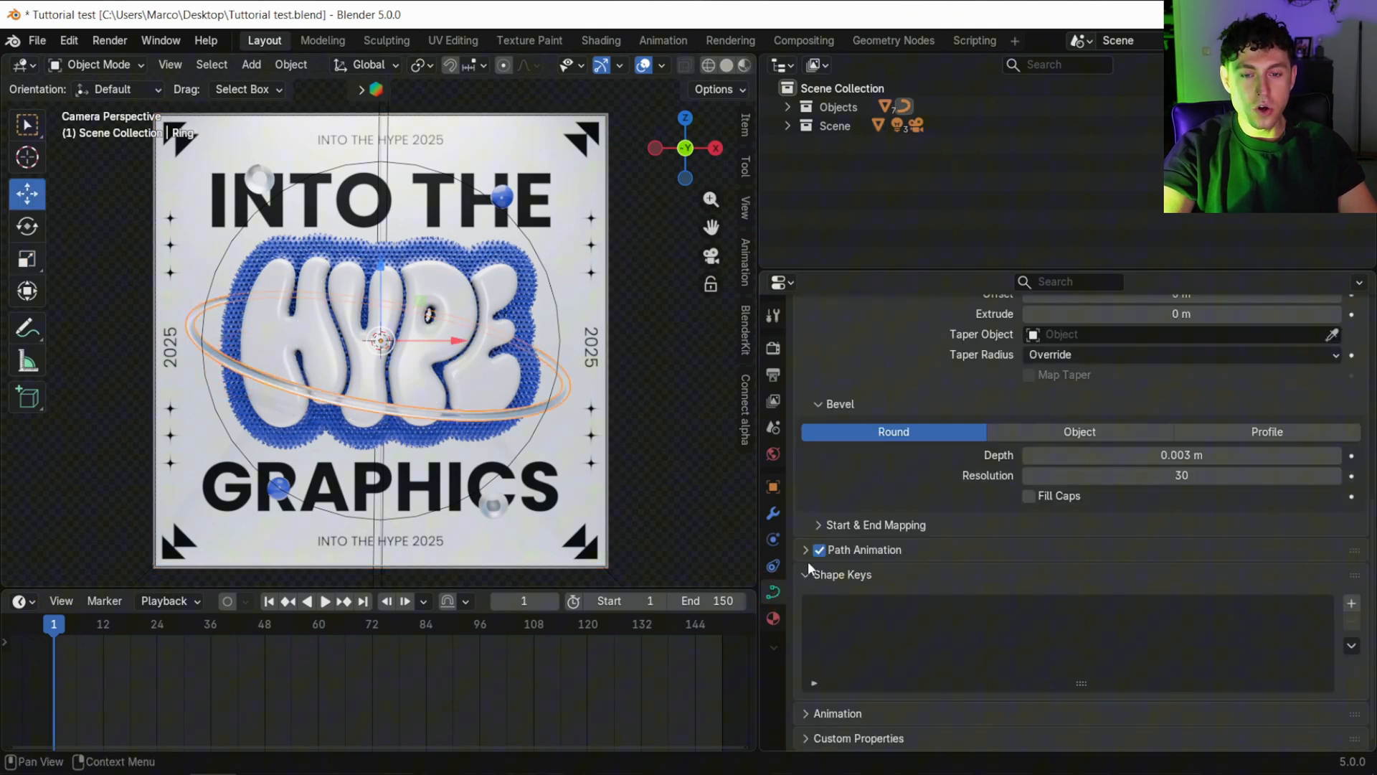
Check the ring's Path Animation (100 frames, evaluation time 0) and switch to Solid shading.
left_click(806, 551)
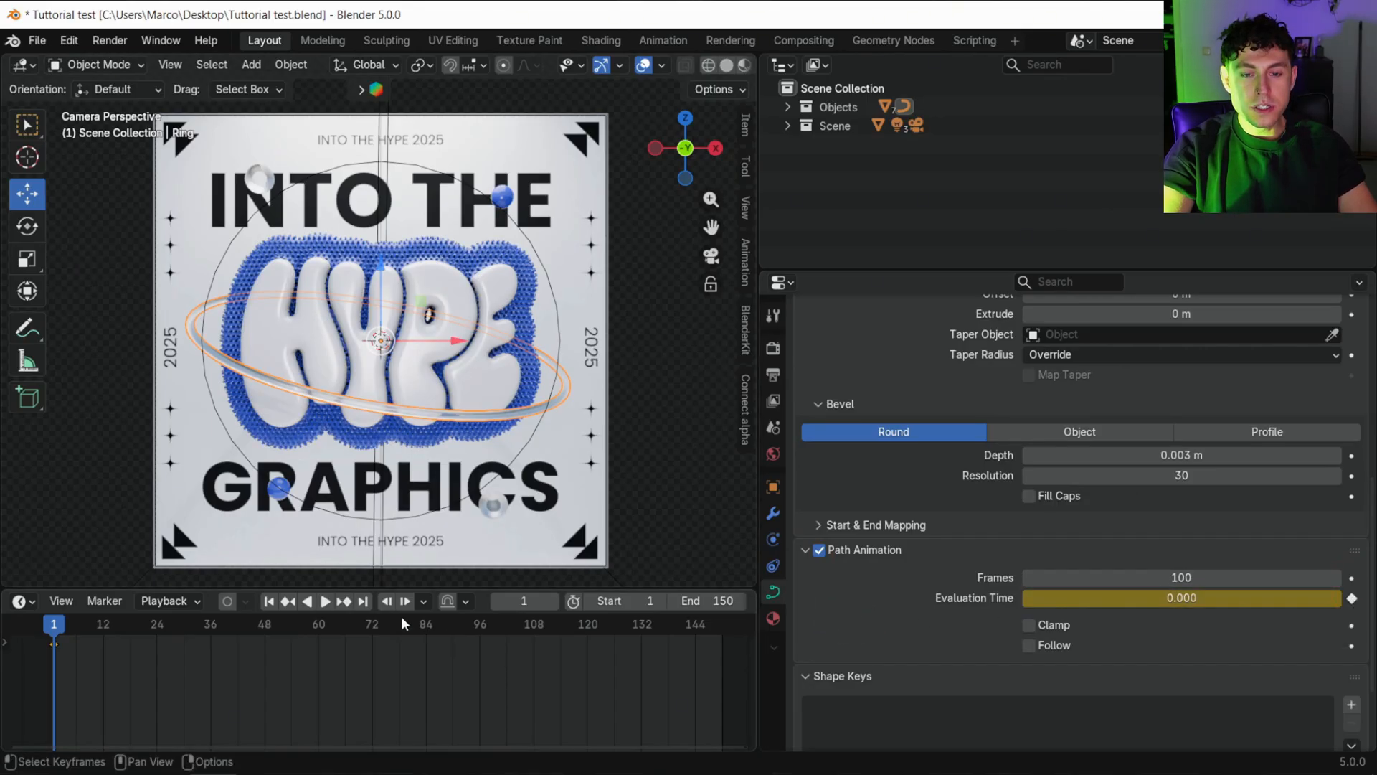
left_click(363, 601)
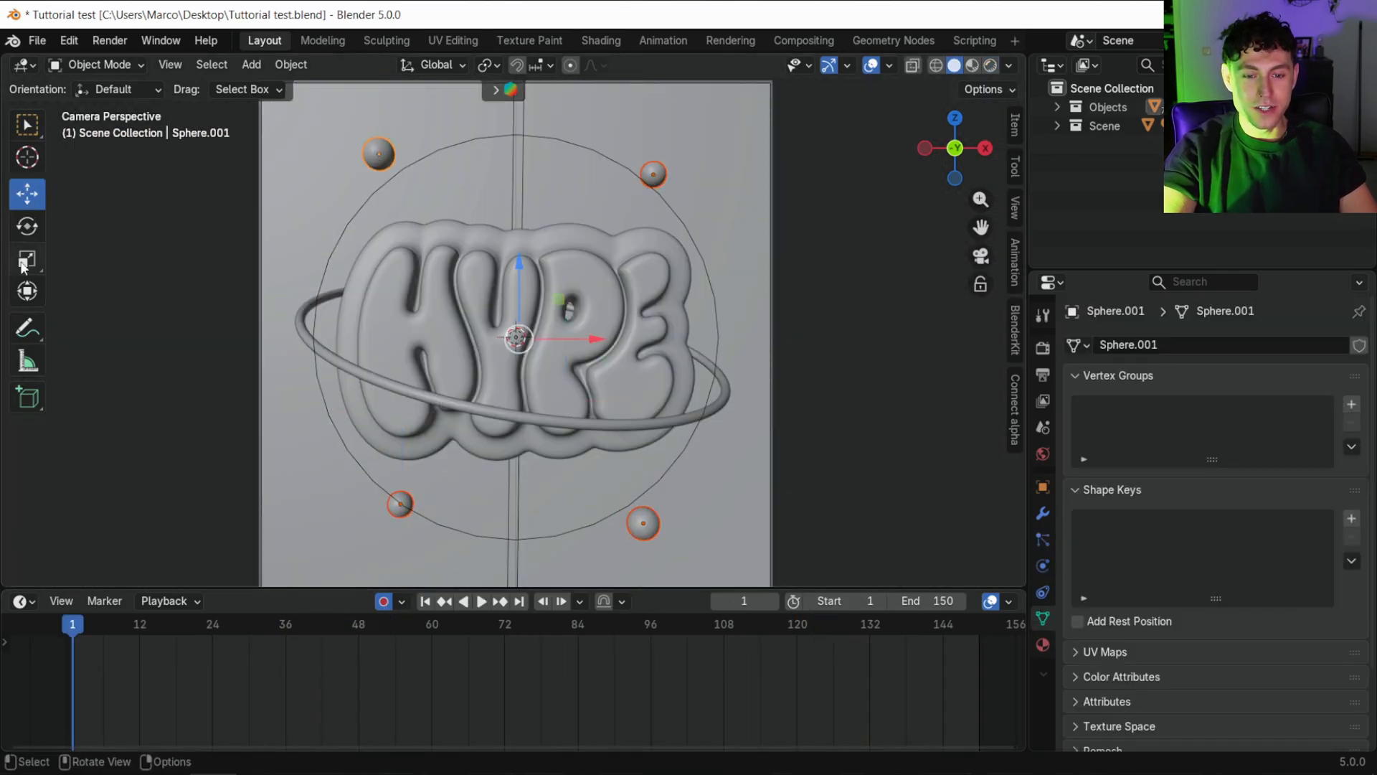
Insert location keyframes on the spheres at the final frame so the motion loops.
left_click(518, 601)
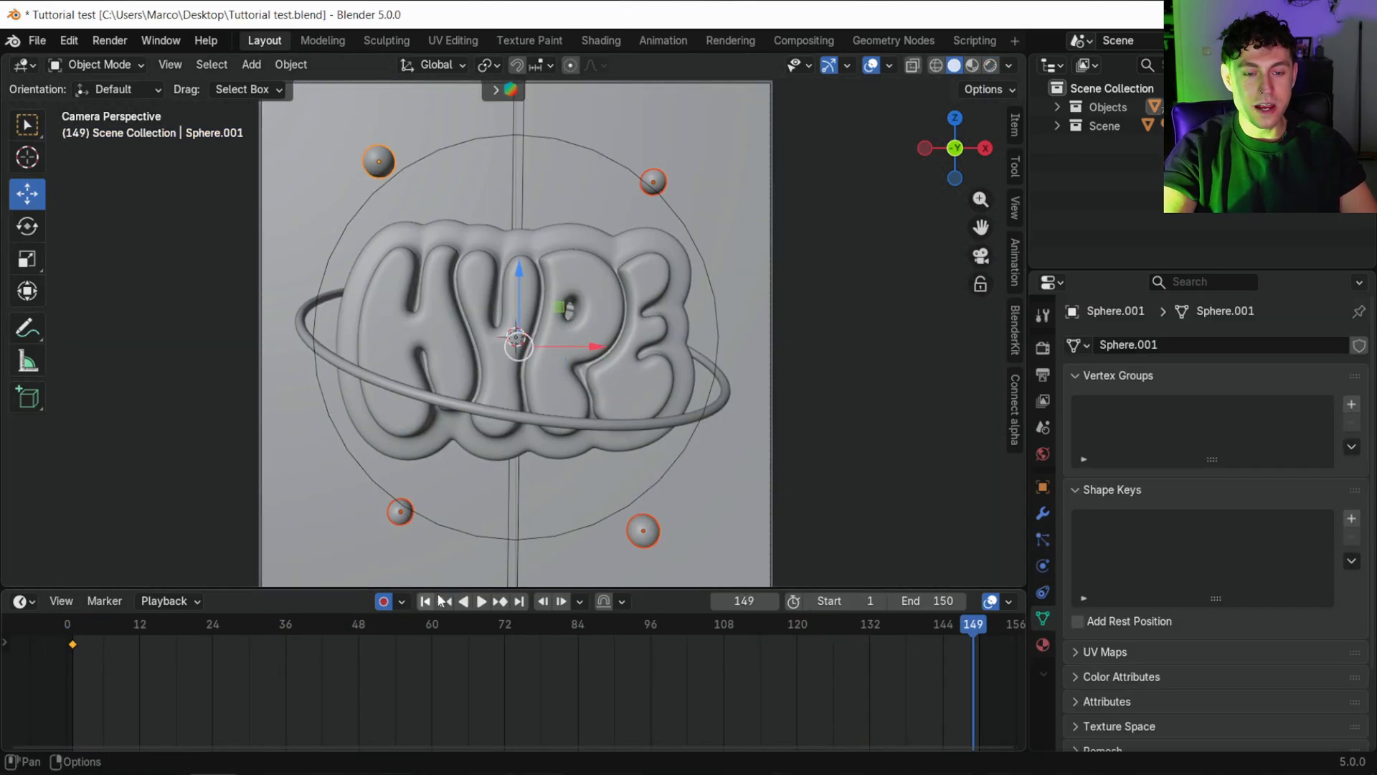
left_click(425, 601)
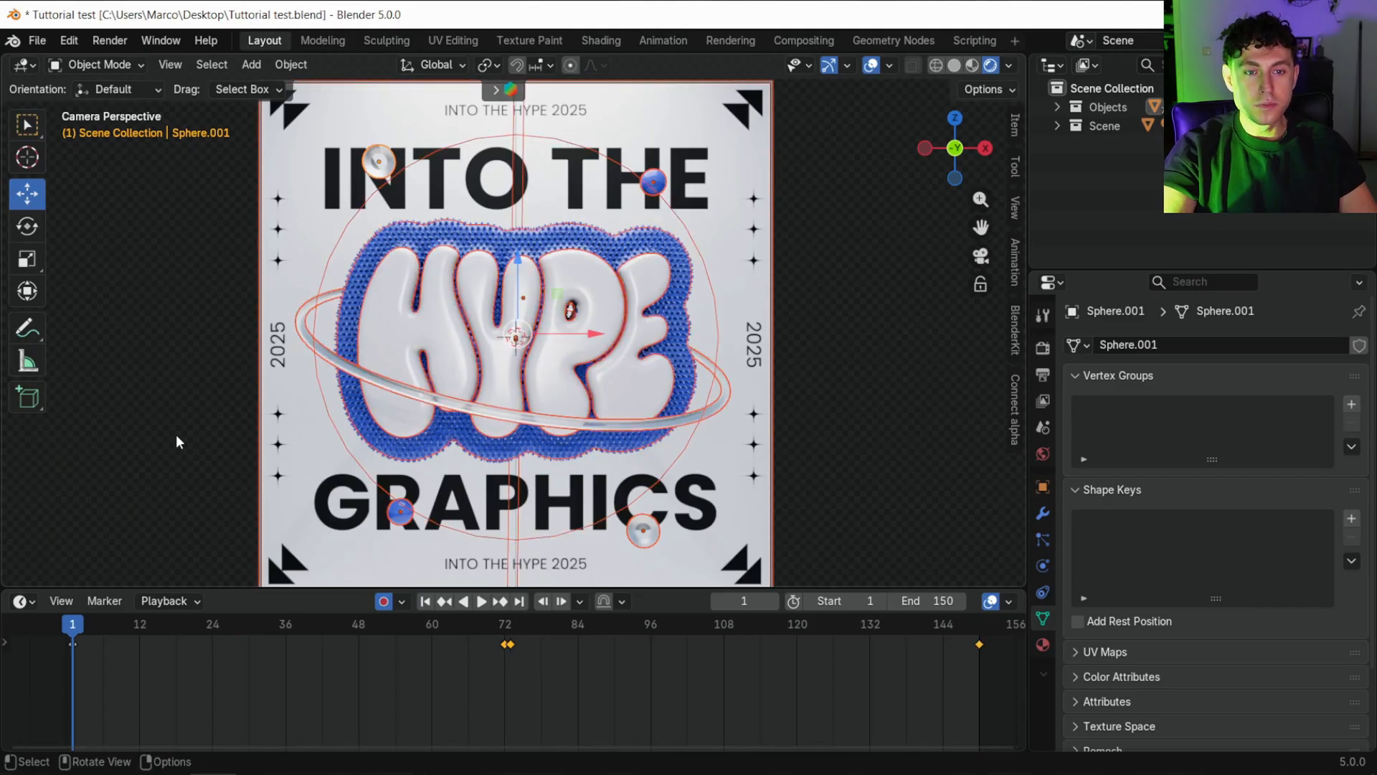
left_click(22, 601)
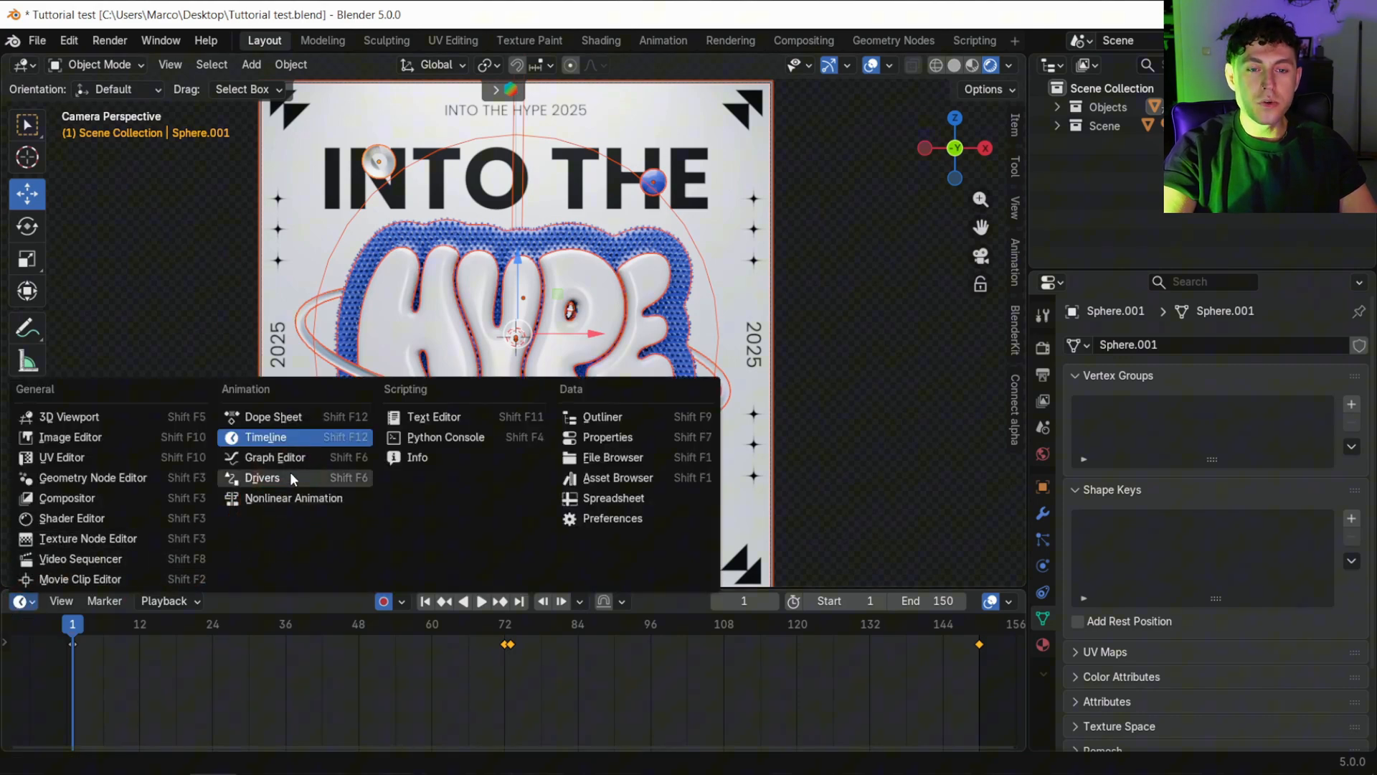
View the spheres' F-curves in the Graph Editor, then bring up the Render Properties.
left_click(274, 458)
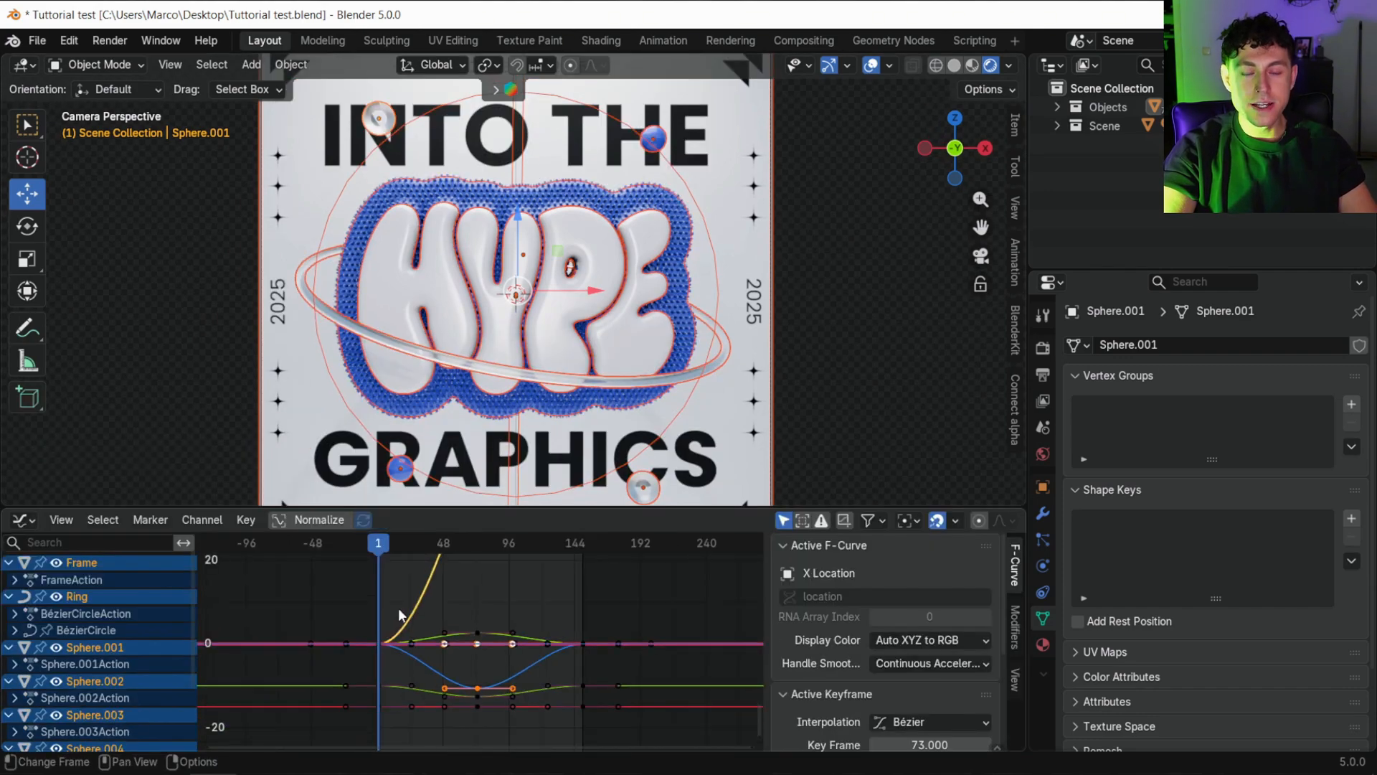
left_click(247, 519)
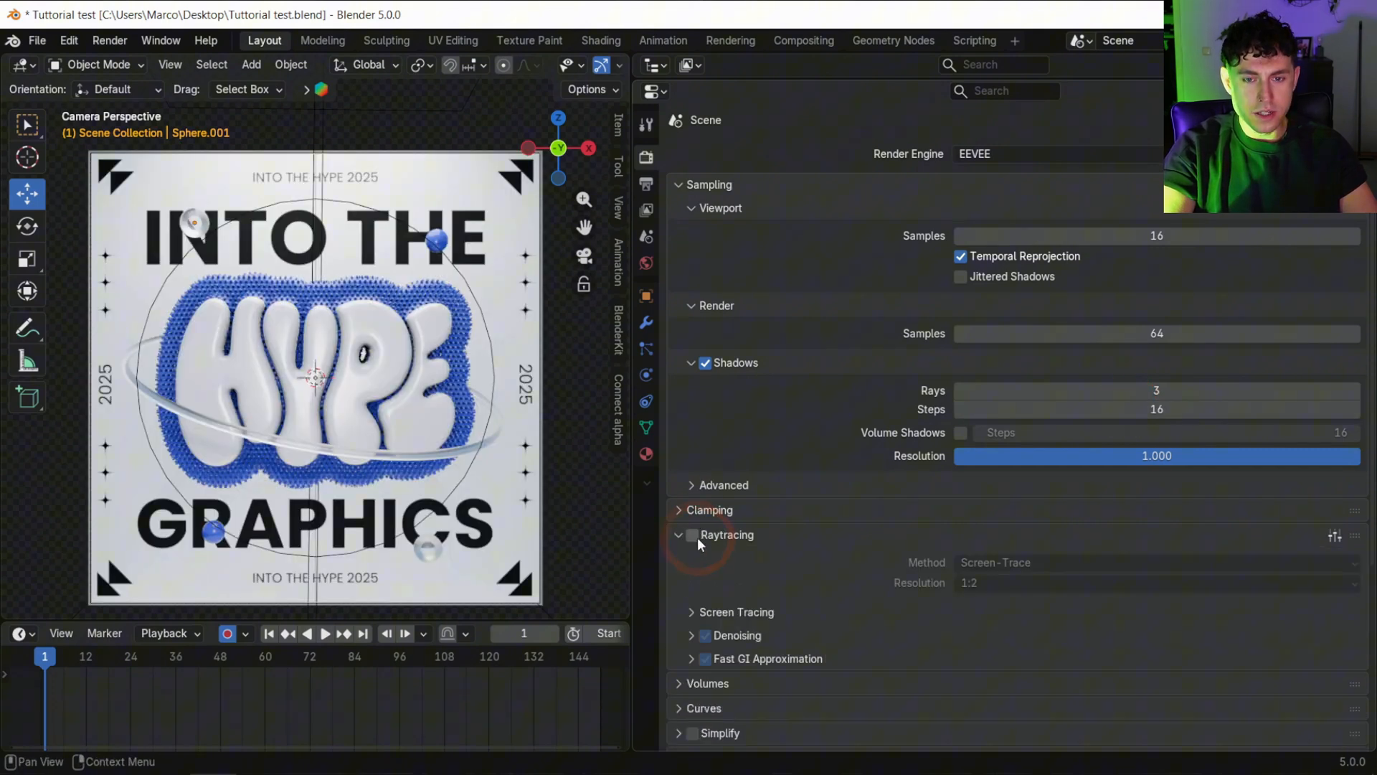
Enable EEVEE raytracing with denoising and Fast GI approximation at 16 steps.
left_click(690, 535)
type("16")
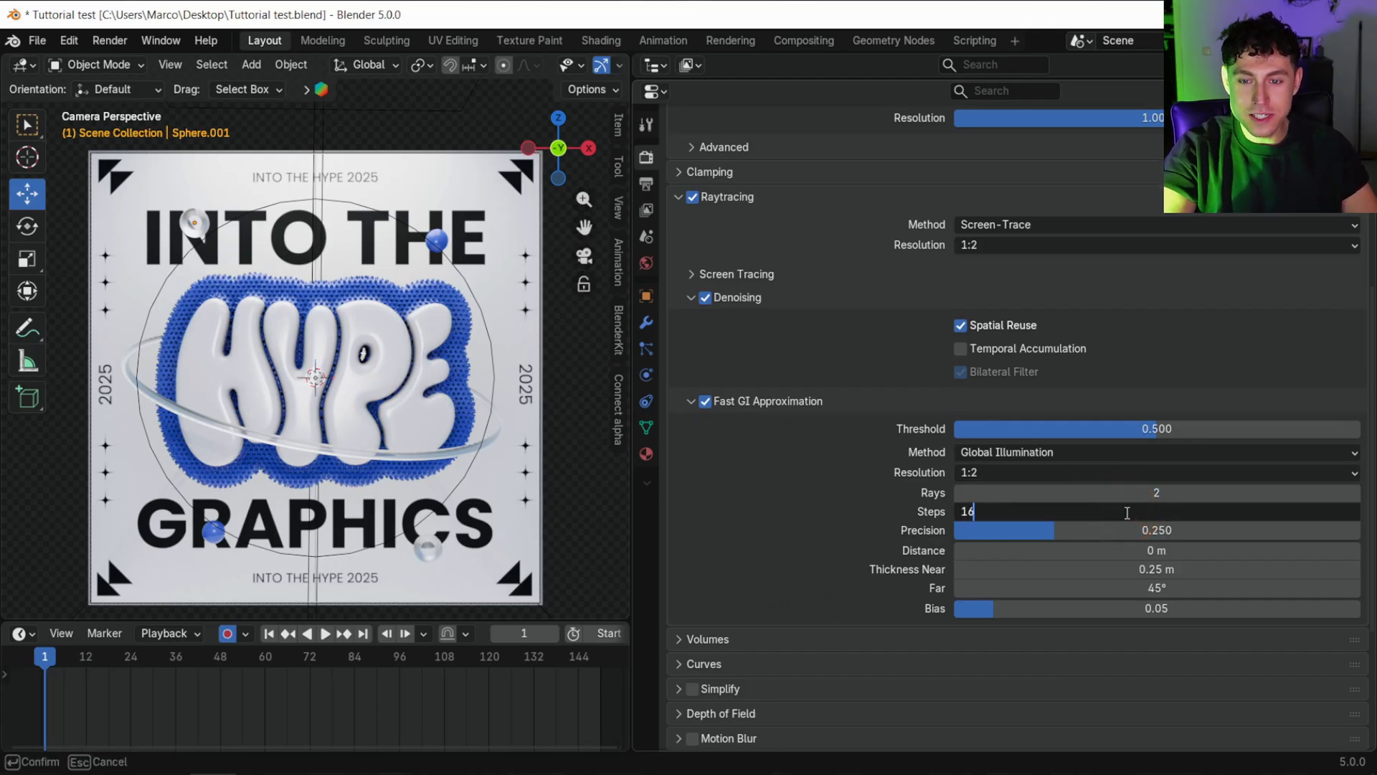
left_click(645, 178)
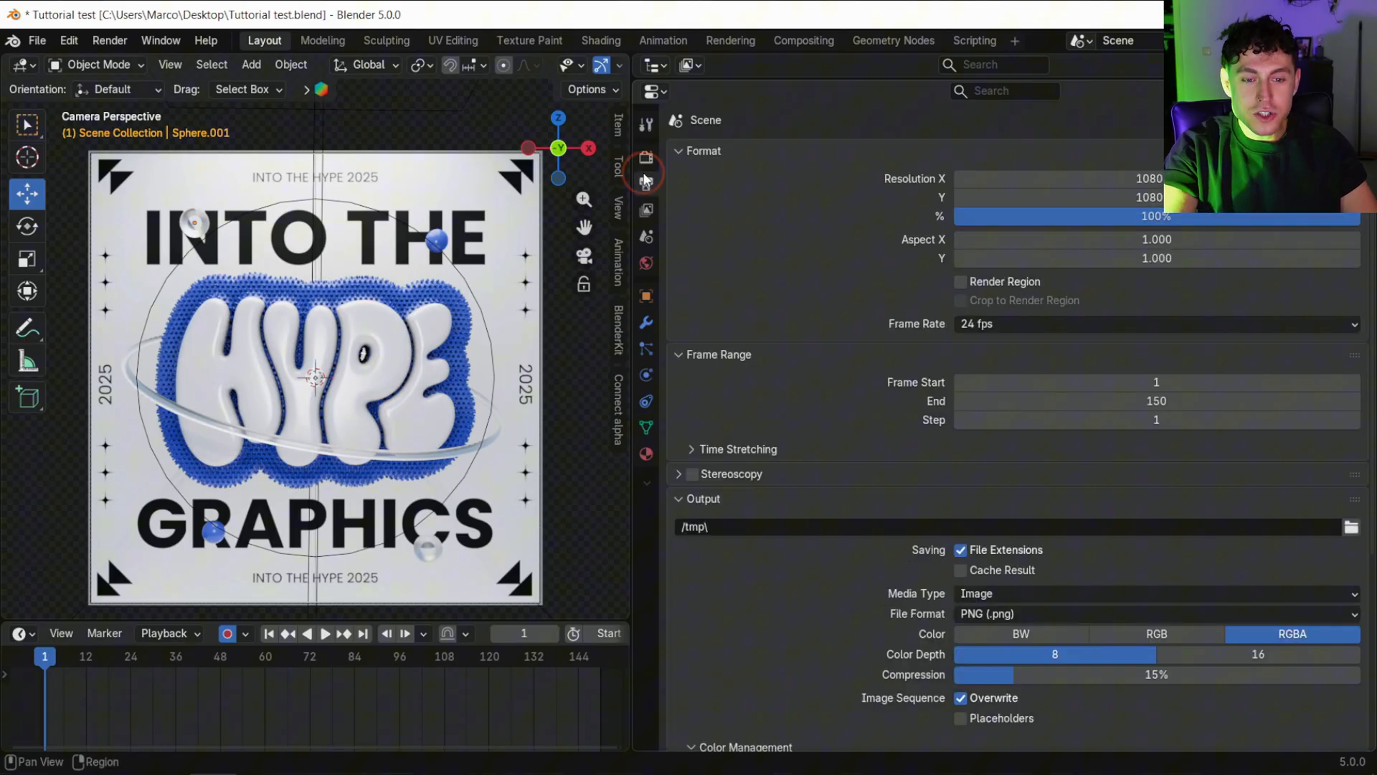
Set output Media Type to Video with a colour-management override using Look: Base Contrast.
scroll("down", 3)
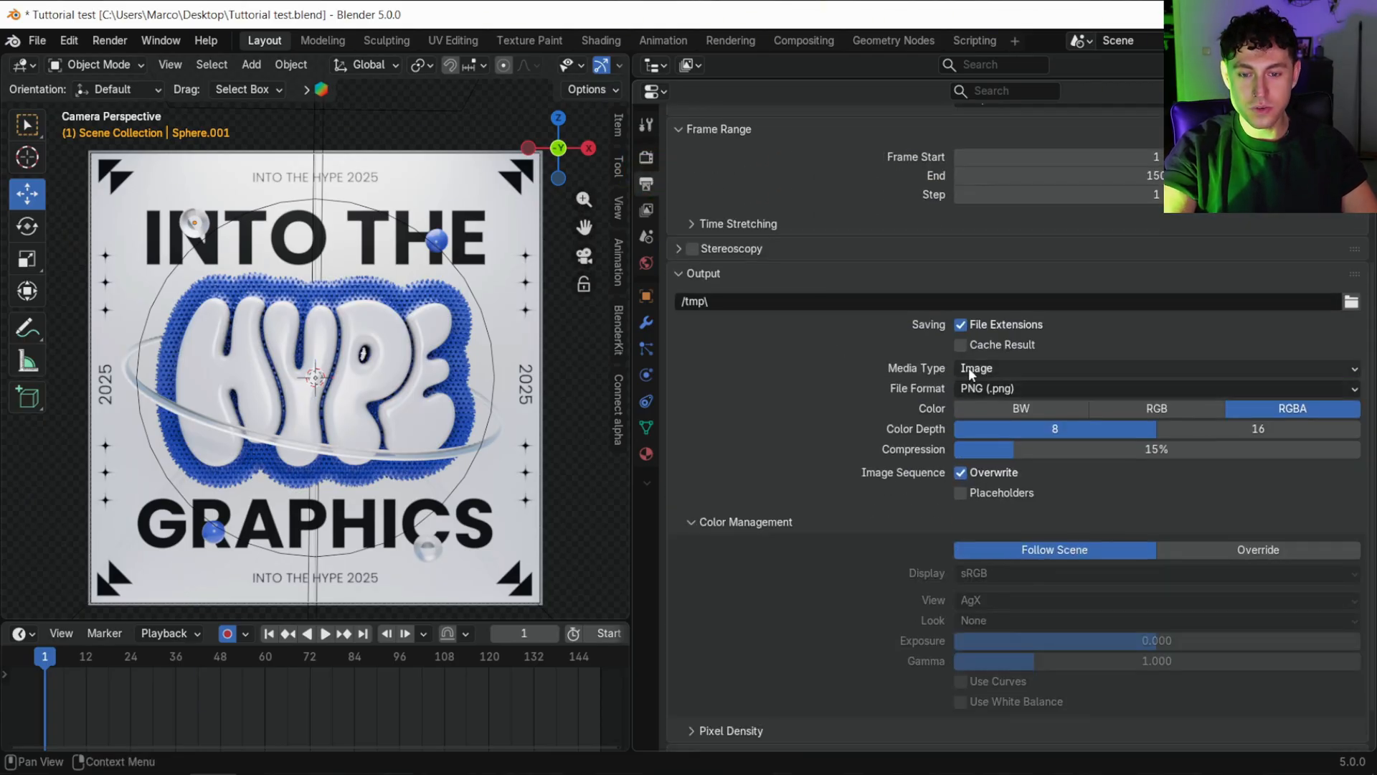
left_click(977, 367)
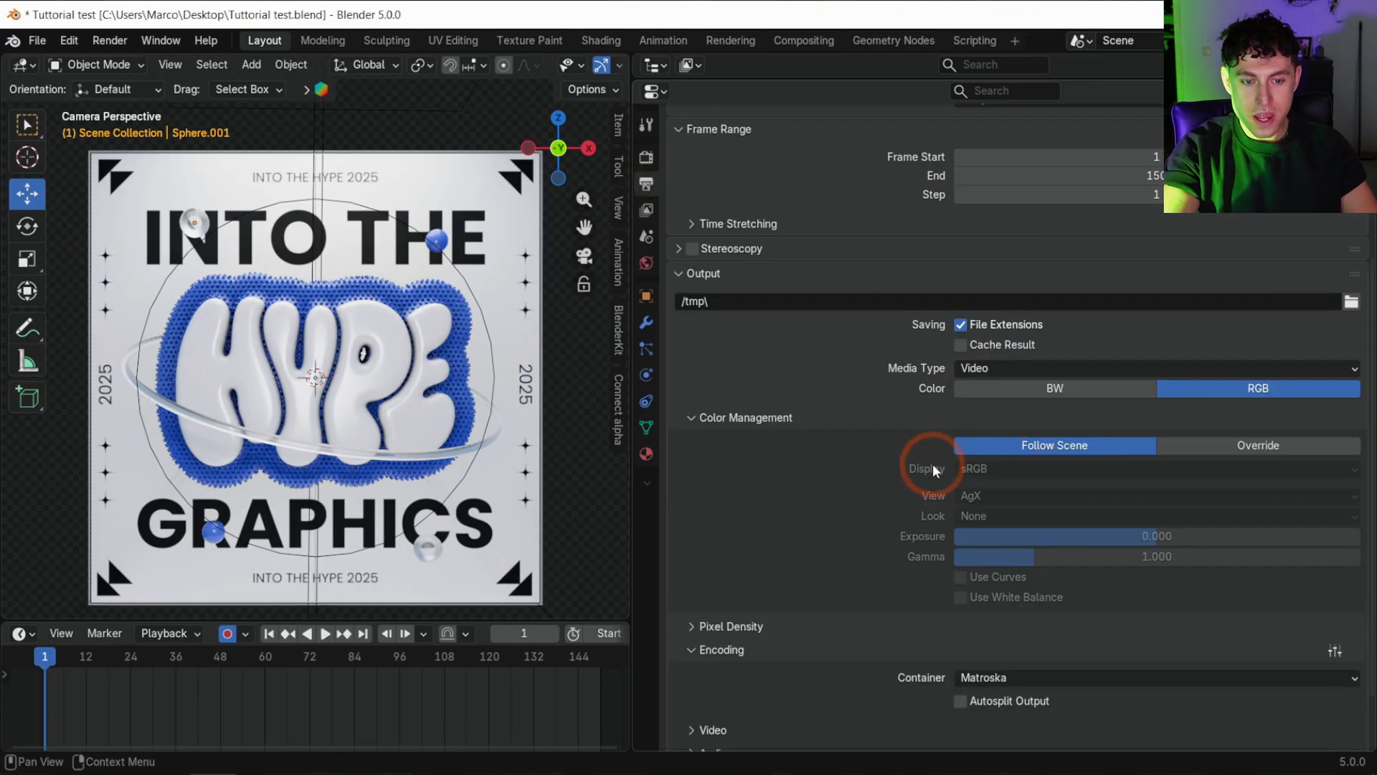
left_click(1155, 515)
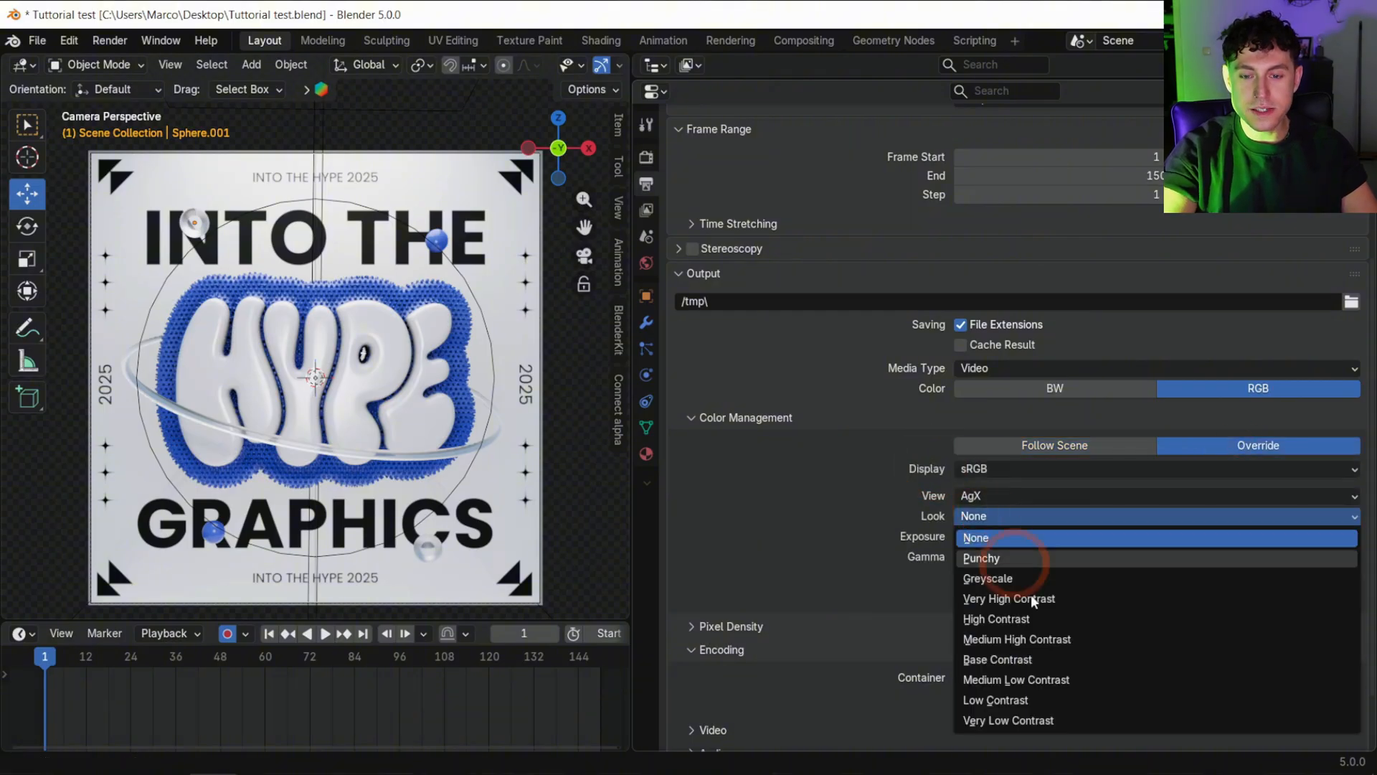
left_click(997, 658)
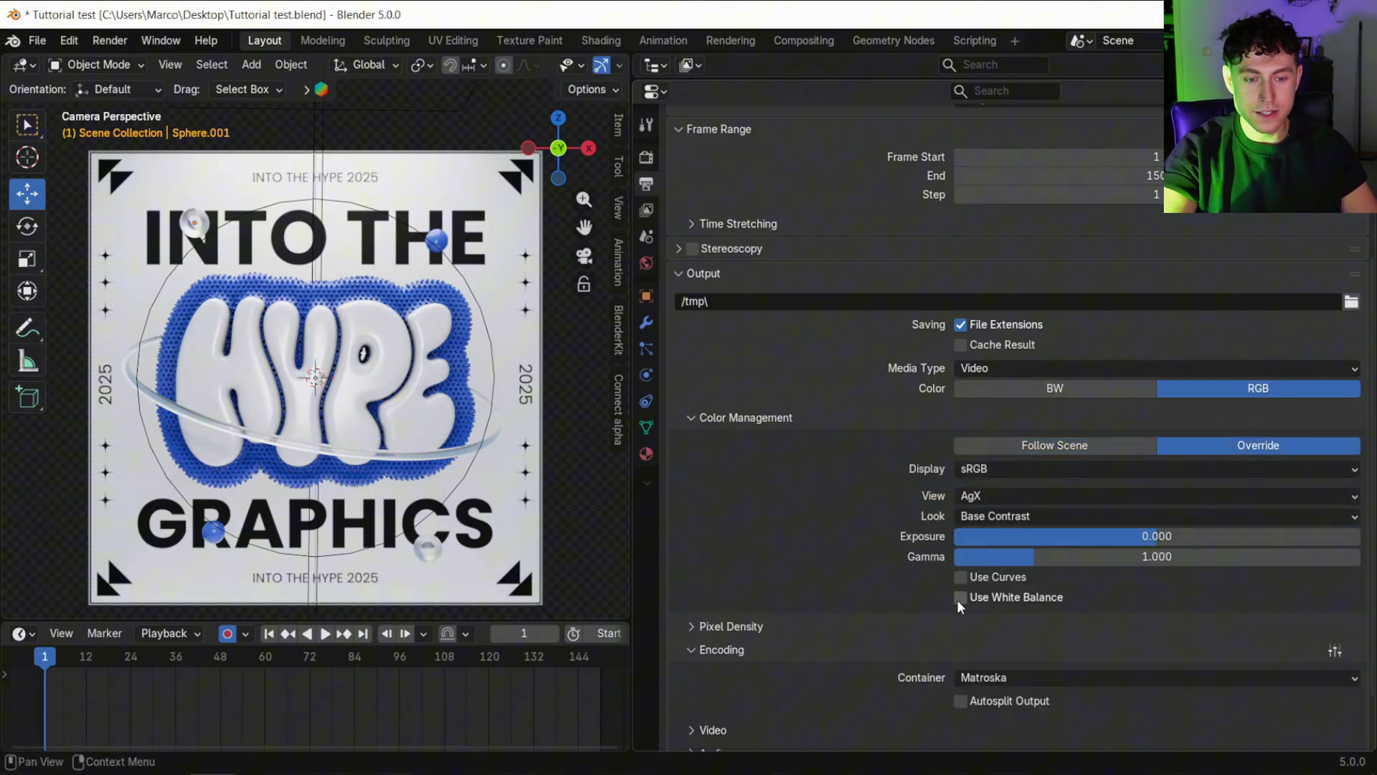
left_click(961, 596)
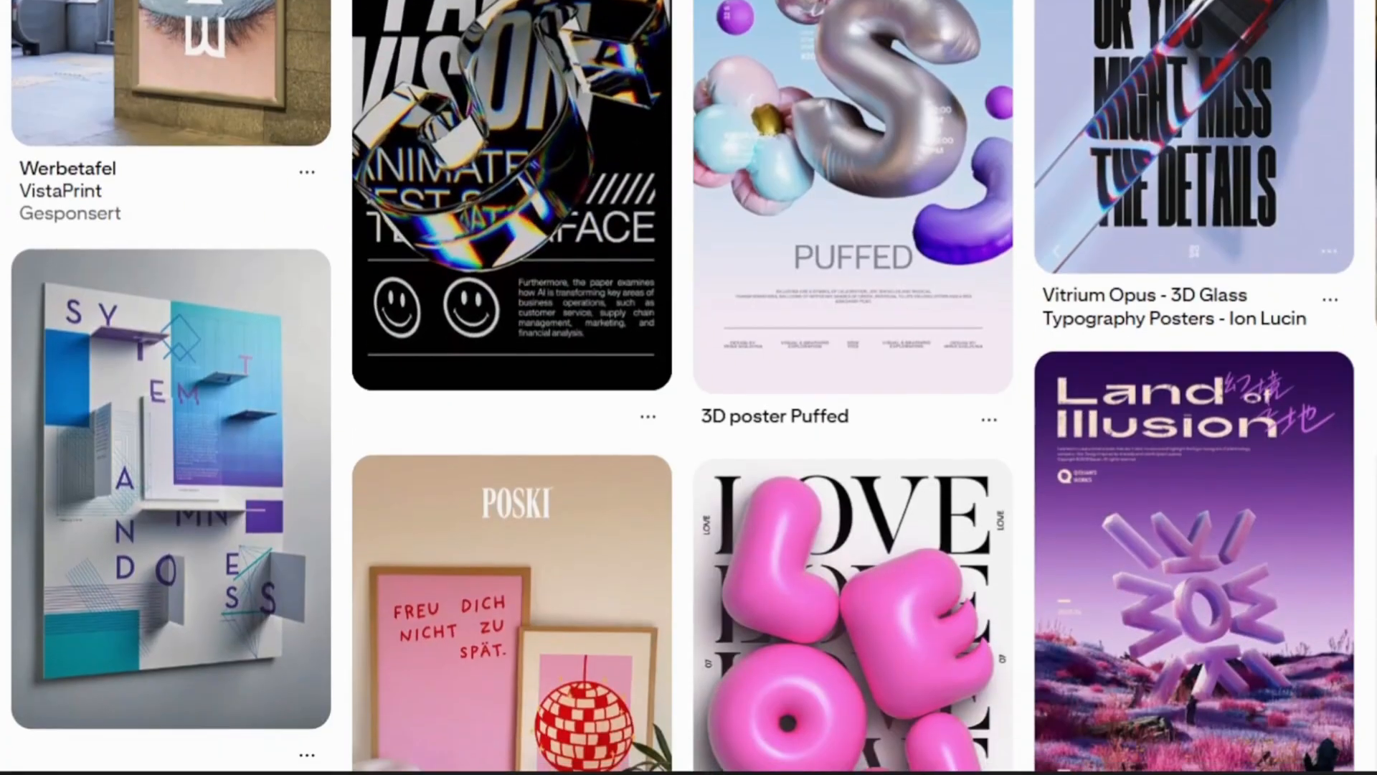
scroll("down", 3)
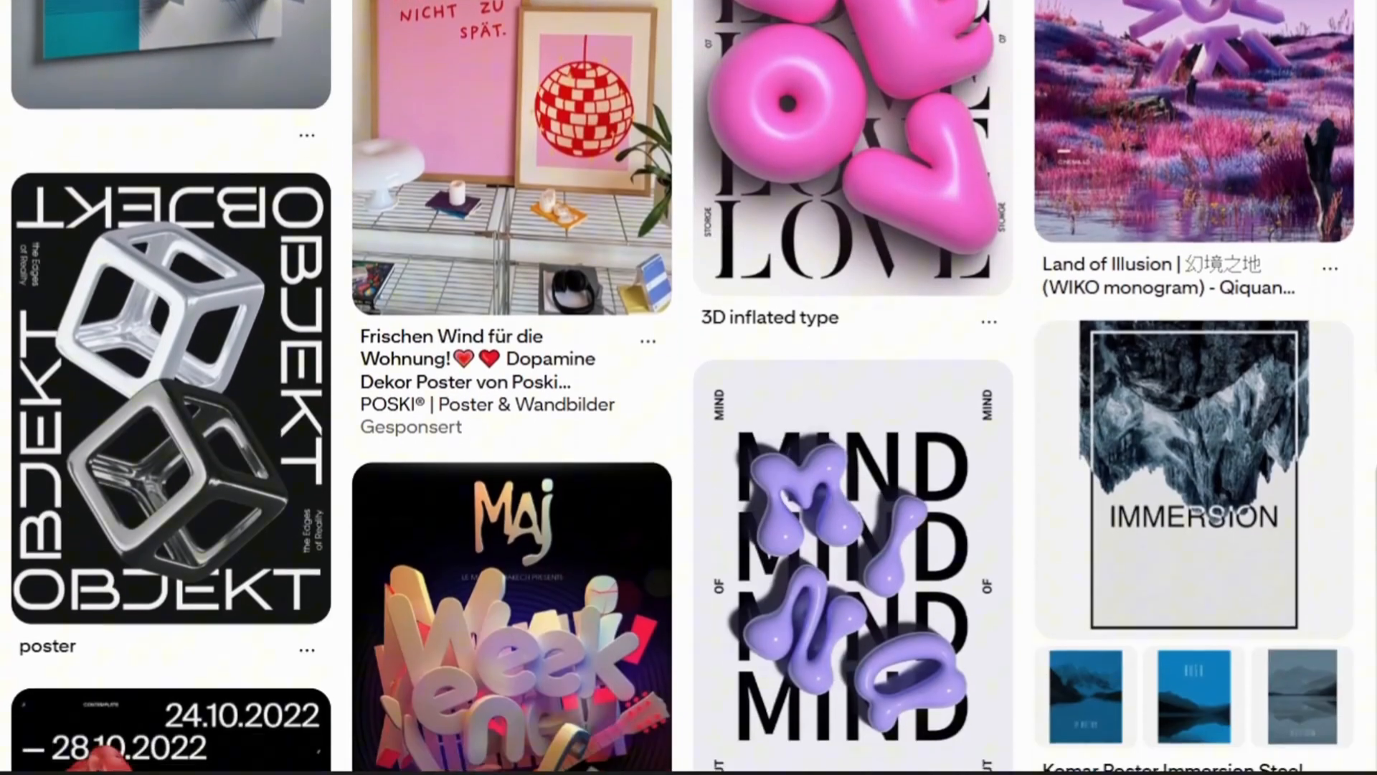
scroll("down", 3)
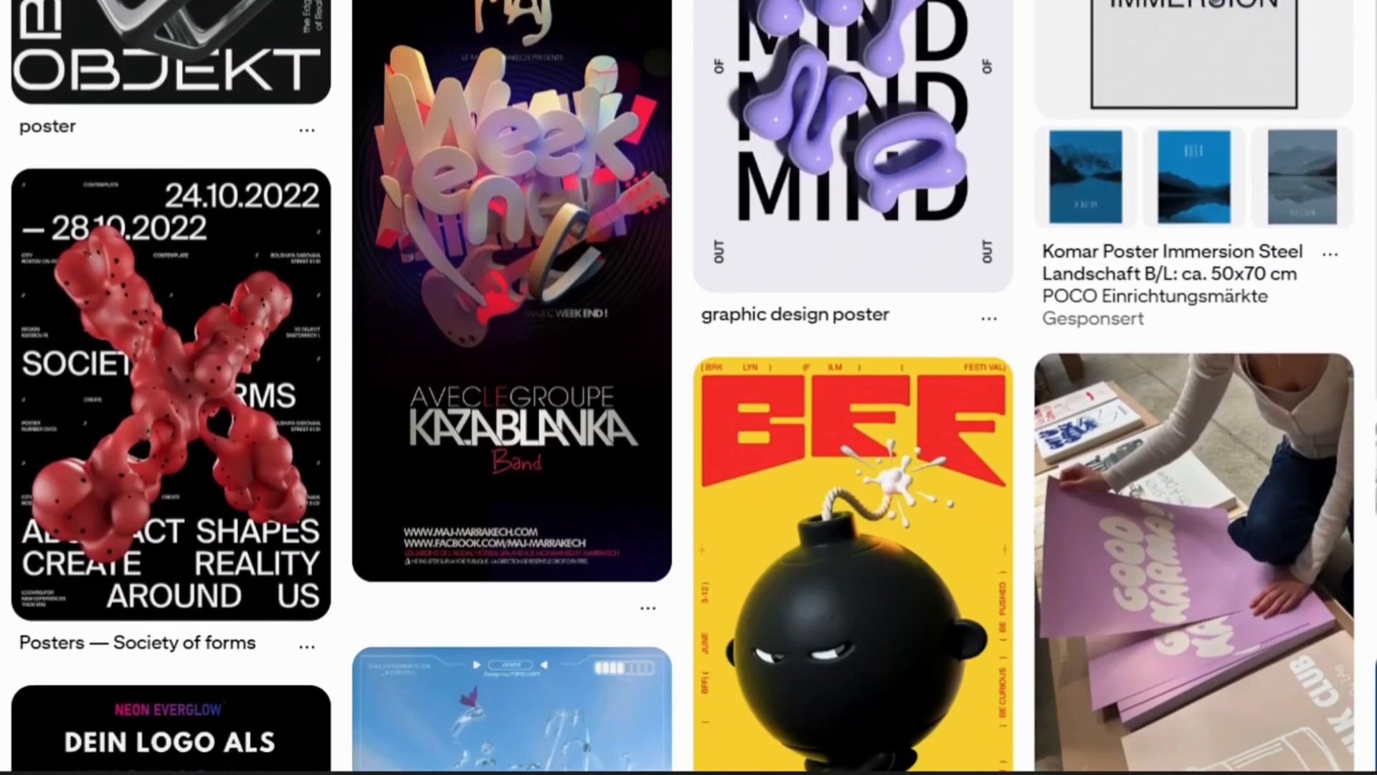
scroll("down", 3)
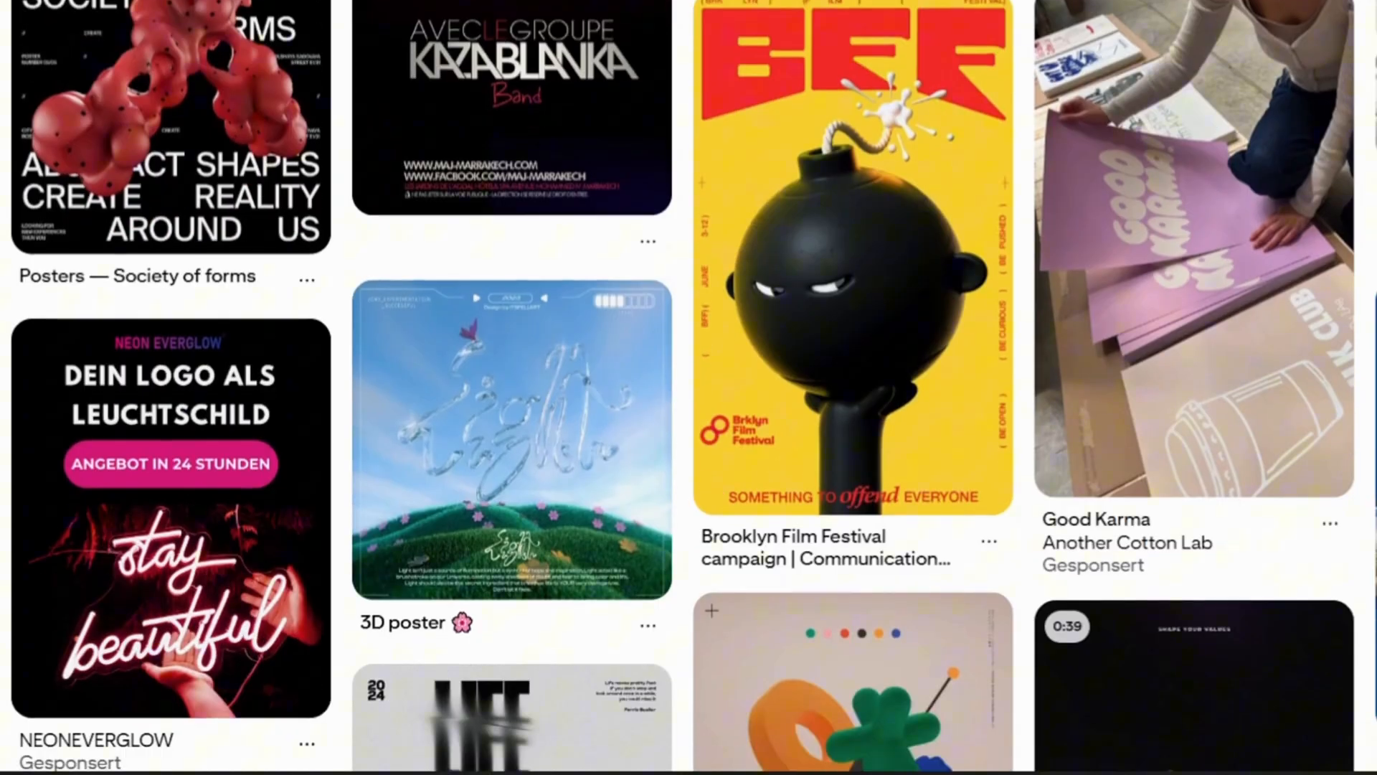
scroll("down", 3)
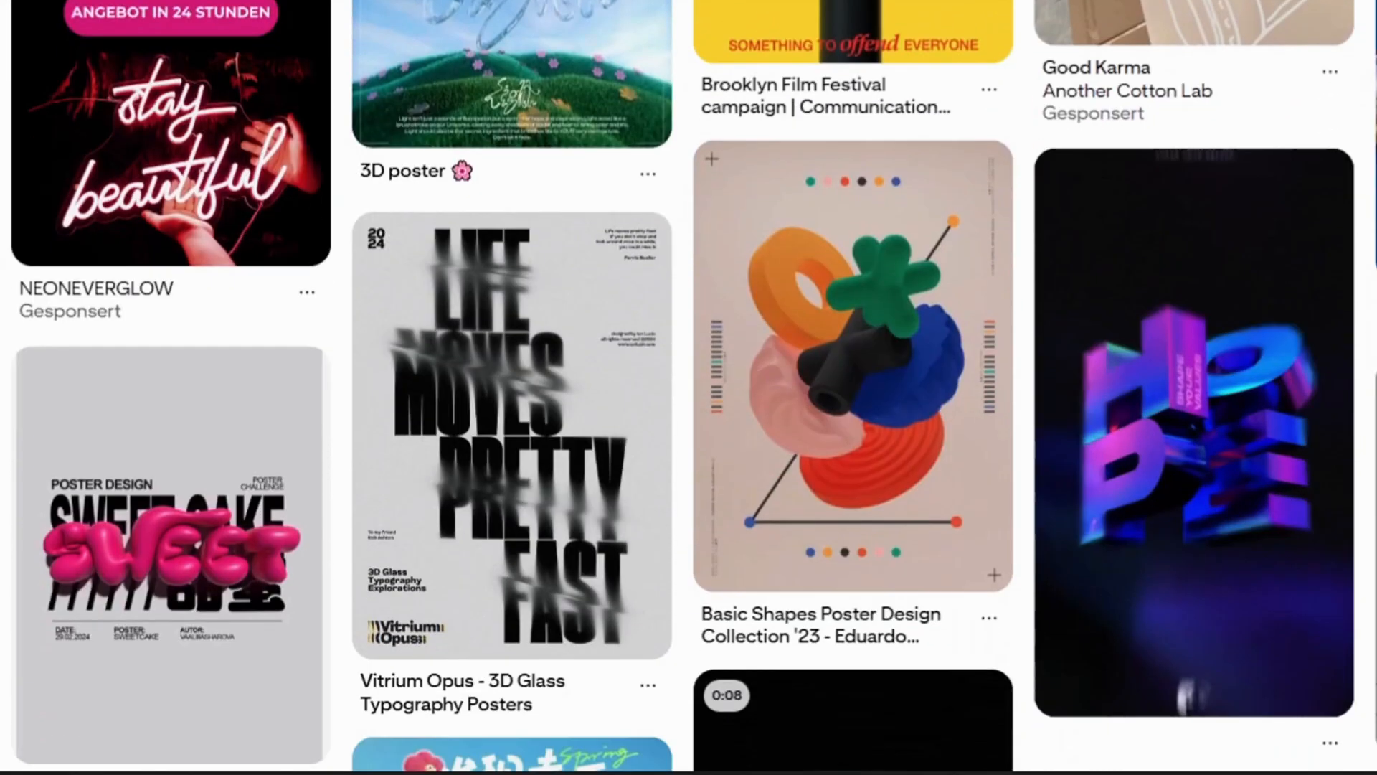